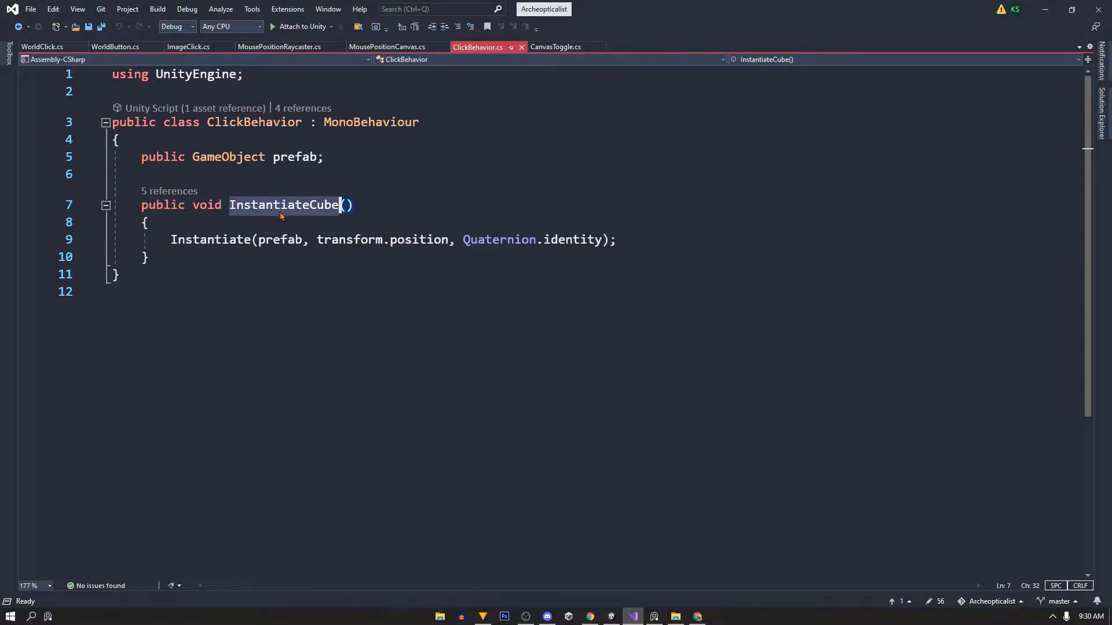
mouse_move(349, 240)
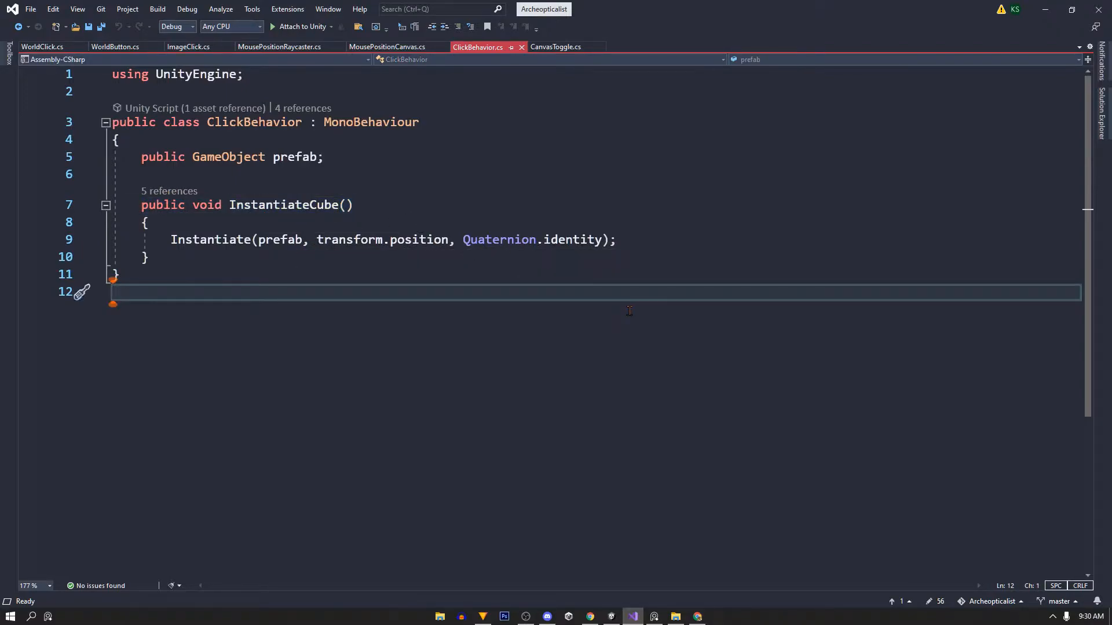
Step: Inspect the Canvas and its sprite and raw-image UI elements in a flat 2D view
click(610, 616)
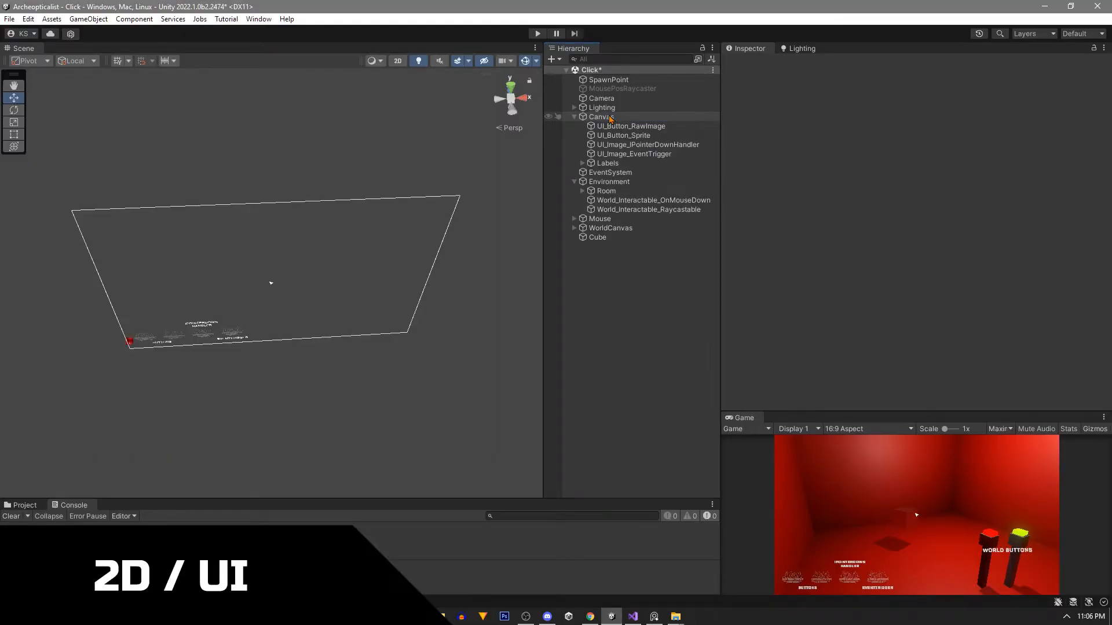
click(601, 116)
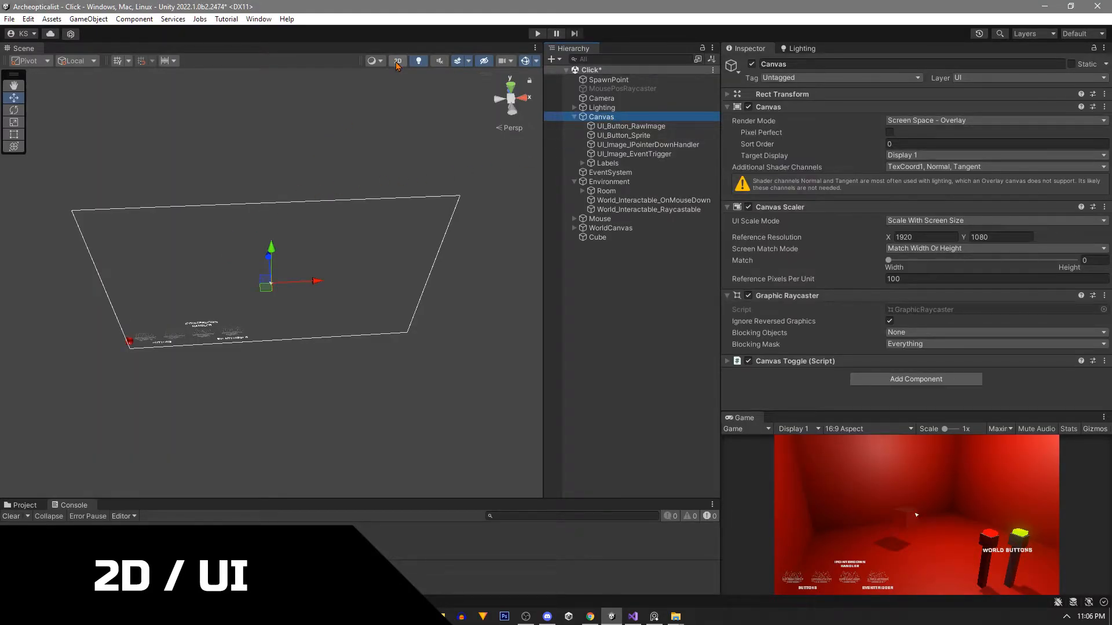
click(630, 125)
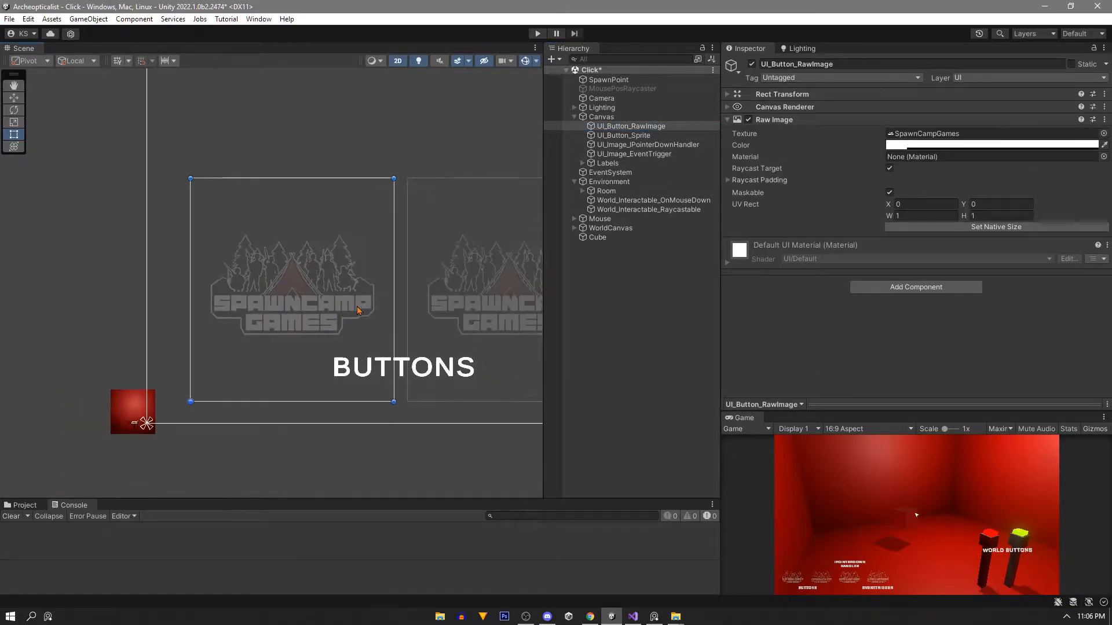
click(623, 134)
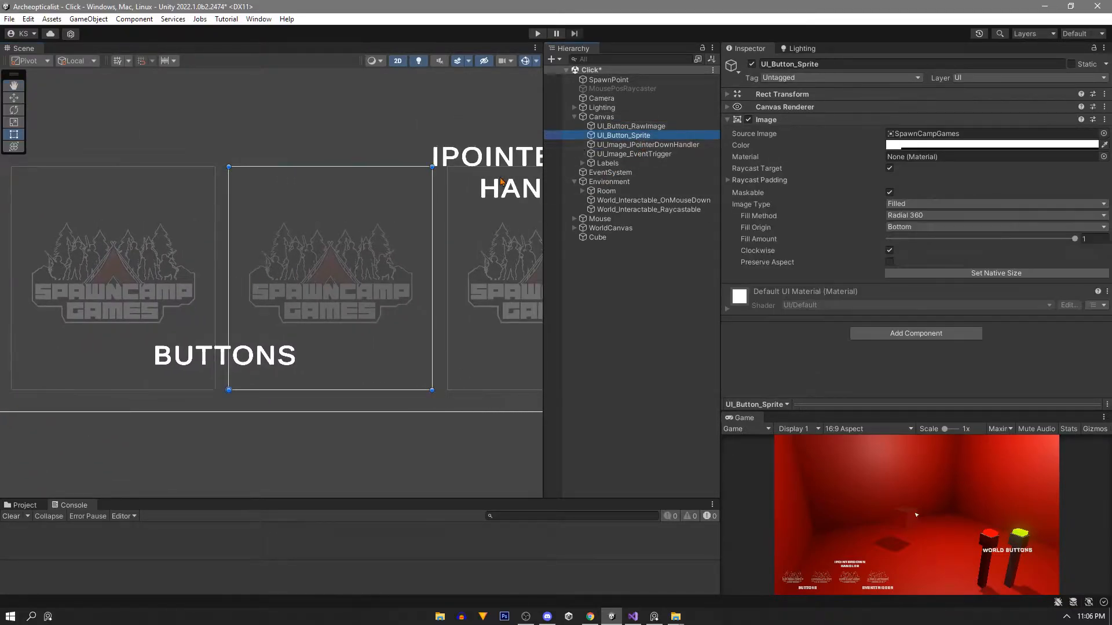
click(630, 126)
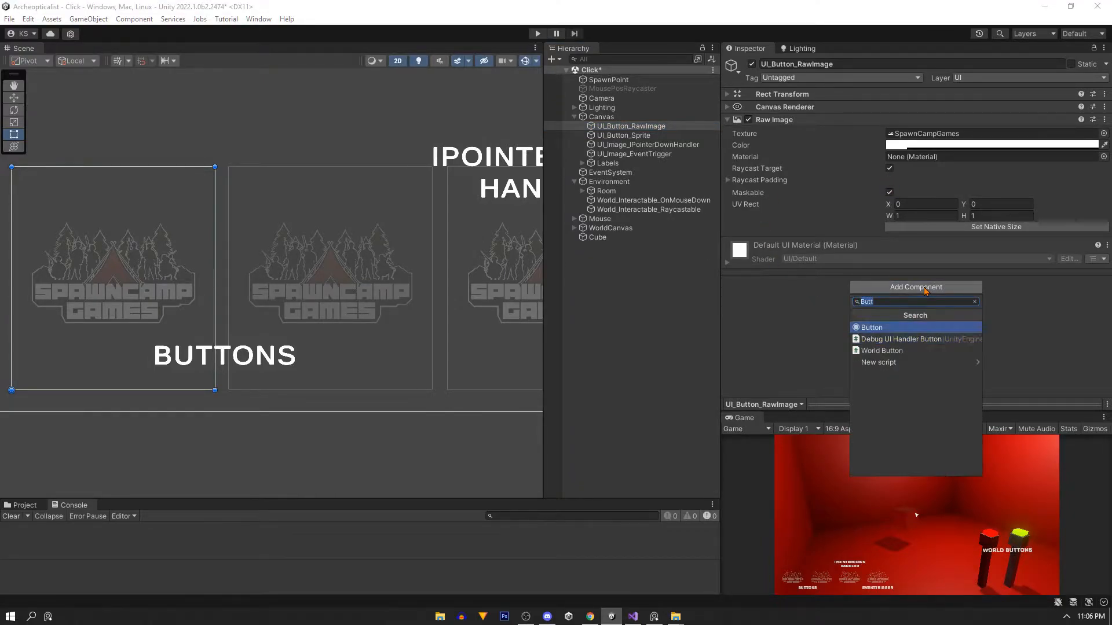
Step: Give UI_Button_RawImage a Button whose On Click calls SpawnPoint's ClickBehavior.InstantiateCube
click(870, 326)
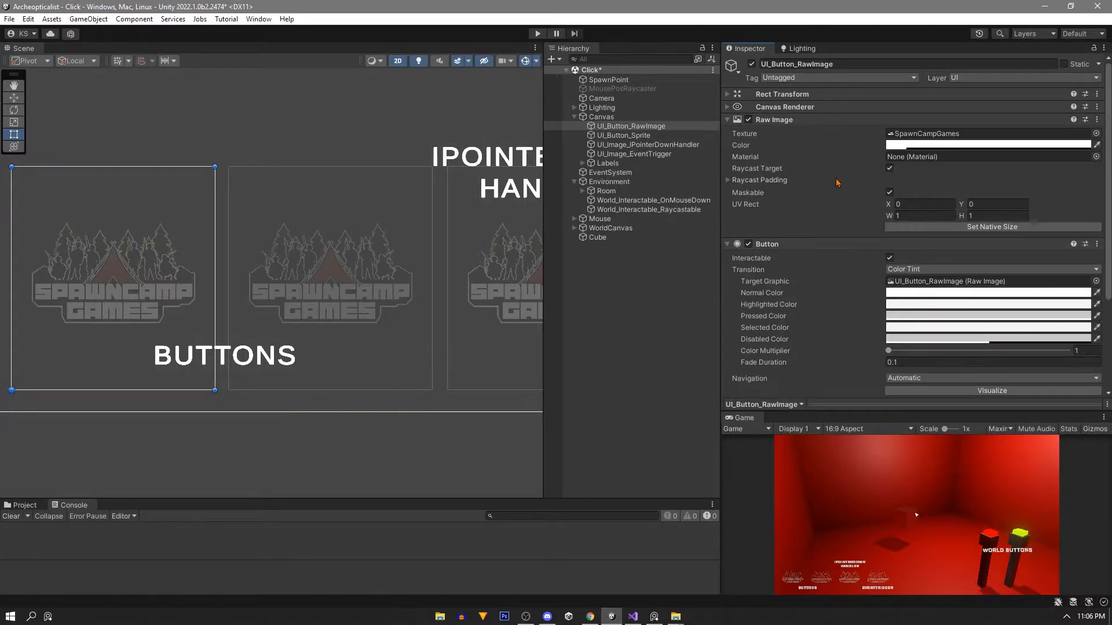
scroll(down, 3)
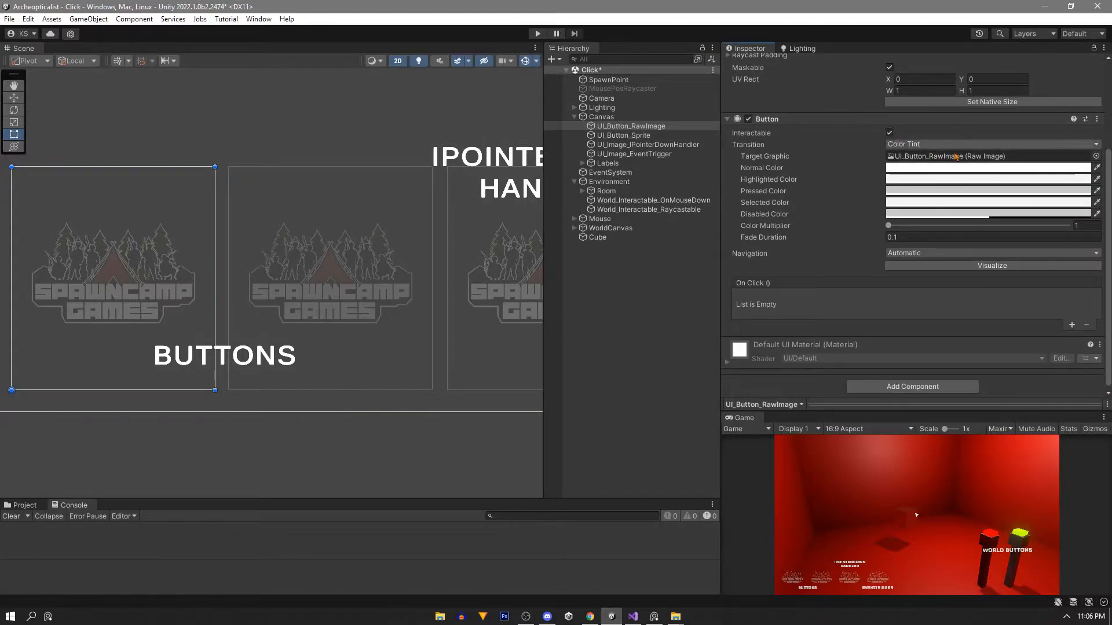
scroll(up, 3)
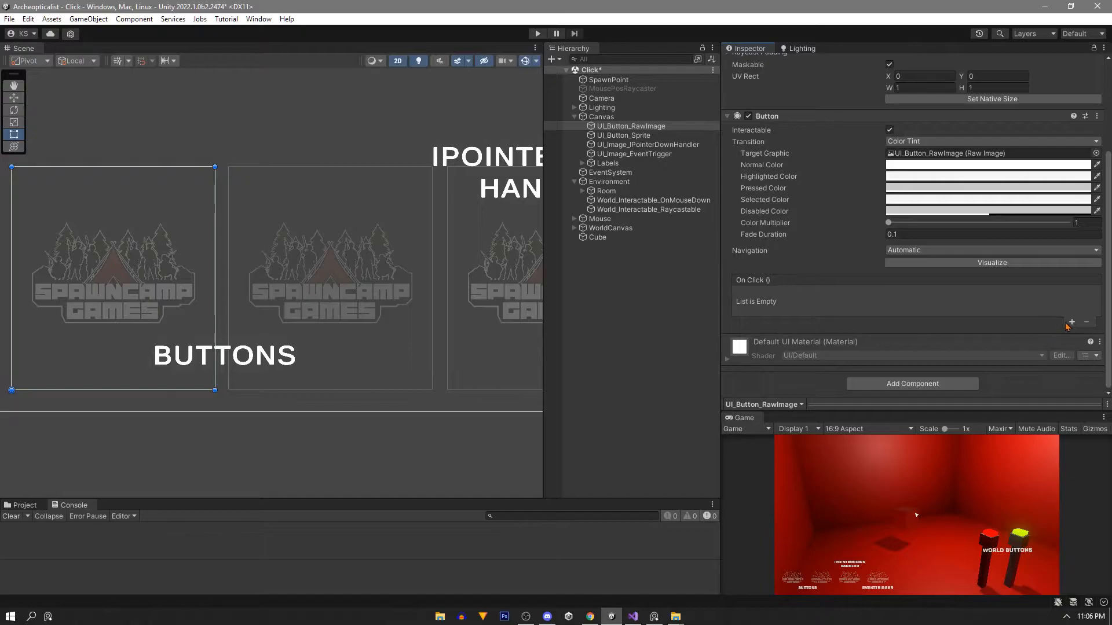
click(1071, 323)
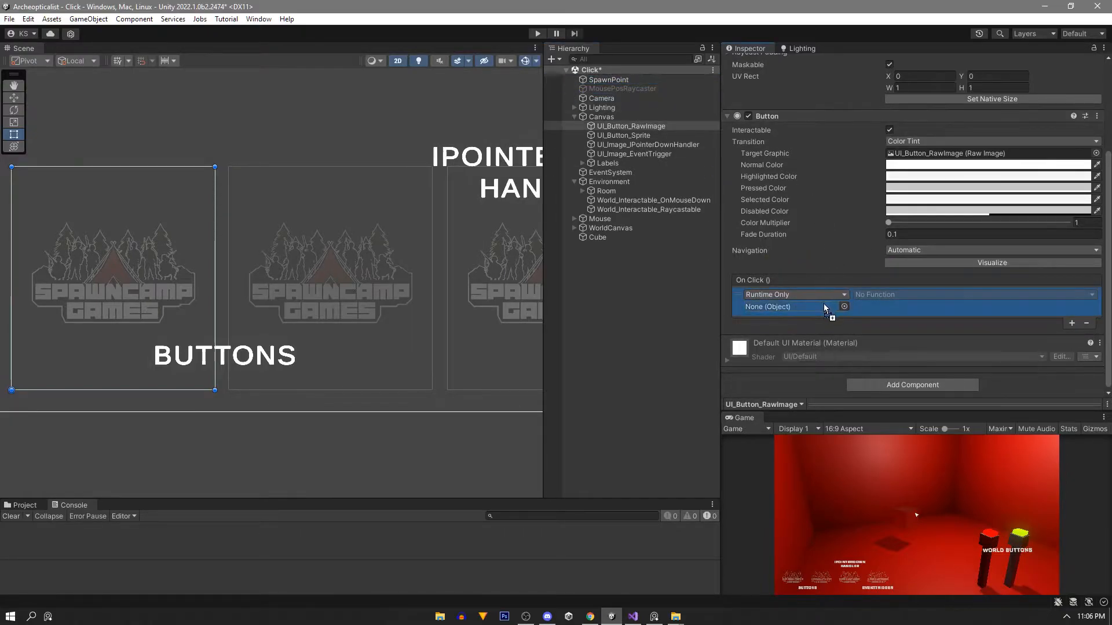
click(975, 294)
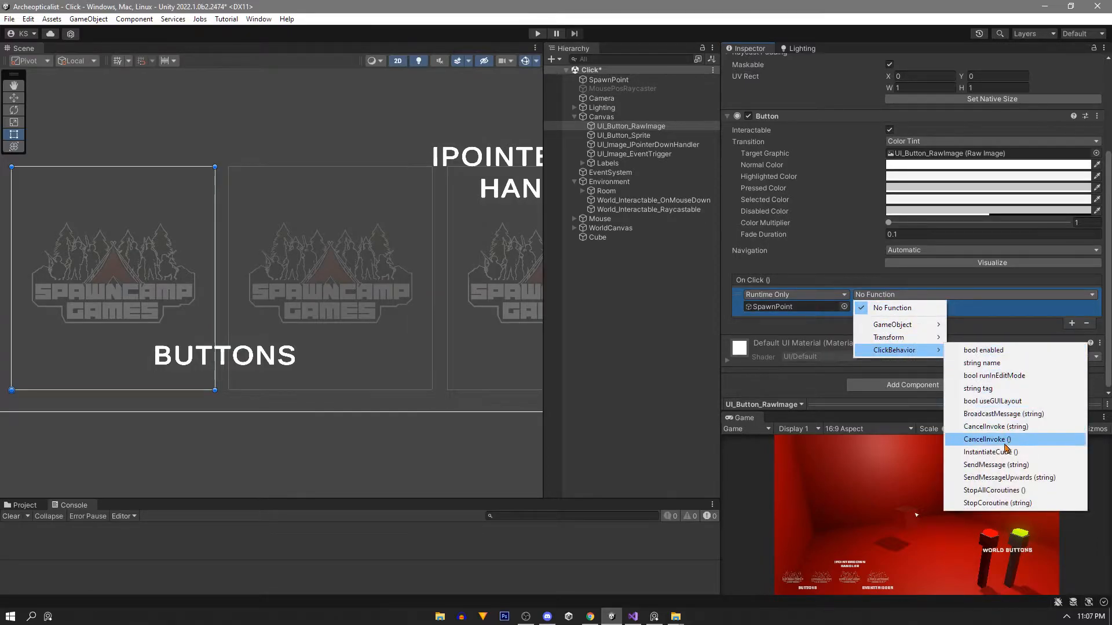
click(989, 451)
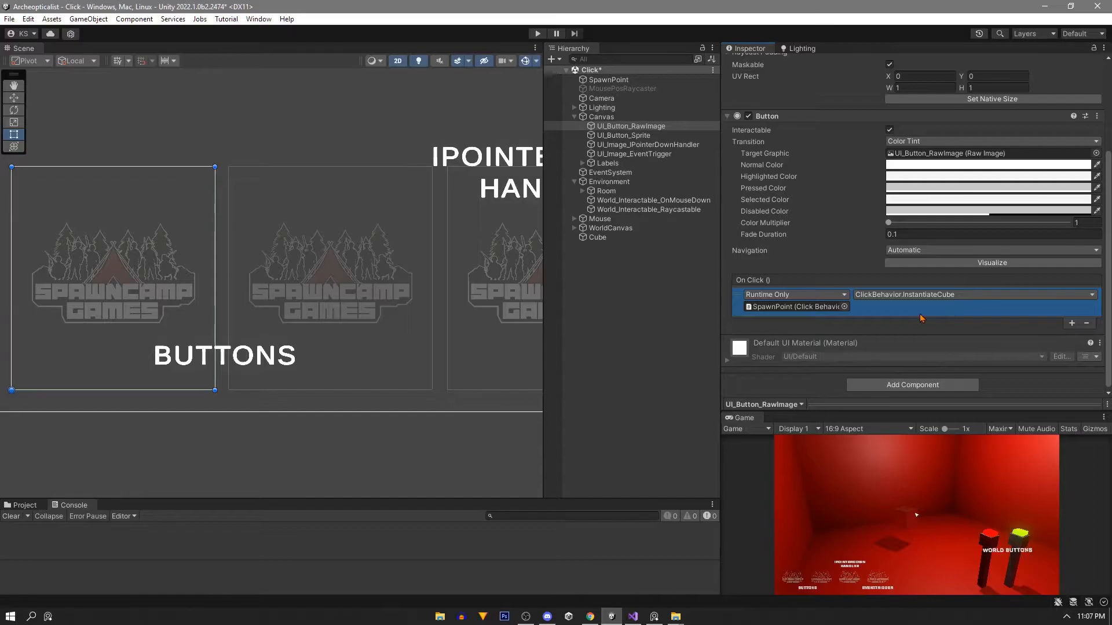
click(623, 136)
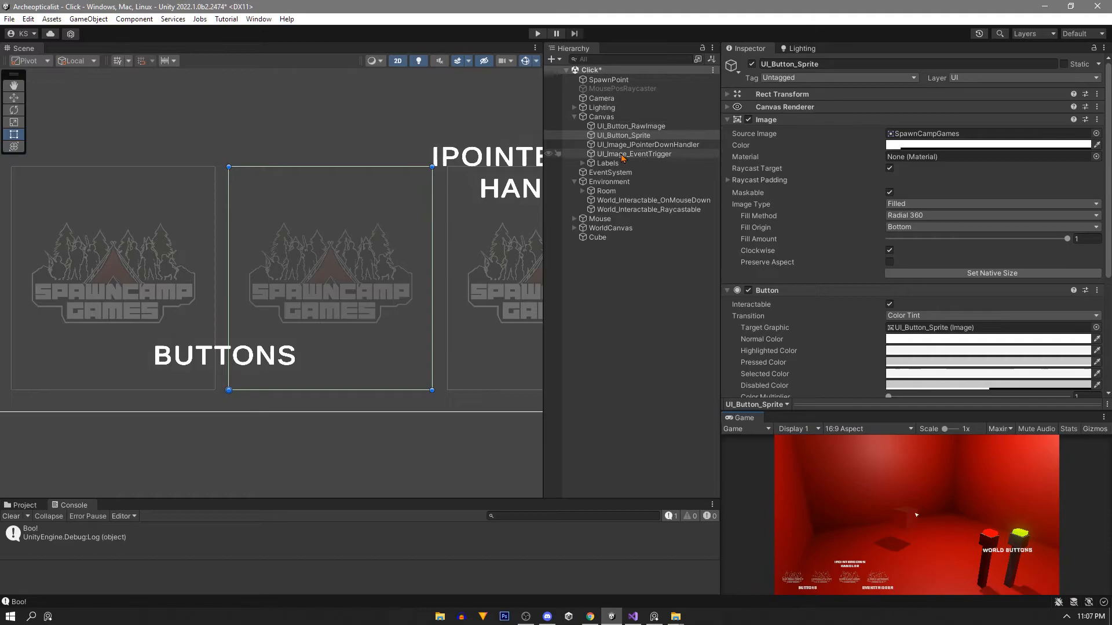
Step: Give UI_Image_EventTrigger an Event Trigger component with a Pointer Down event
click(633, 154)
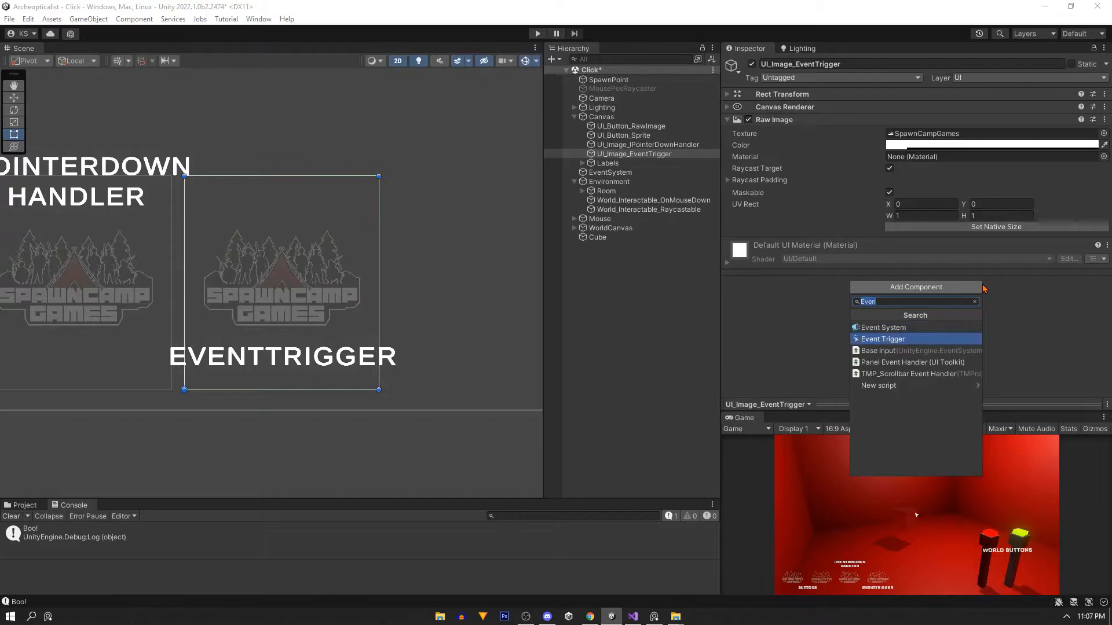
click(882, 339)
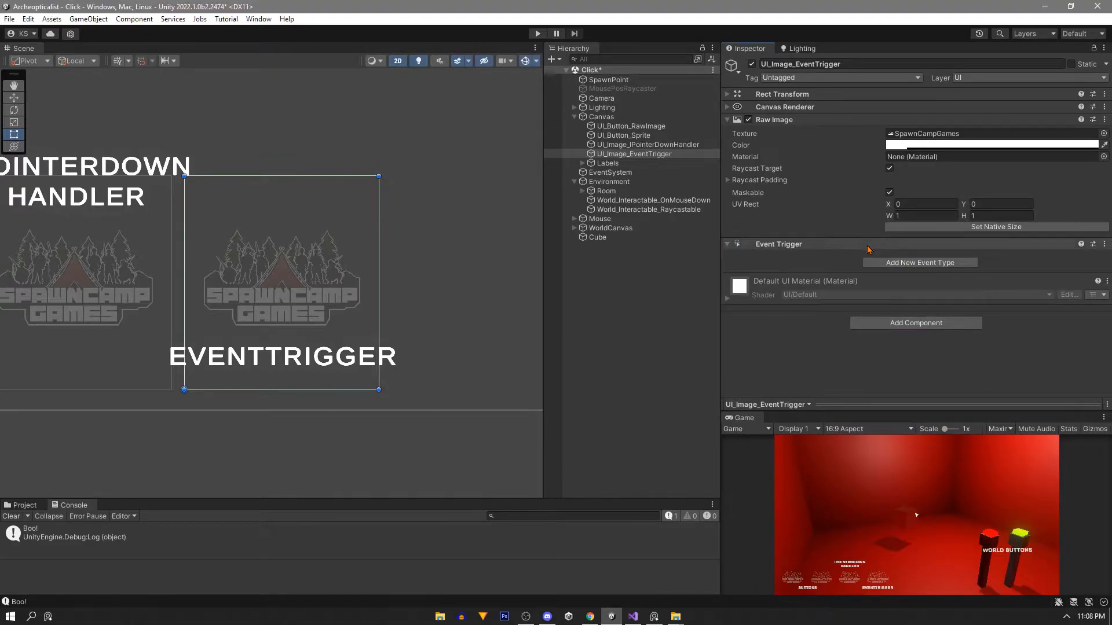
click(918, 263)
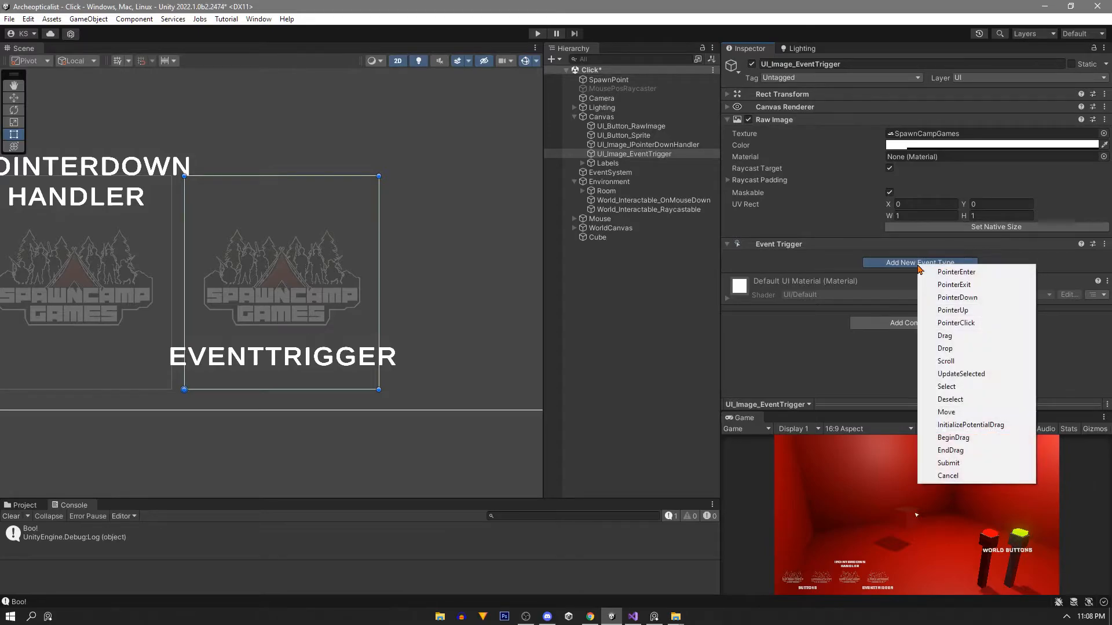
mouse_move(955, 271)
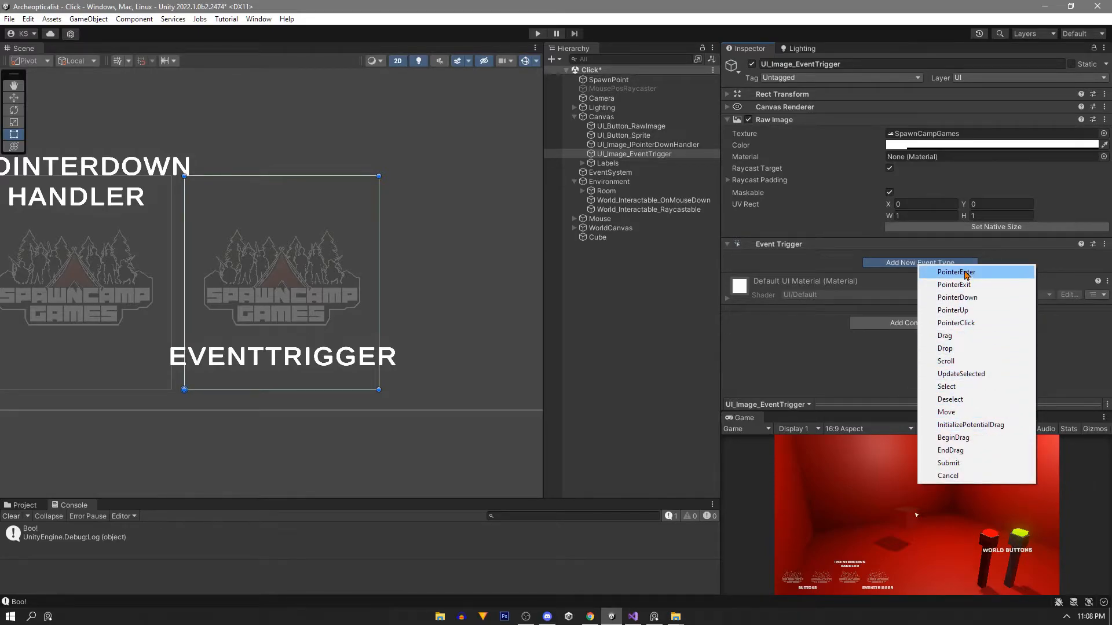
click(957, 298)
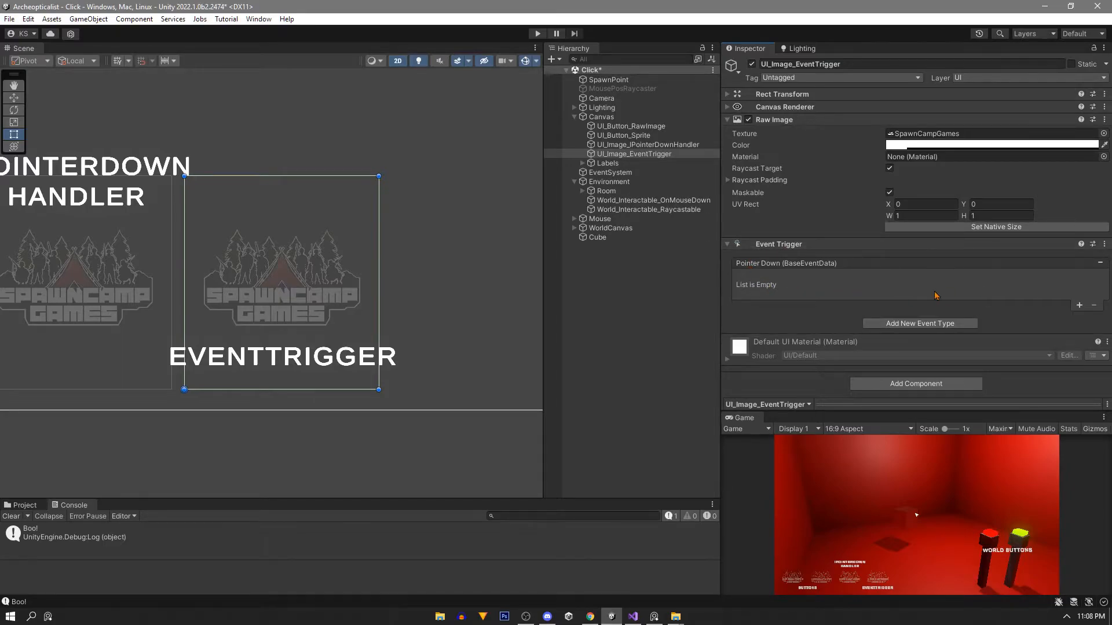
Step: Make the Pointer Down entry call SpawnPoint's ClickBehavior.InstantiateCube
click(1079, 306)
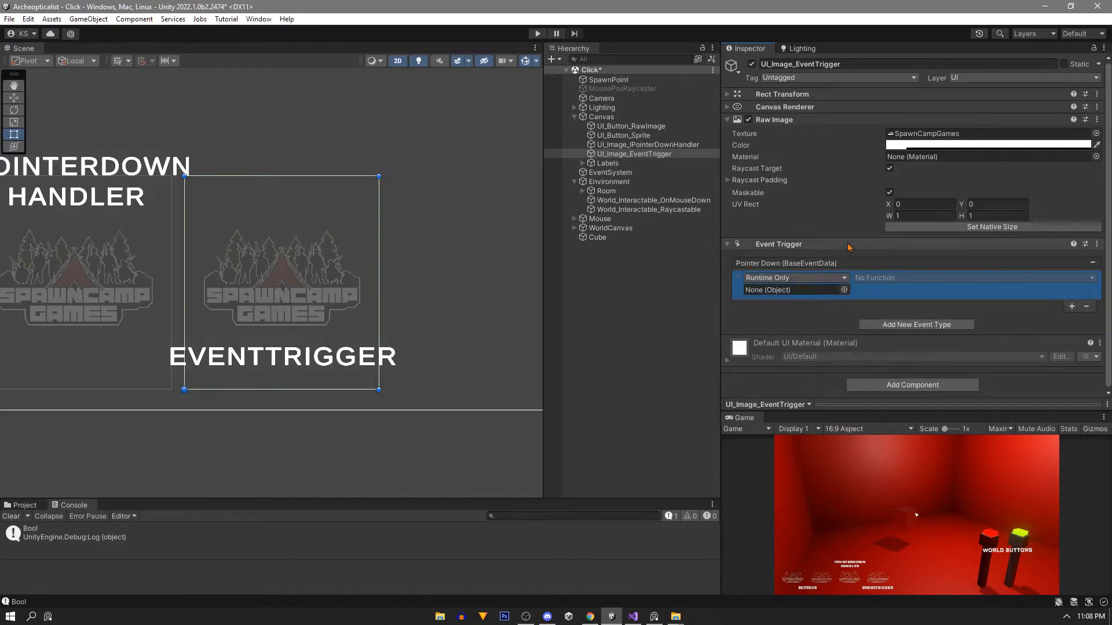
click(608, 78)
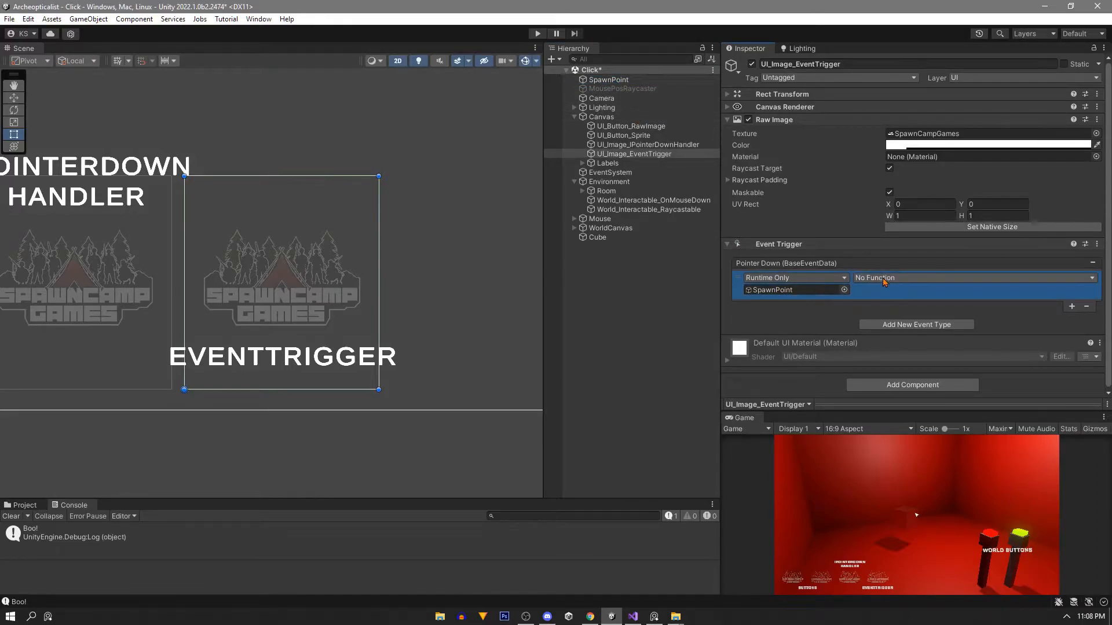
click(971, 277)
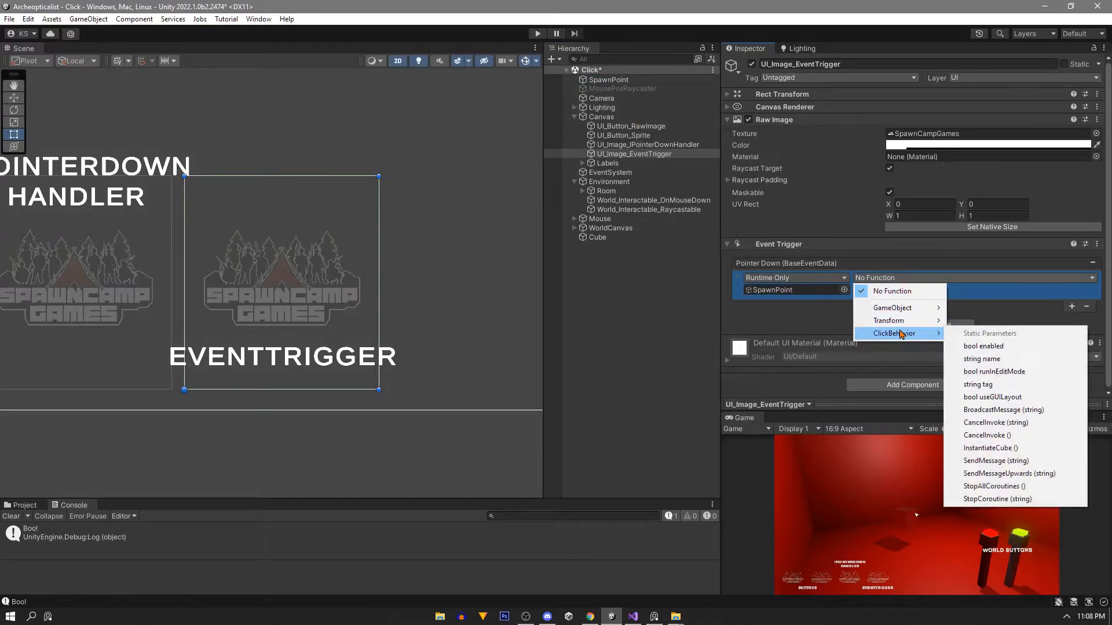
click(990, 447)
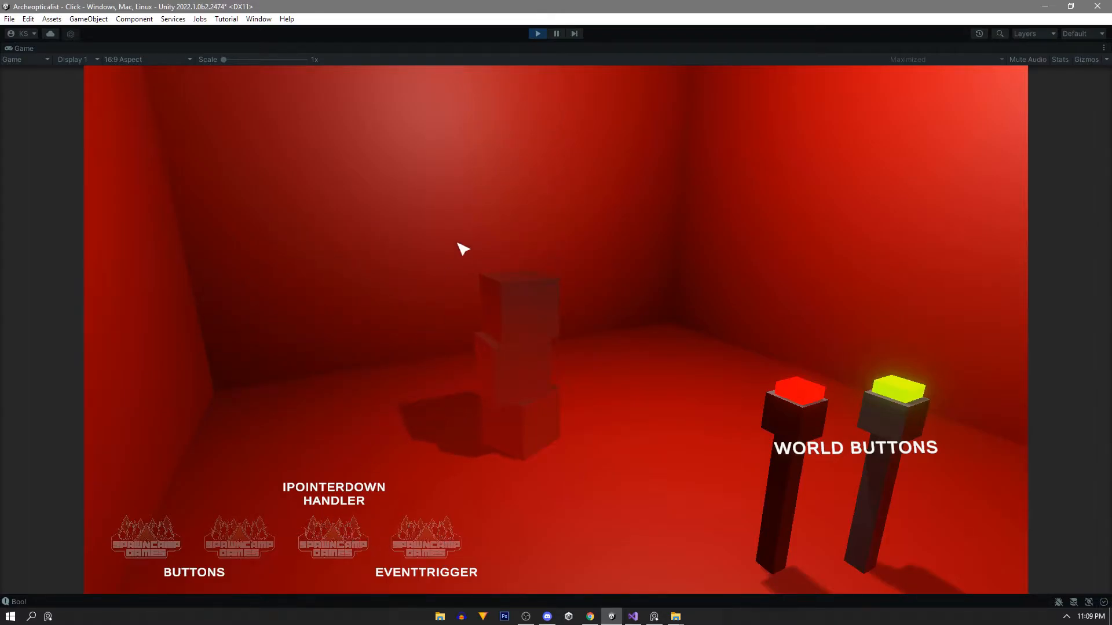
Step: Attach the Image Click script to the UI_Image_IPointerDownHandler object
click(536, 34)
text(Imag)
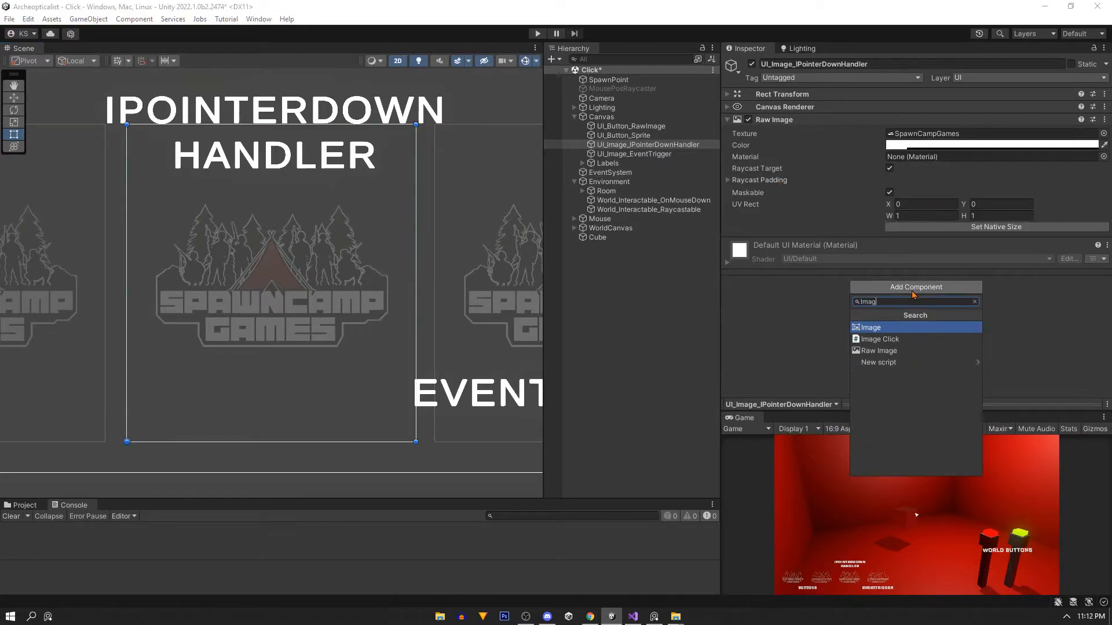
click(879, 339)
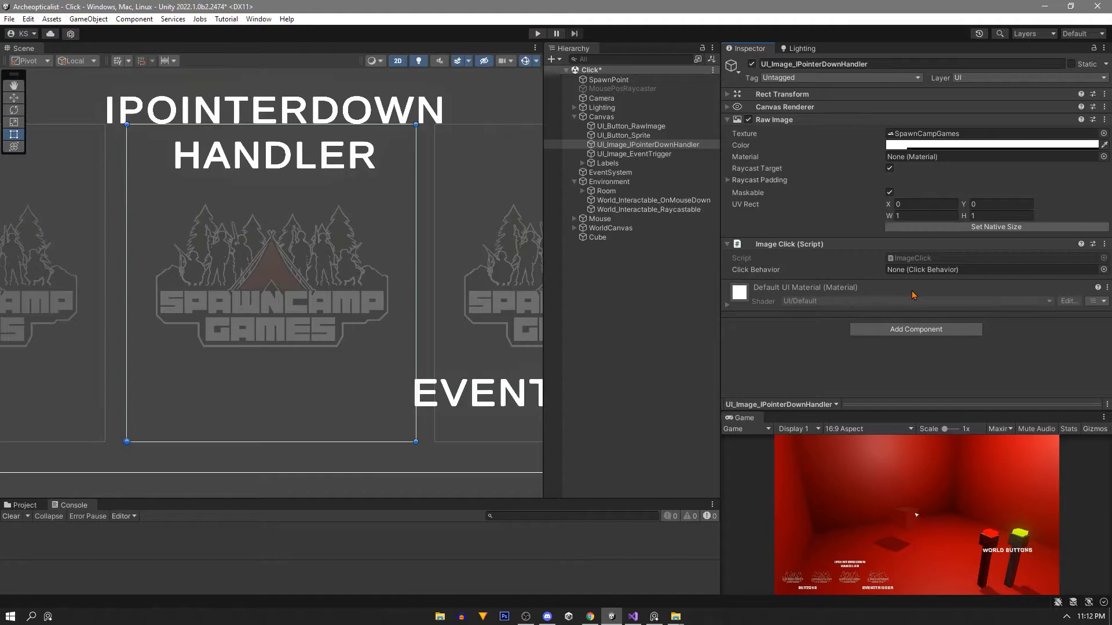
mouse_move(932, 264)
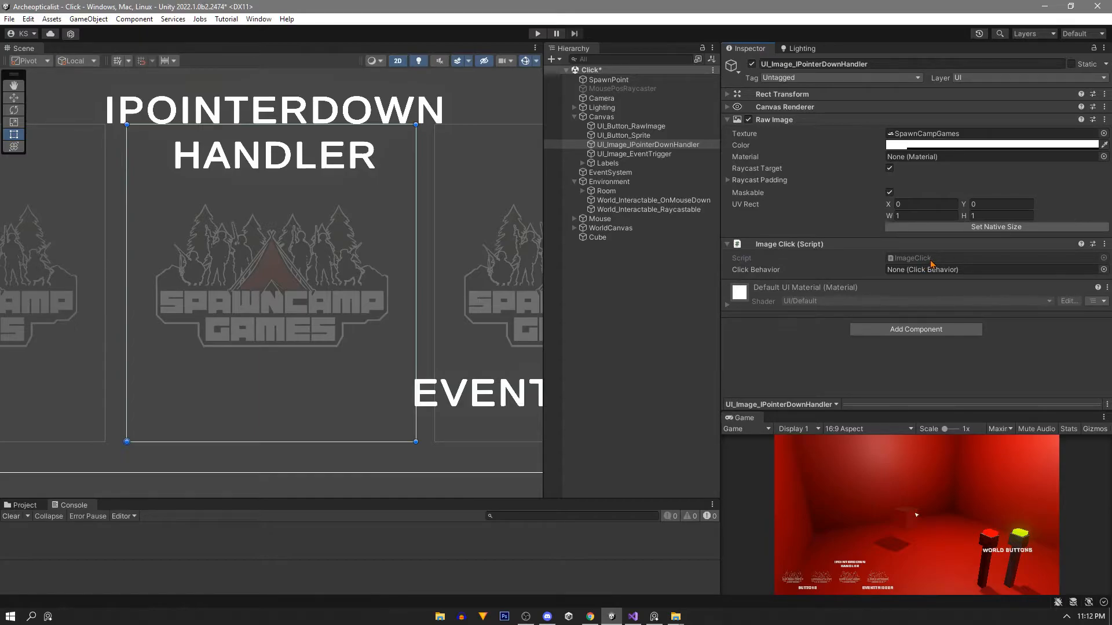
mouse_move(858, 234)
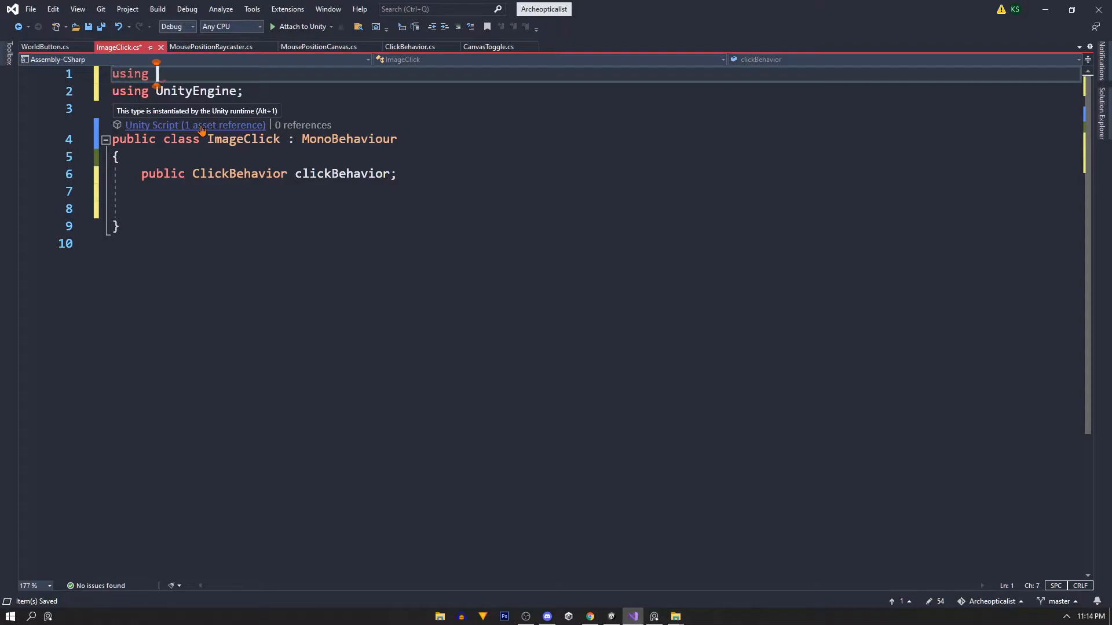
Step: Import UnityEngine.EventSystems and declare ImageClick as implementing IPointerDownHandler
text(UnityEngine.EventSystems;)
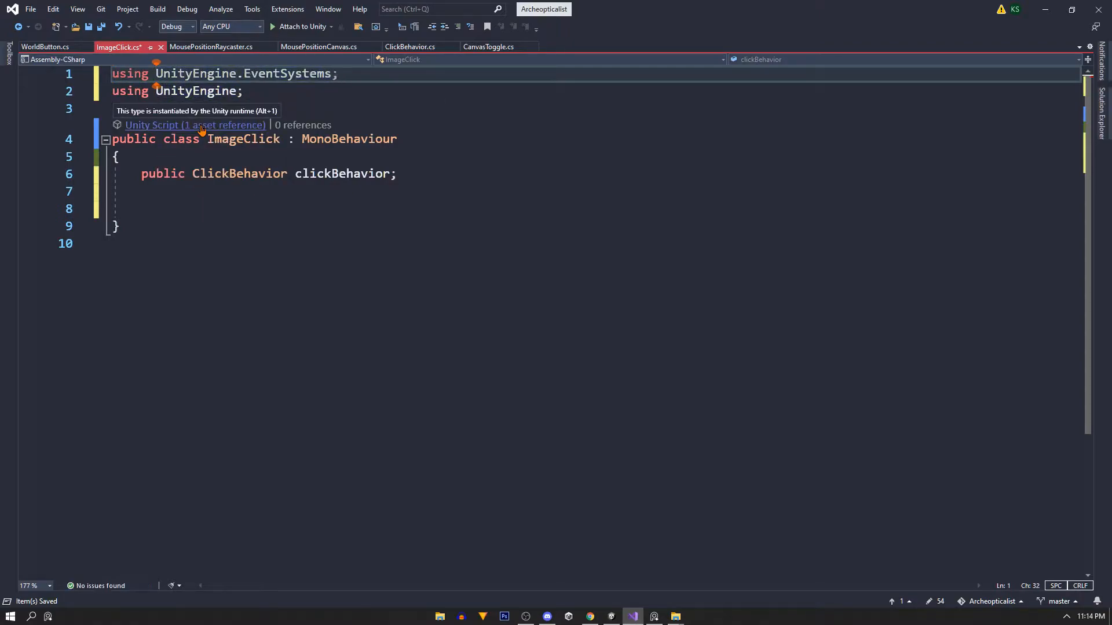
click(400, 138)
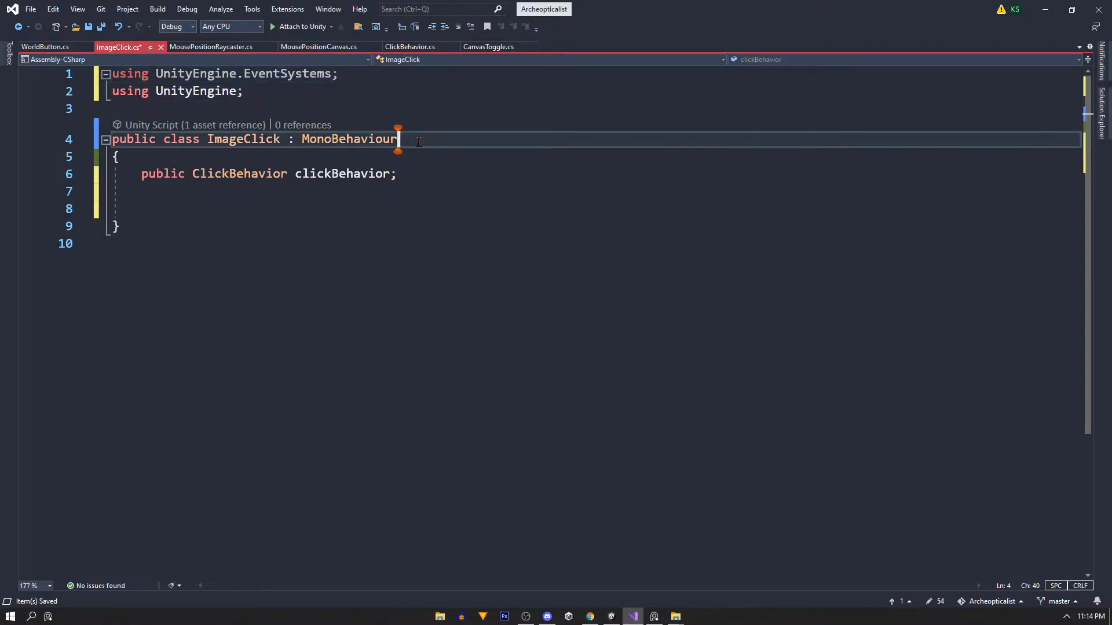
text(", ")
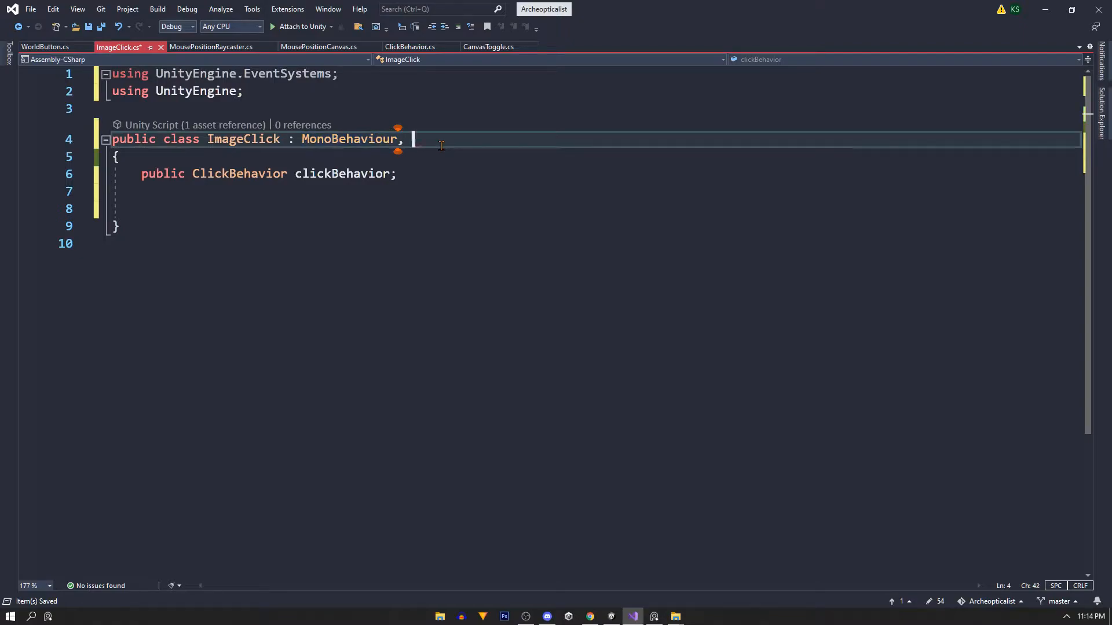
text(IpointerDownHandler)
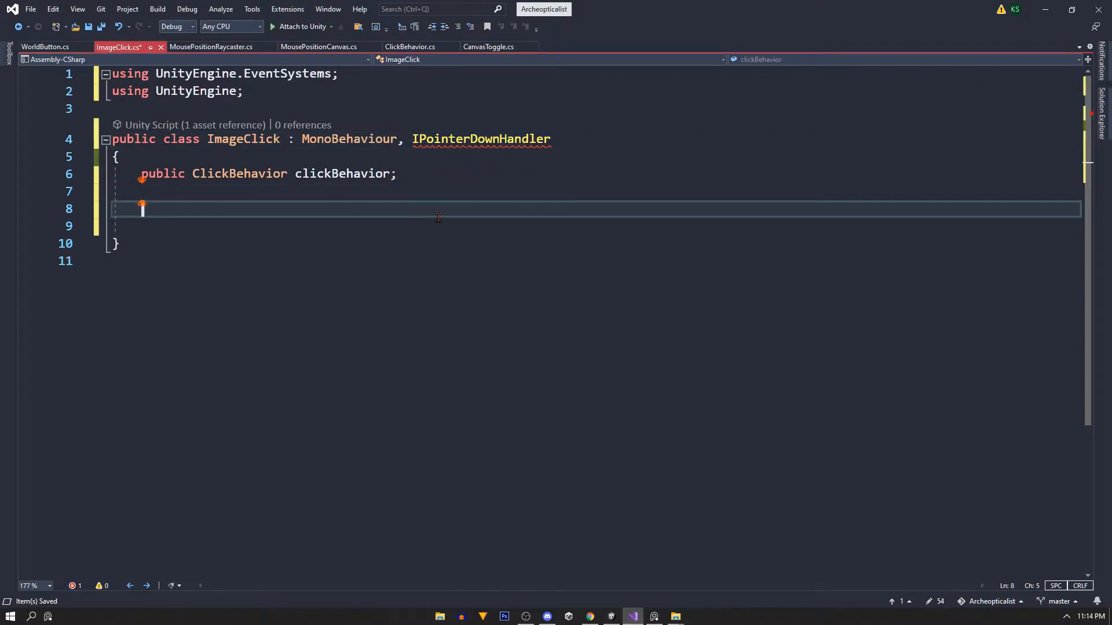
Step: Write OnPointerDown(PointerEventData) calling clickBehavior.InstantiateCube and test it in play
text(public void O)
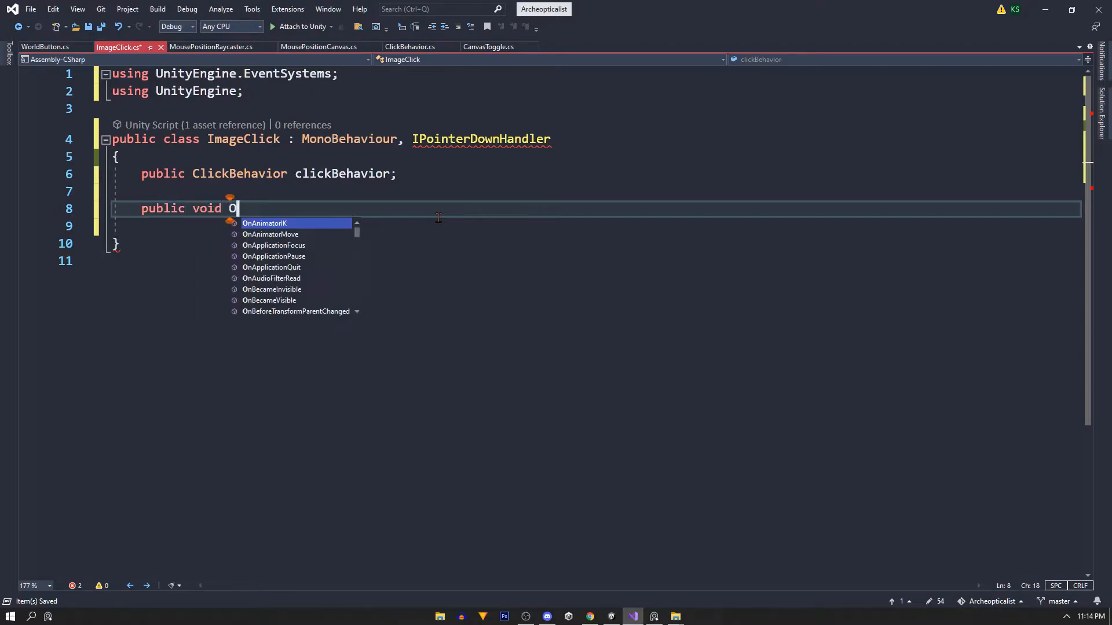
text(nPointerDown)
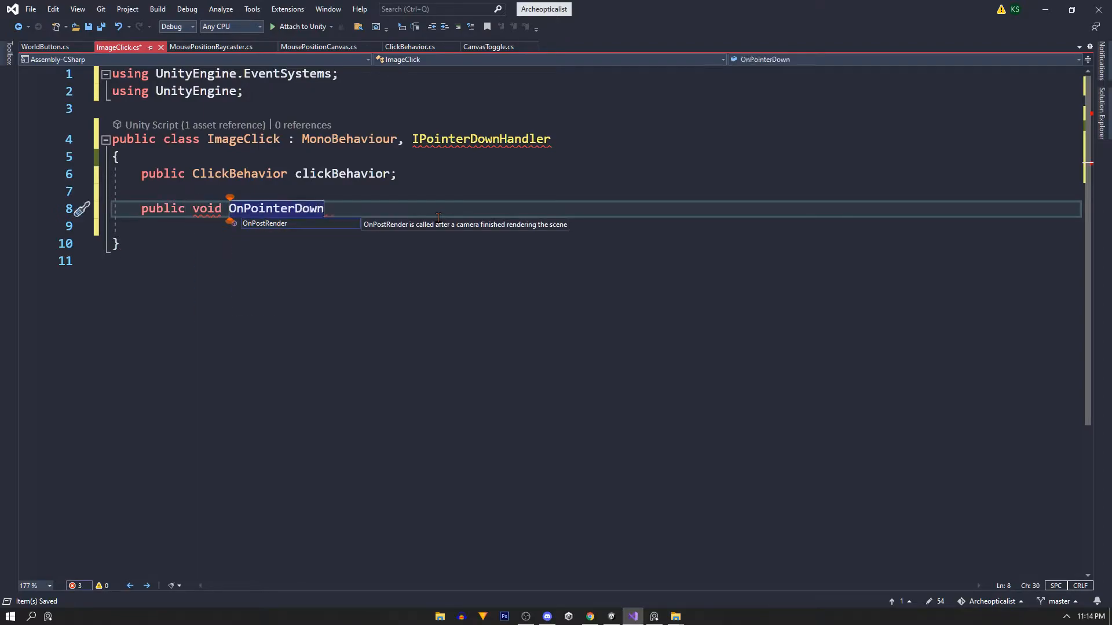
text((PointerEventData)
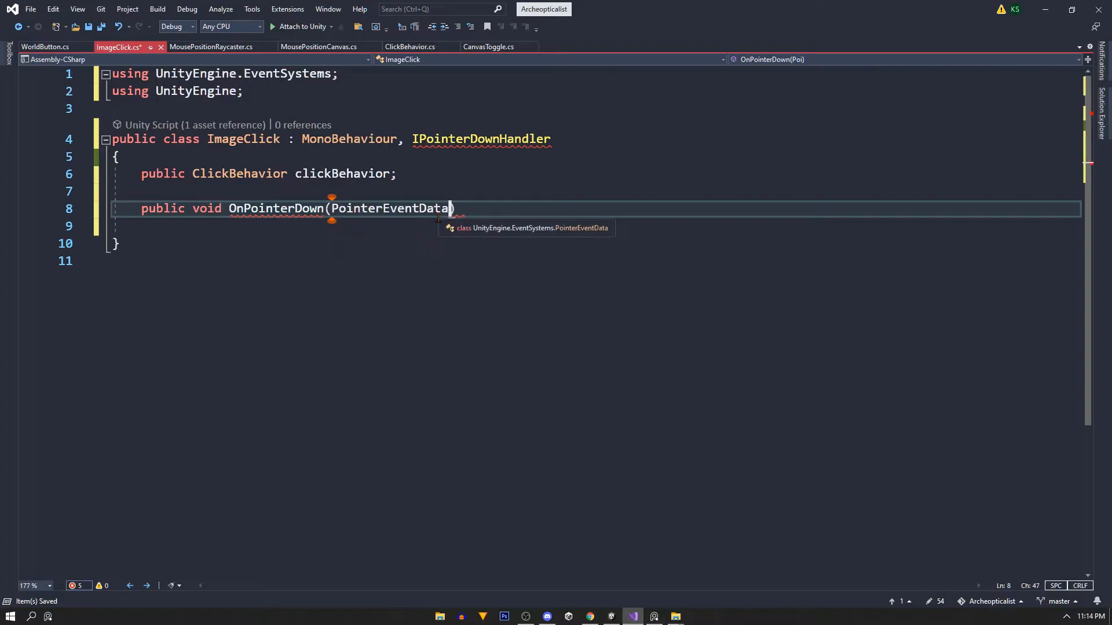
text(pointerEventData)
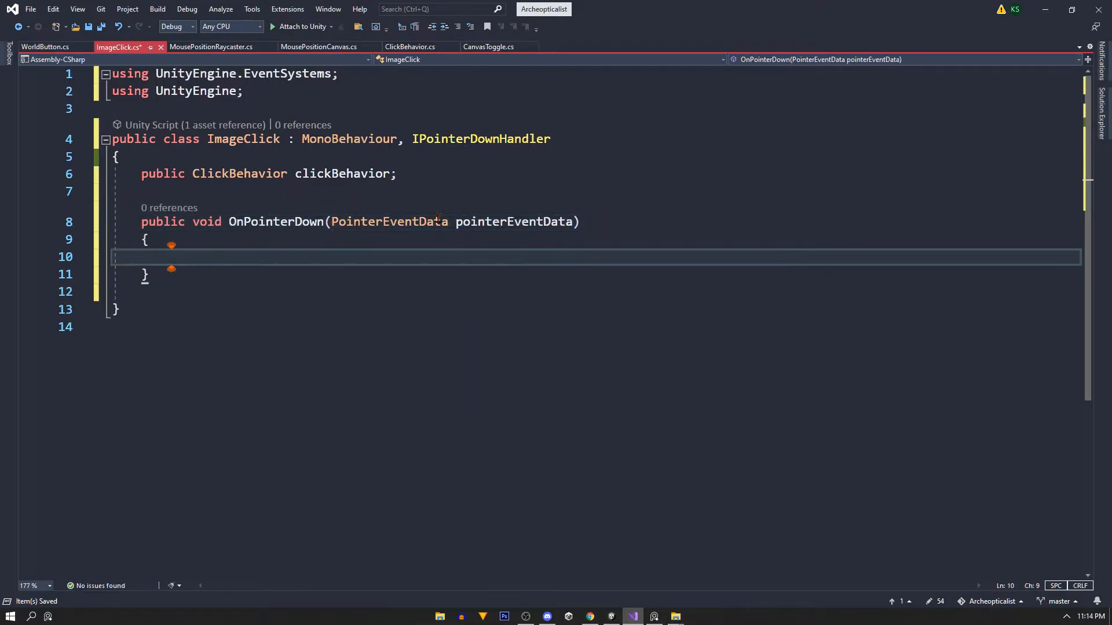
text(click)
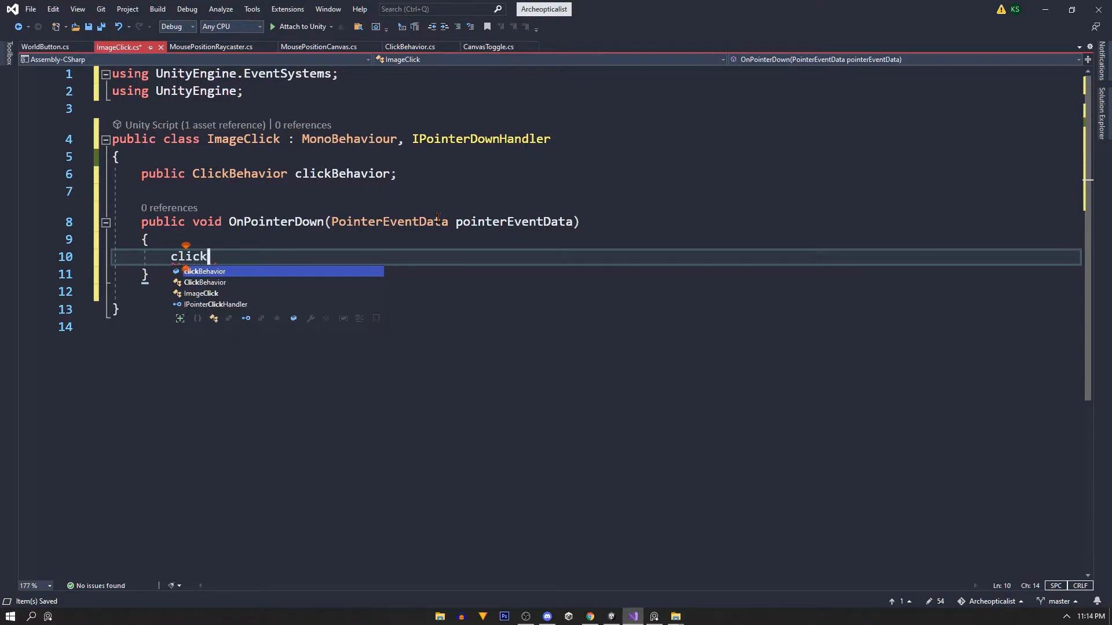
text(Behavior.ins)
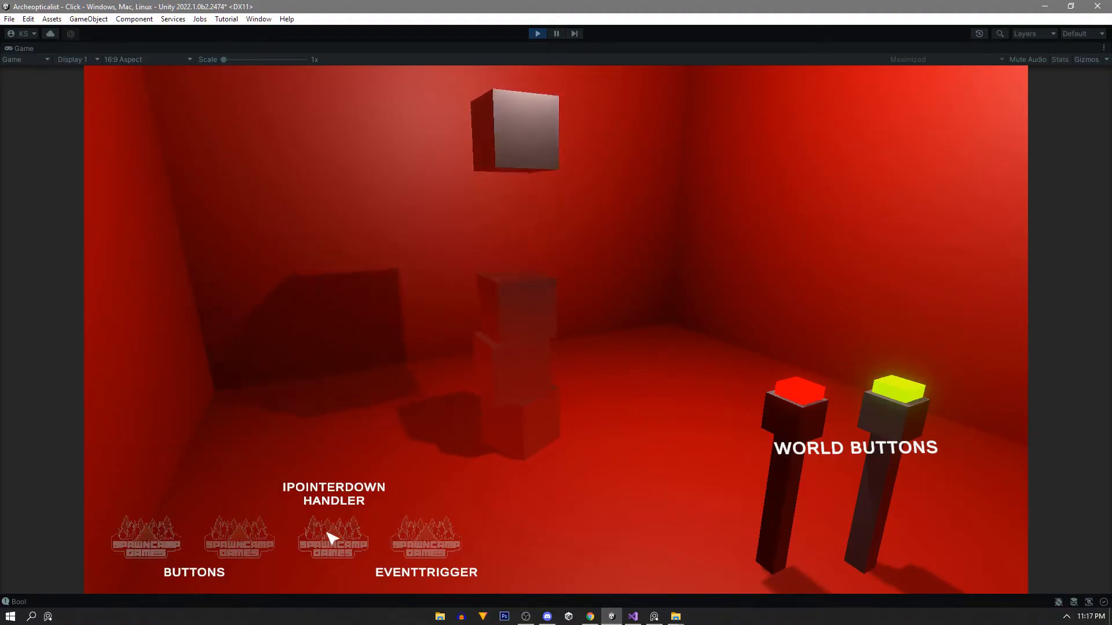
click(632, 616)
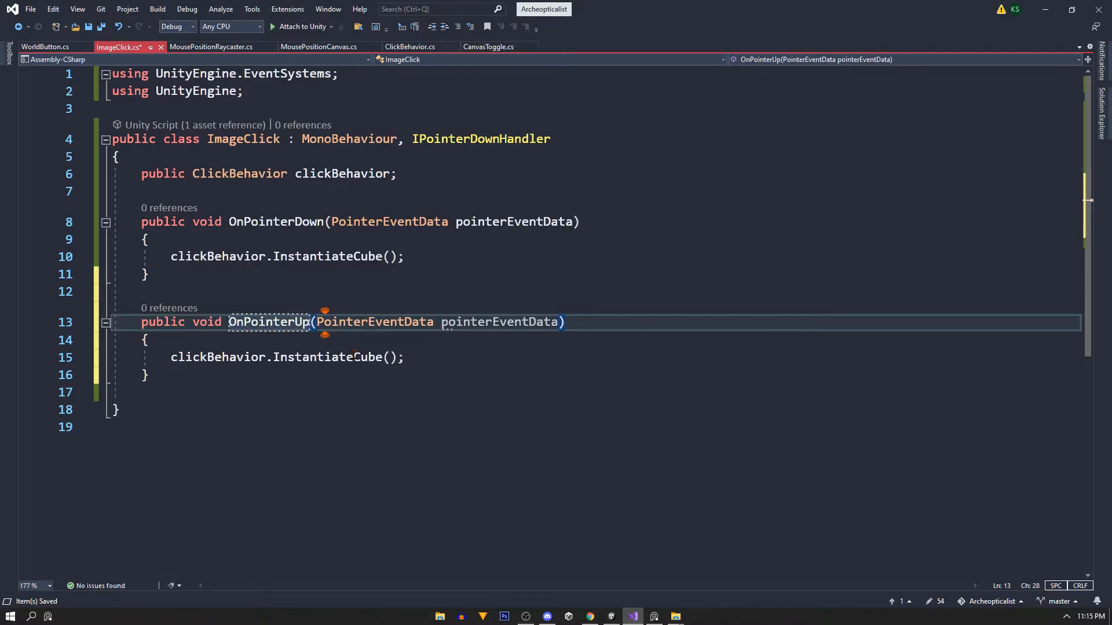
Step: Add IPointerUpHandler to the class so pointer up also spawns a cube
click(551, 138)
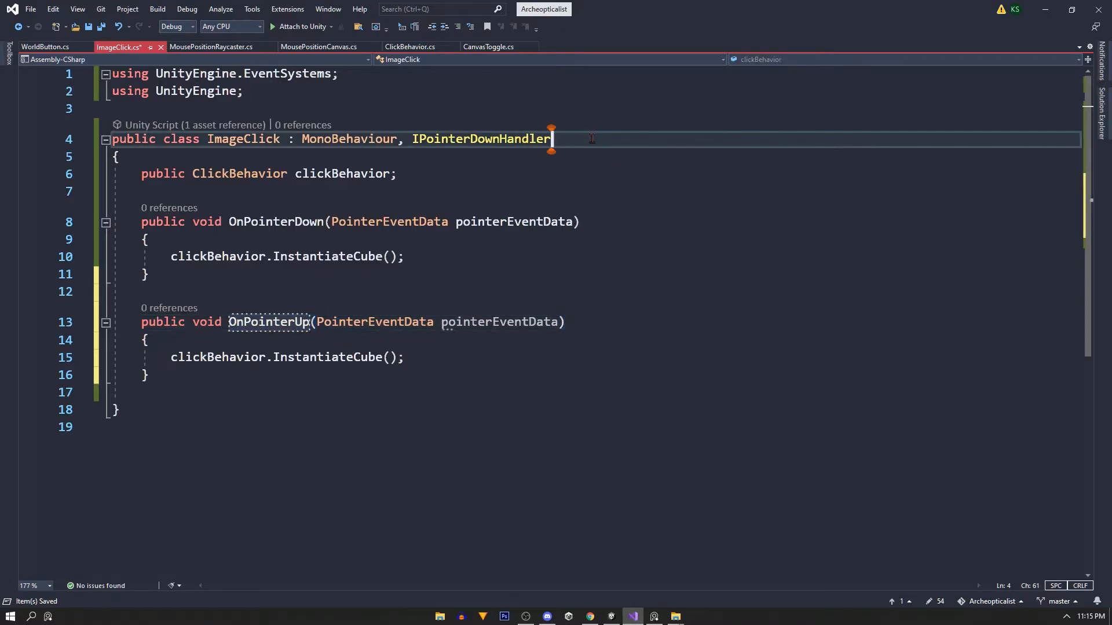
text(, IPointerUpHandler)
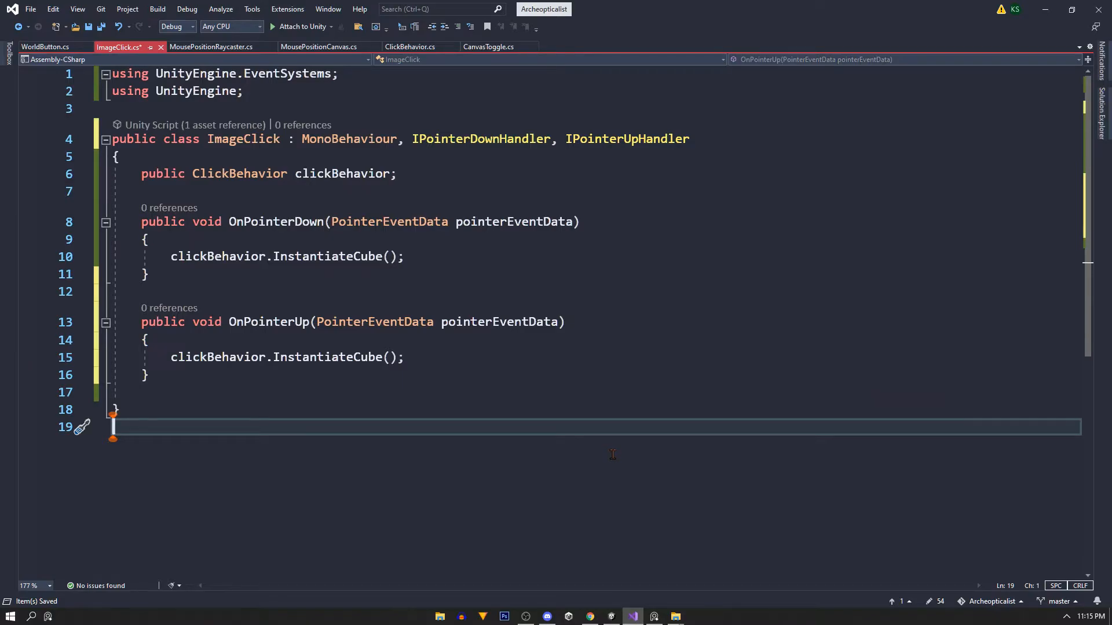
click(610, 615)
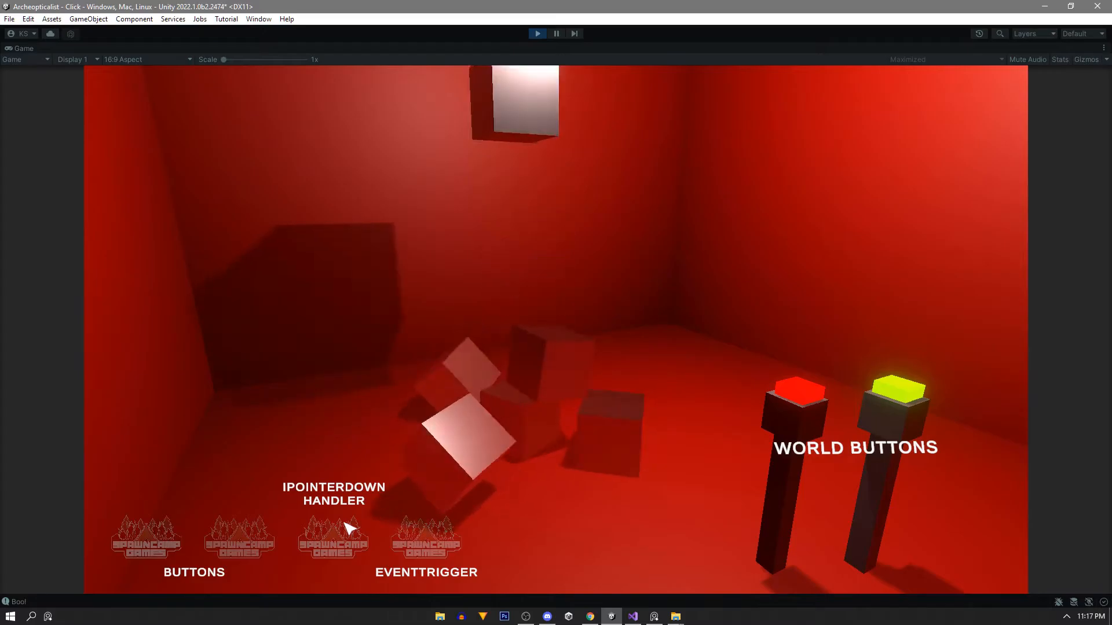
Step: Give WorldButton an OnMouseDown calling InstantiateCube, then press the red world button in play
click(556, 34)
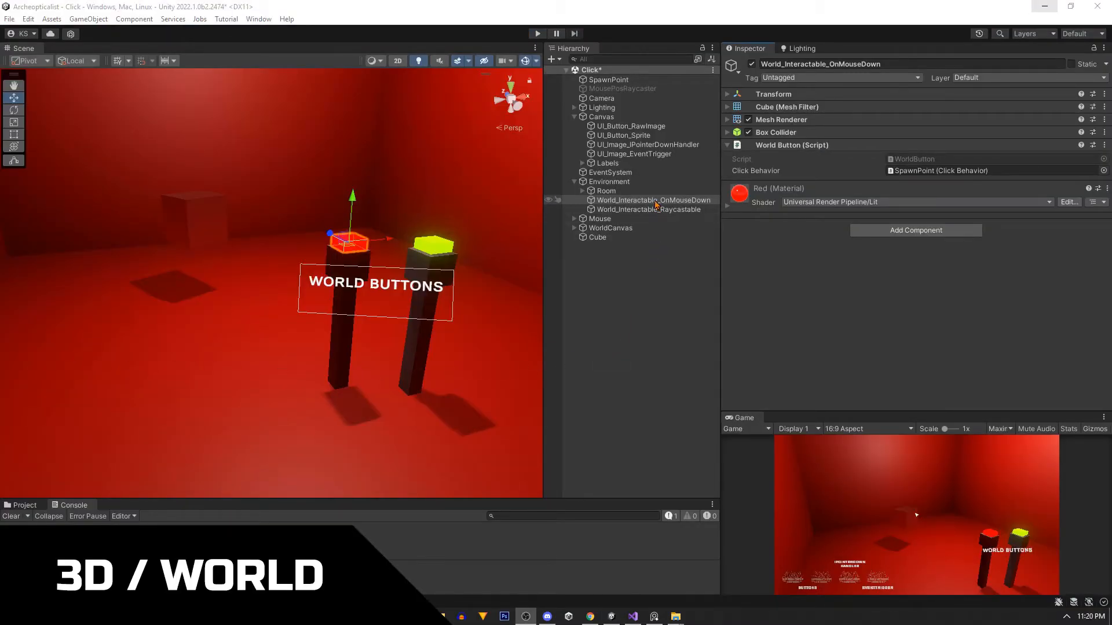
click(652, 200)
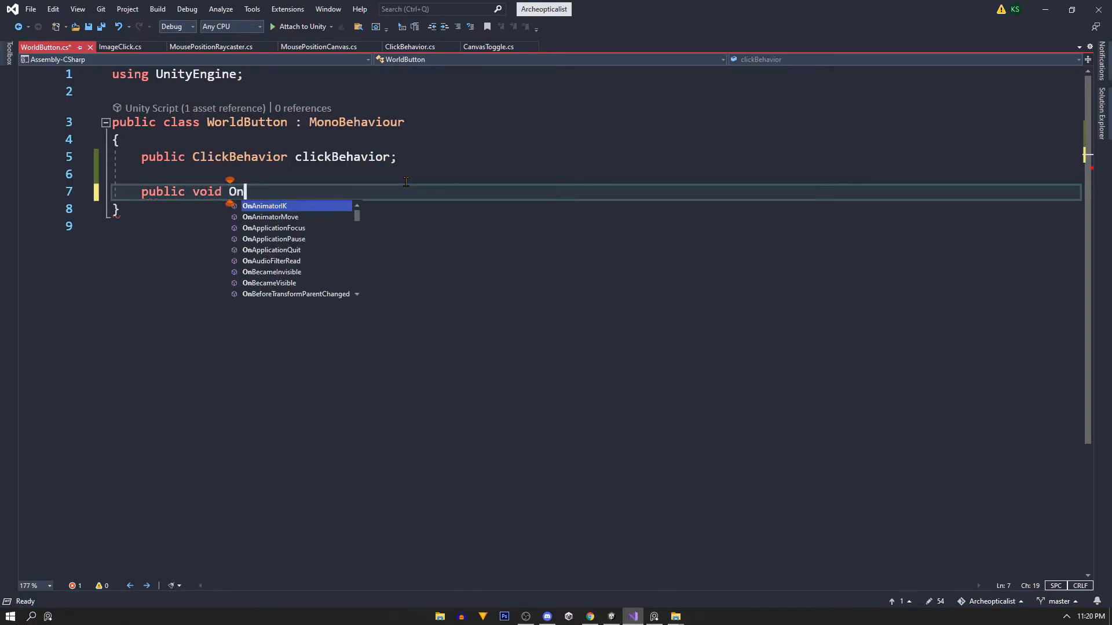
text(MouseDown()
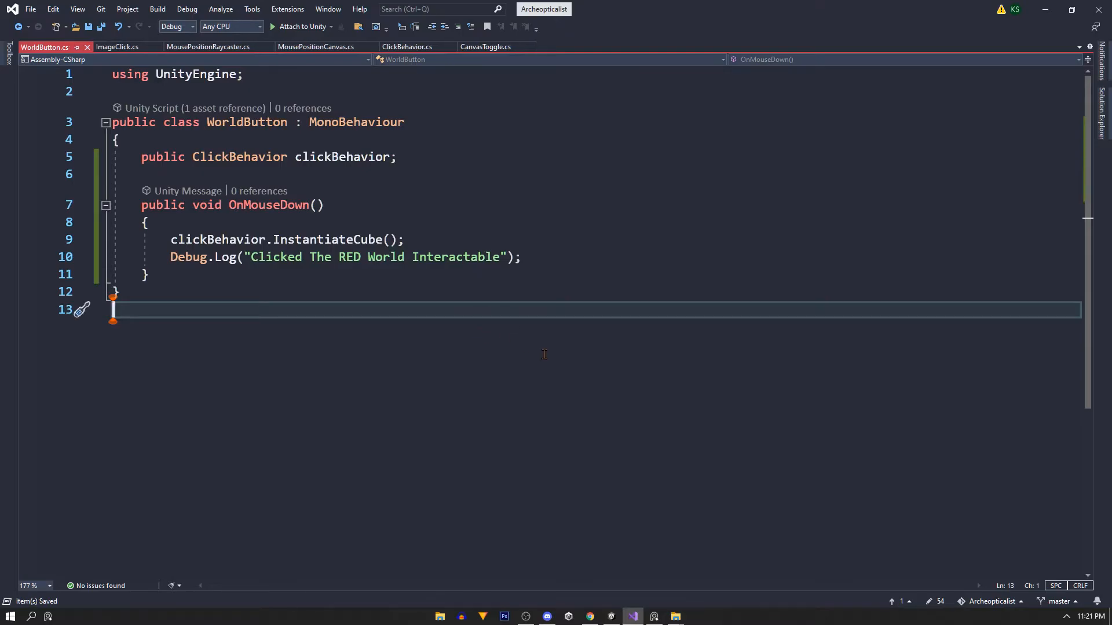
click(610, 616)
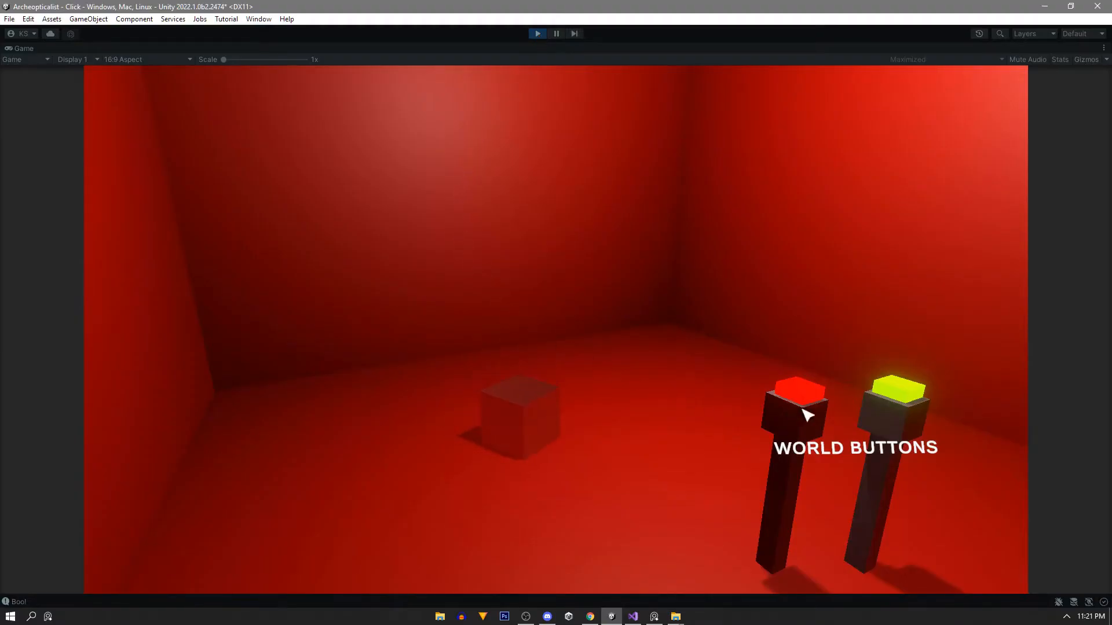
click(794, 394)
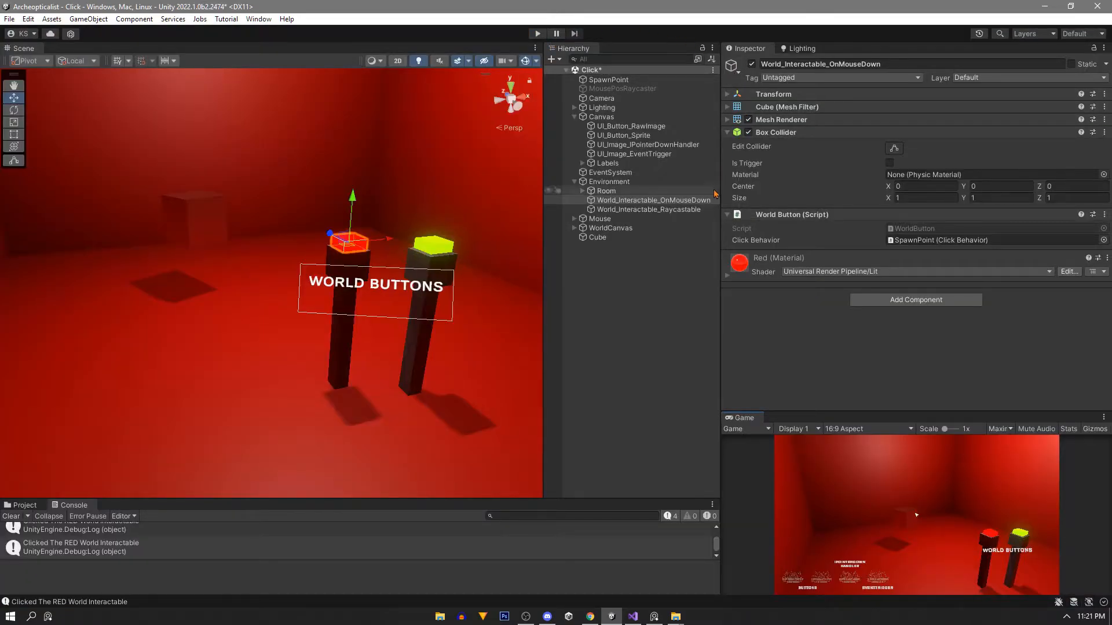
Step: Check the raycastable world button's Button layer, then select MousePosRaycaster for a new WorldClick script
click(646, 210)
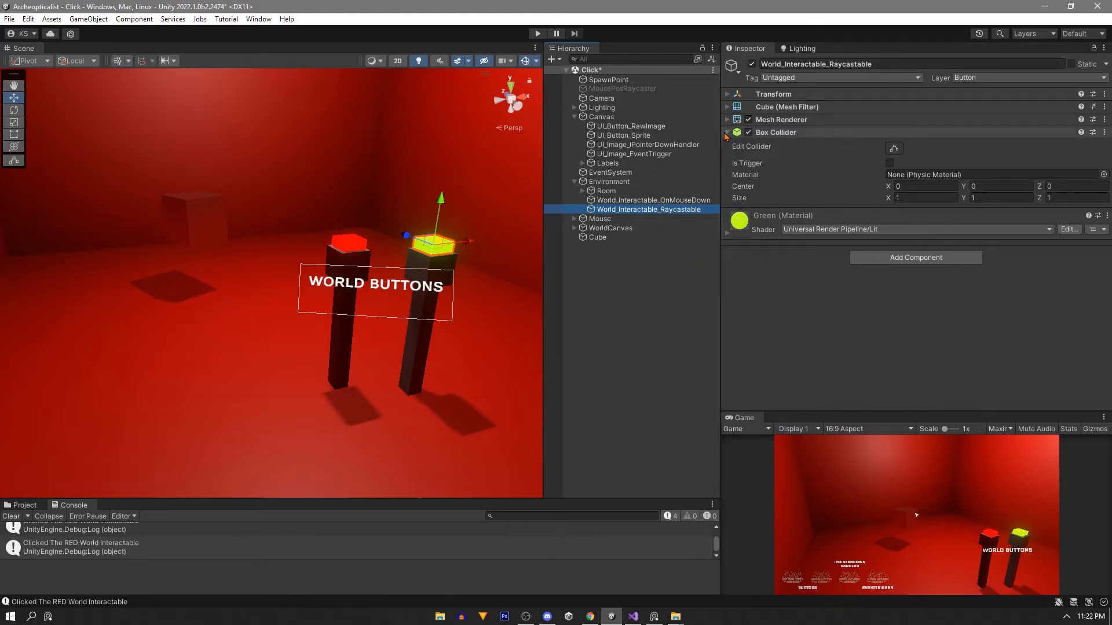
click(724, 132)
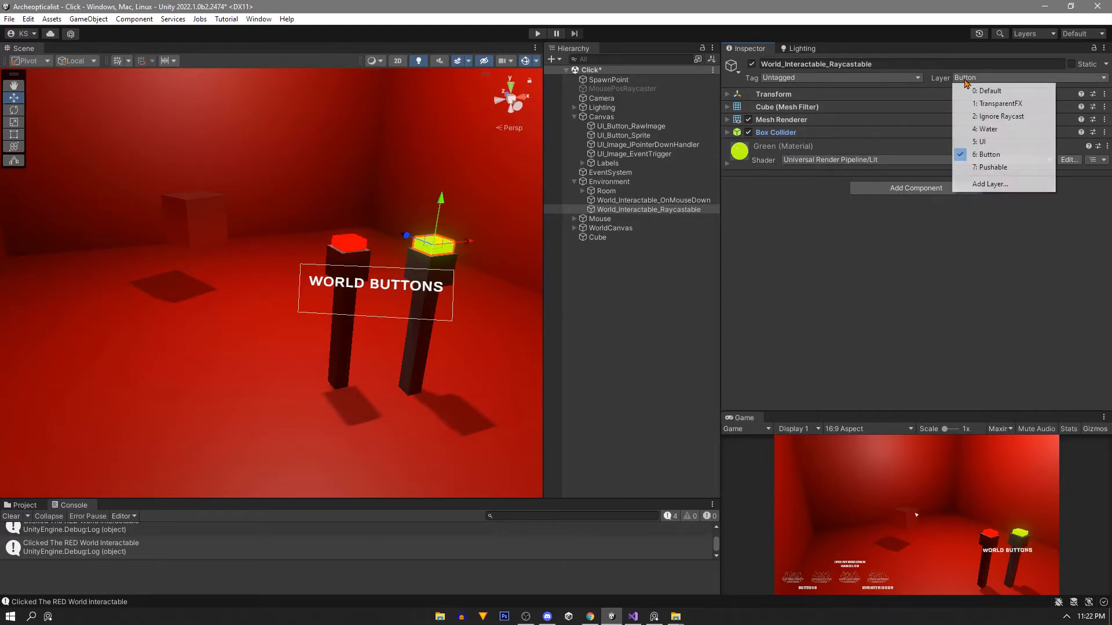
click(989, 184)
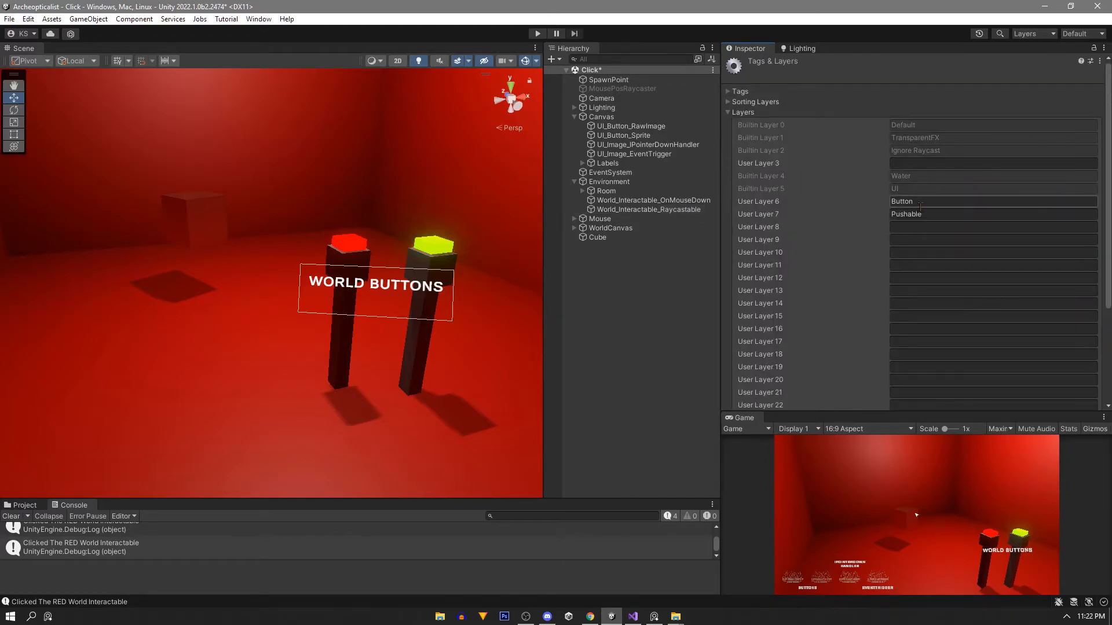
click(648, 210)
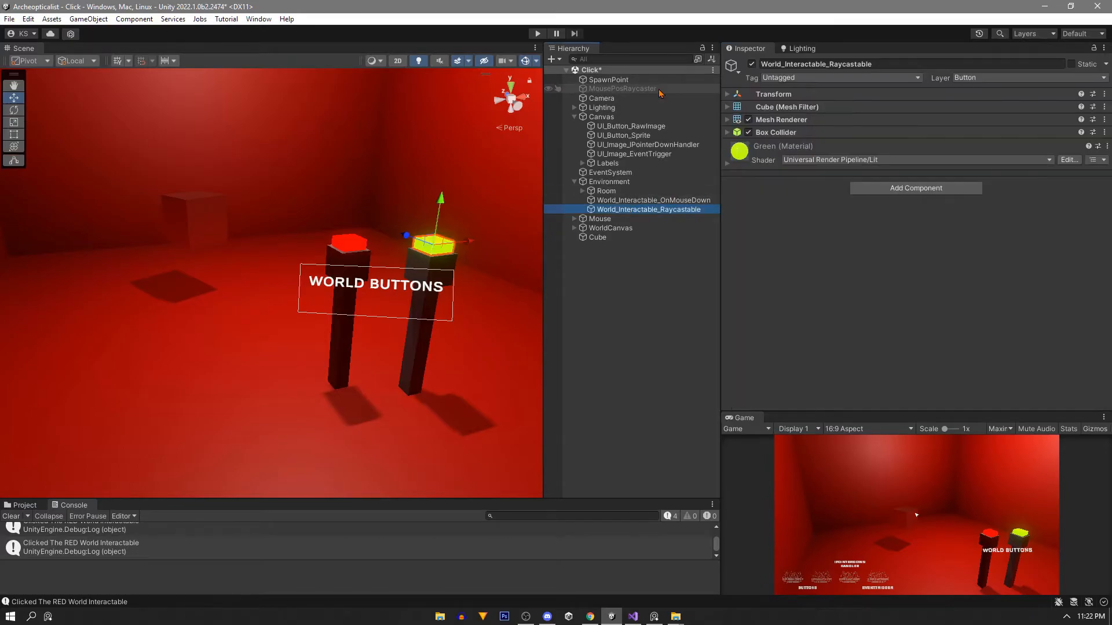
click(621, 90)
text(WorldClick)
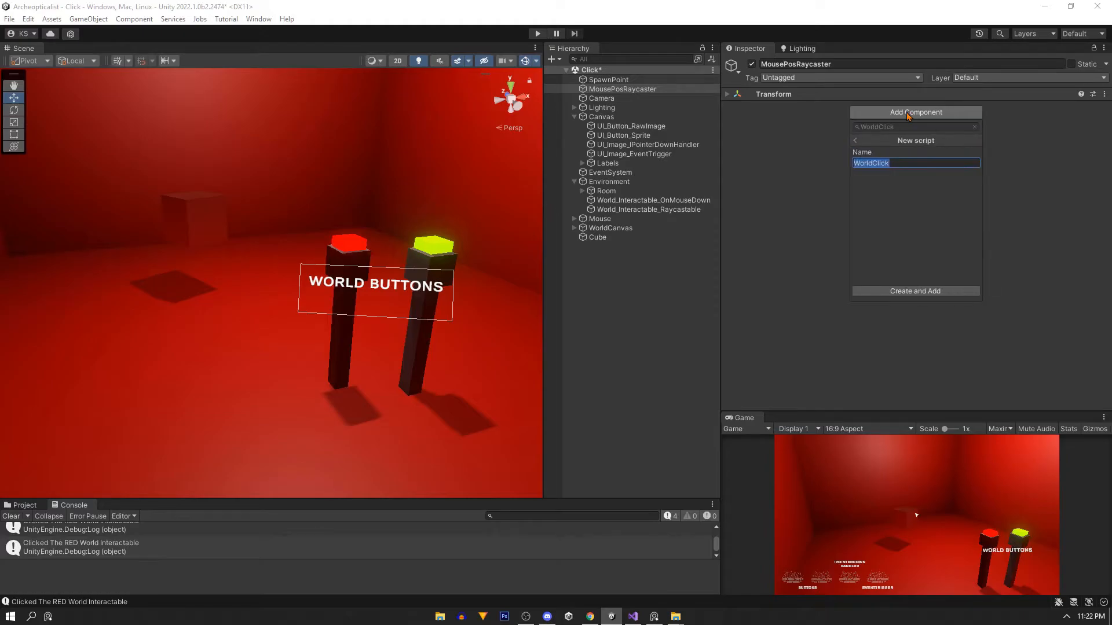
mouse_move(905, 120)
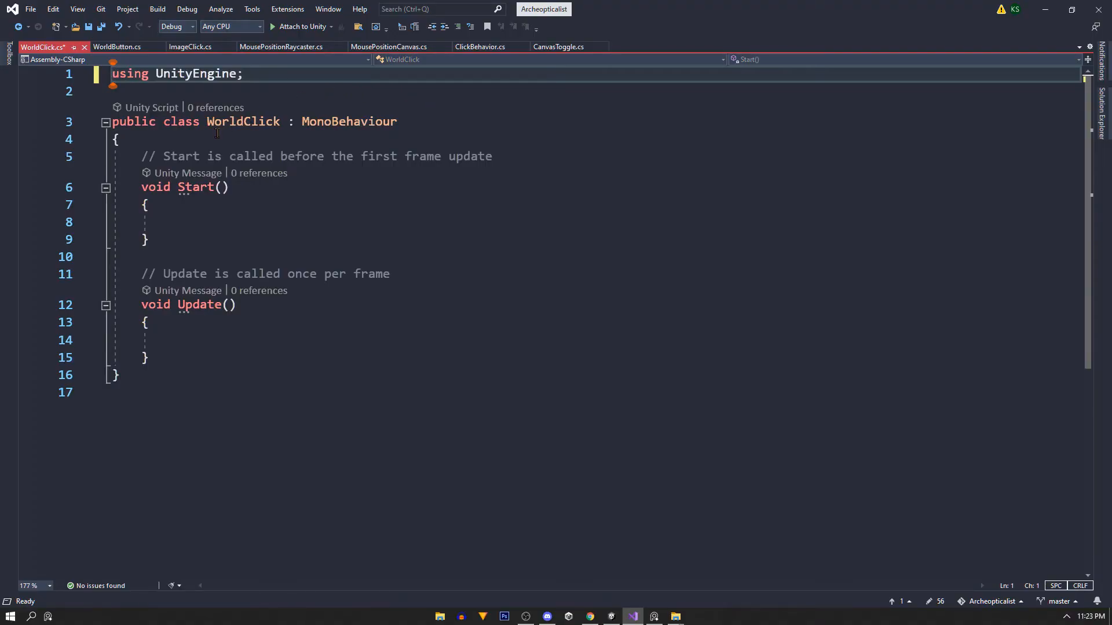
Step: Declare Camera myCam and assign it Camera.main inside Start()
key(enter)
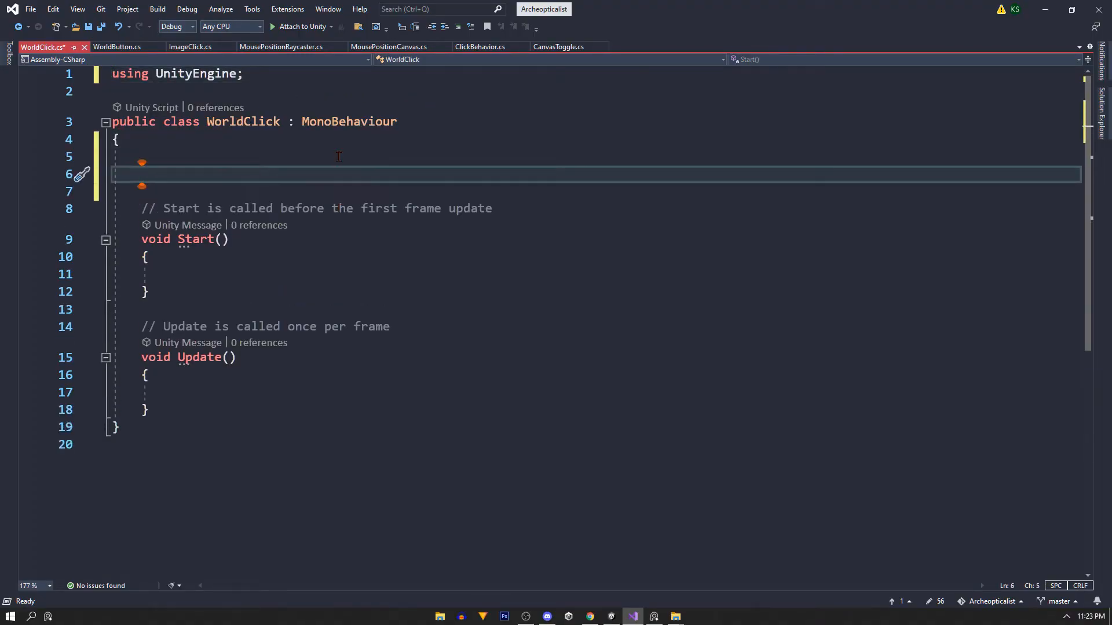
text(Camera myCam;)
click(596, 274)
text(myCam =)
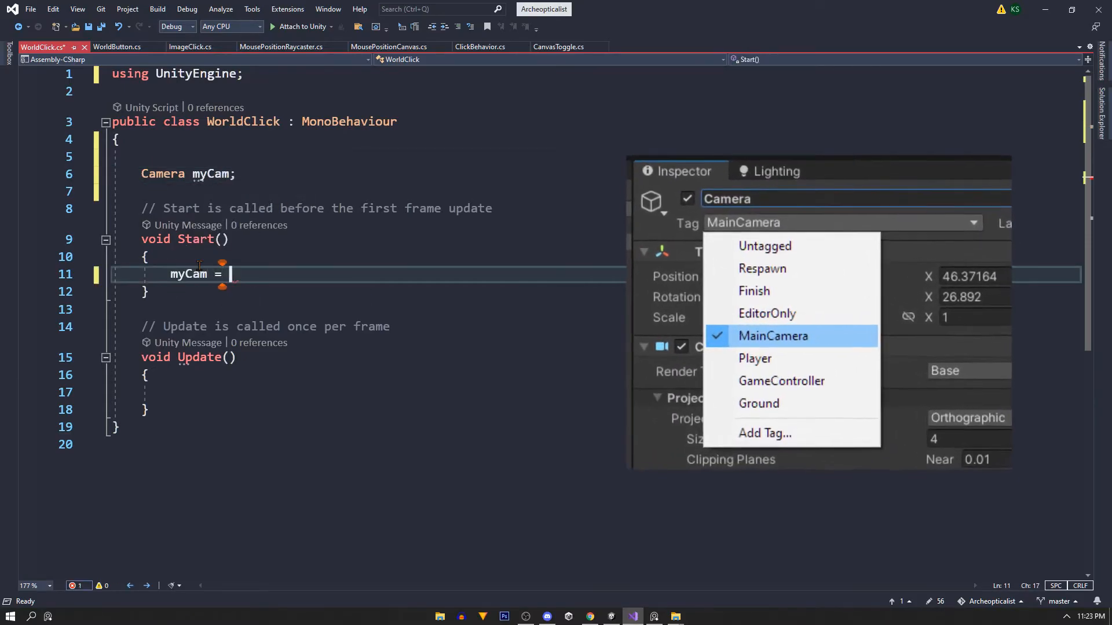
text(Camera.main;)
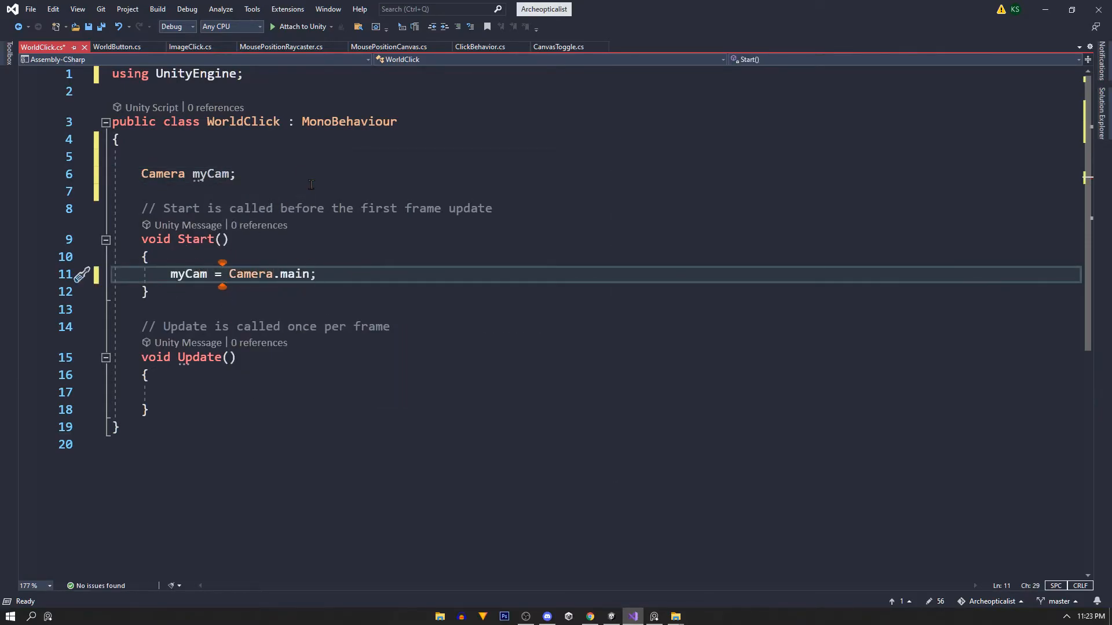
Step: Declare public ClickBehavior clickBehavior and public LayerMask layerMask fields
text(public ClickBehavior)
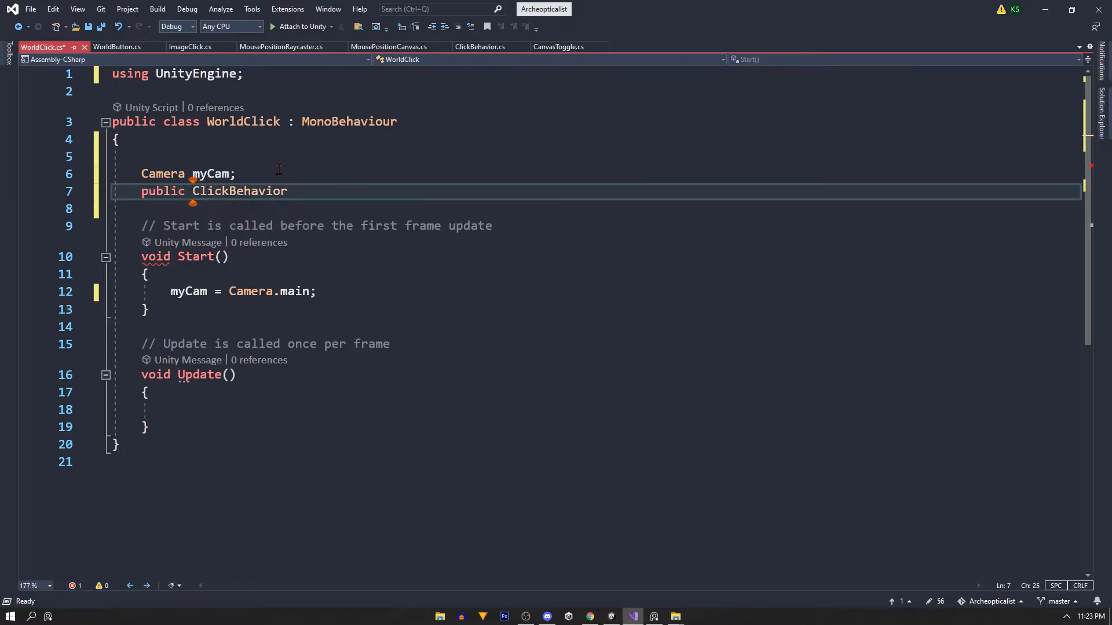
text(clickBehavior;)
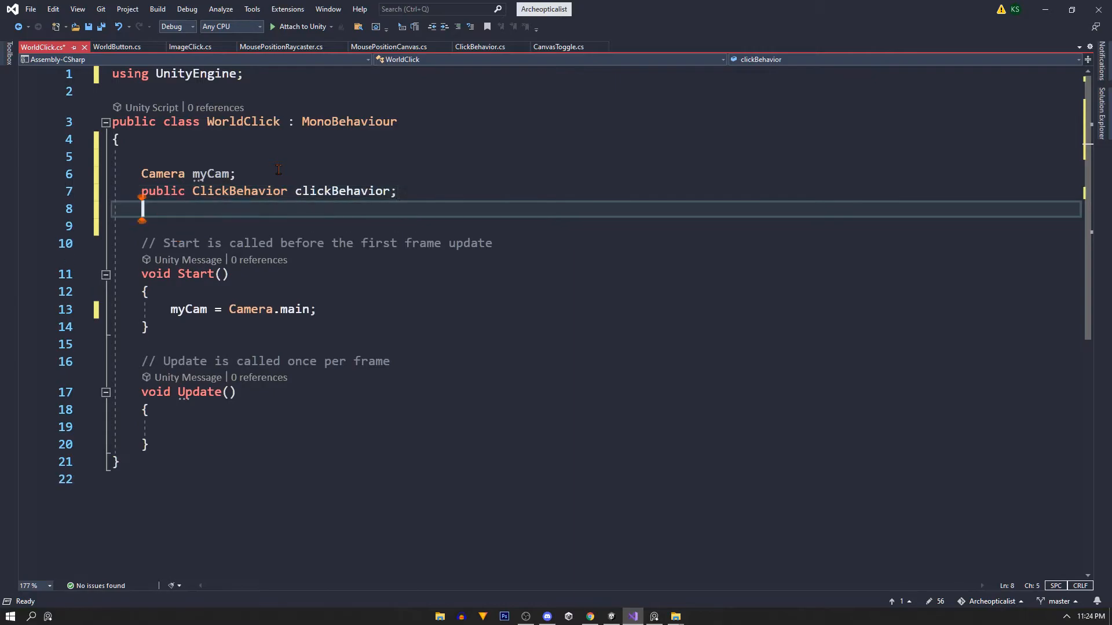
text(public)
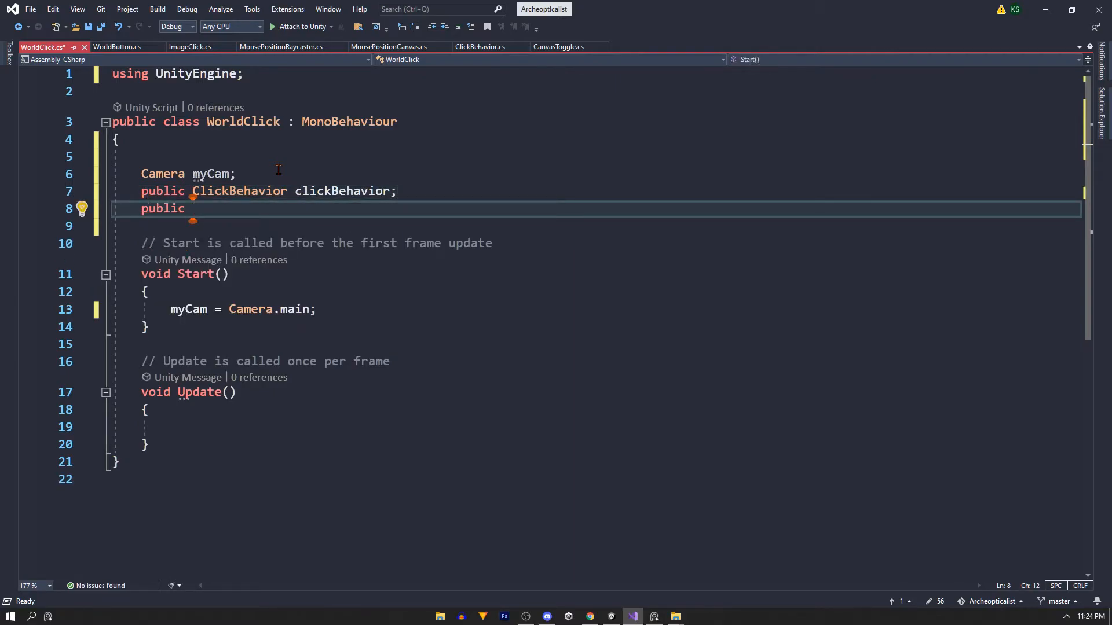
text(LayerMask)
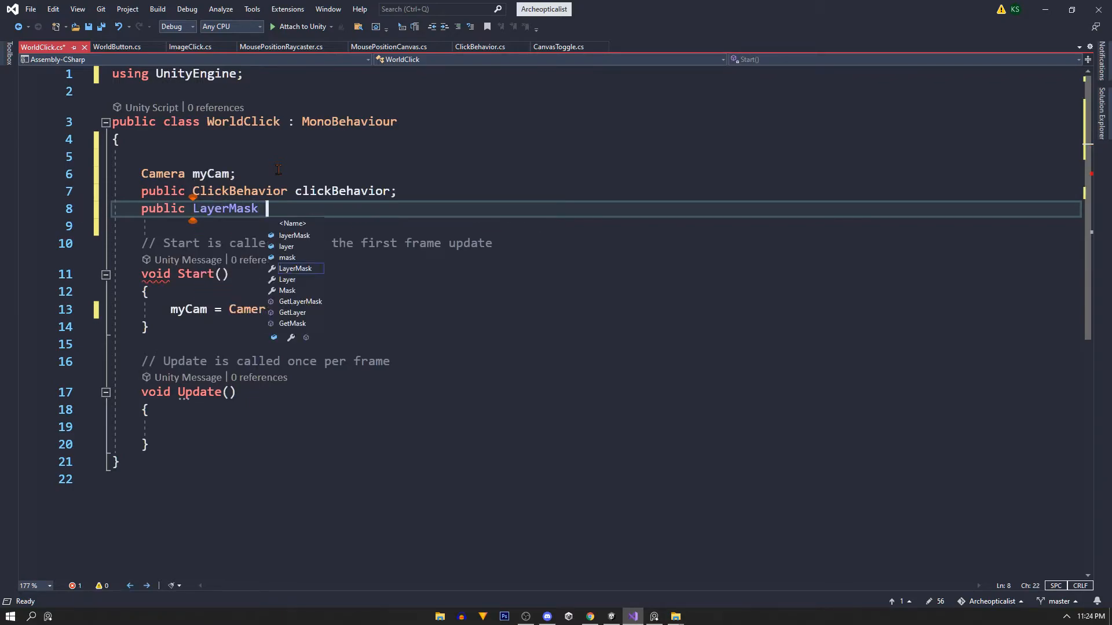
text(layerMask;)
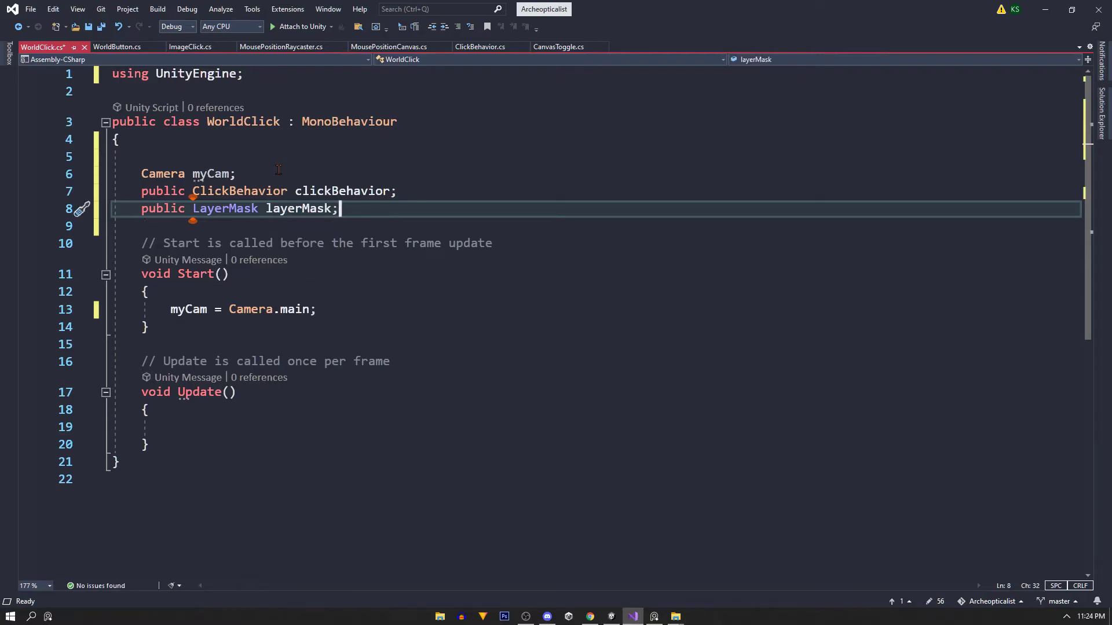
Step: Set the World Click component's Layer Mask to the Button layer
click(610, 616)
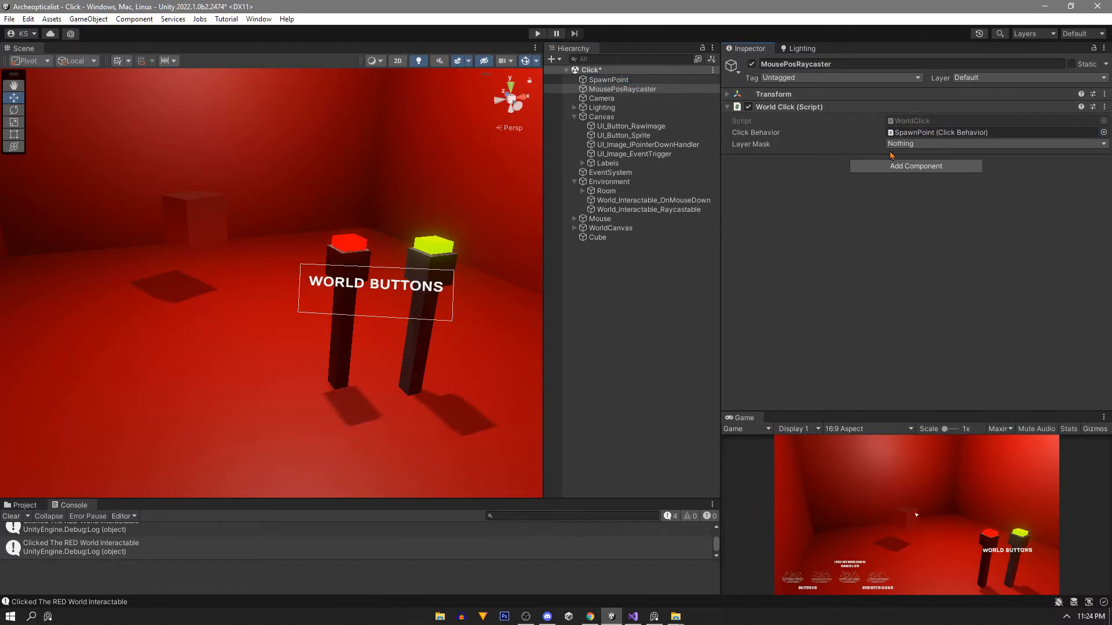
click(993, 144)
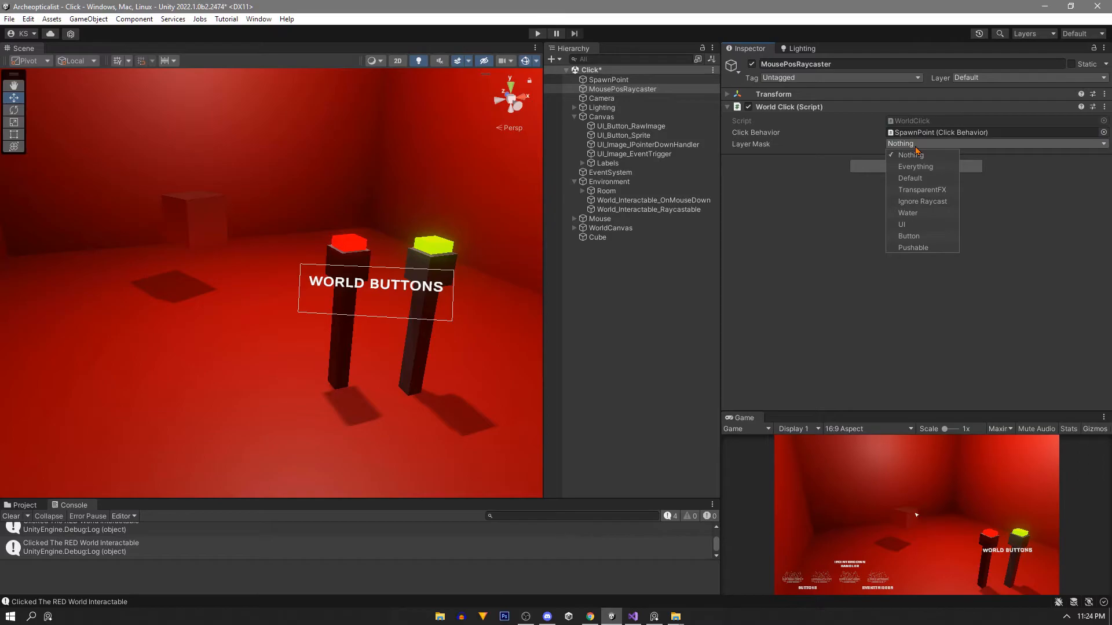
click(909, 235)
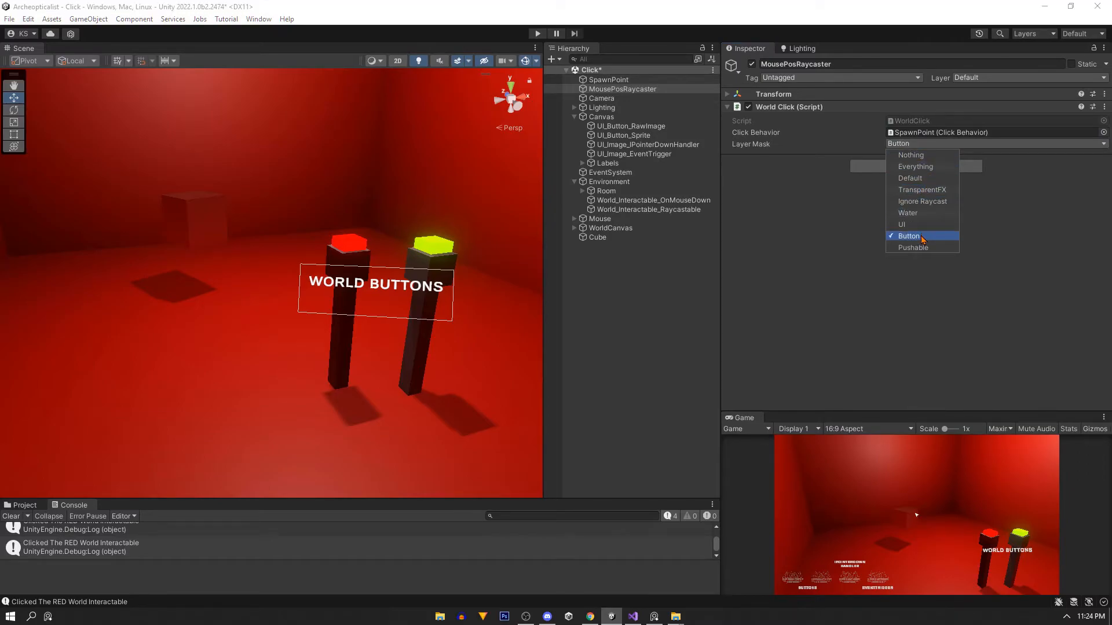
click(907, 235)
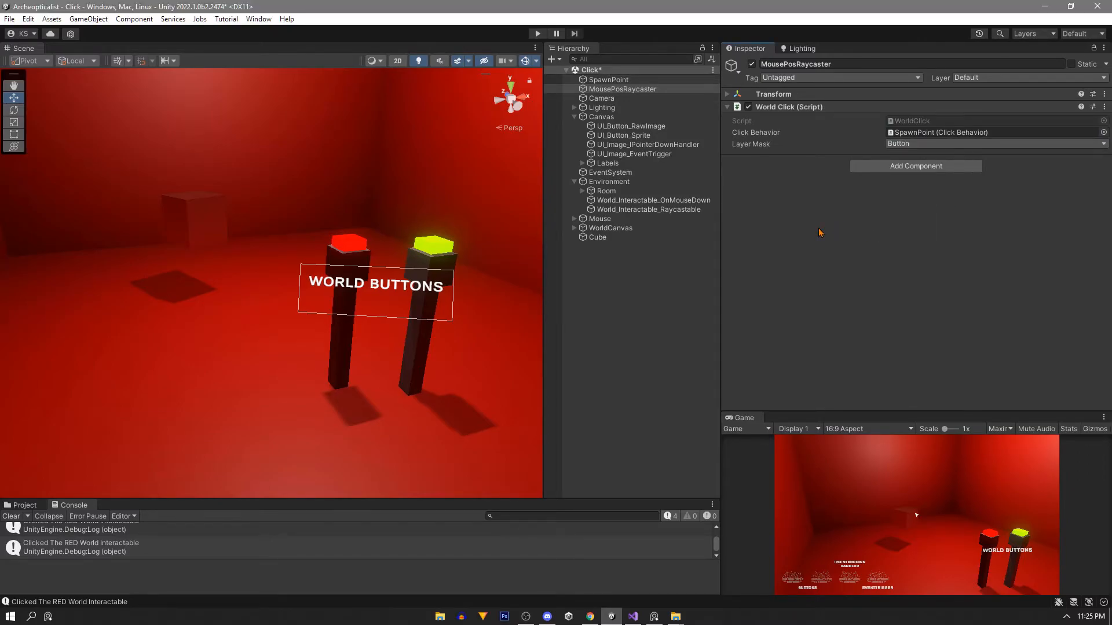
mouse_move(618, 399)
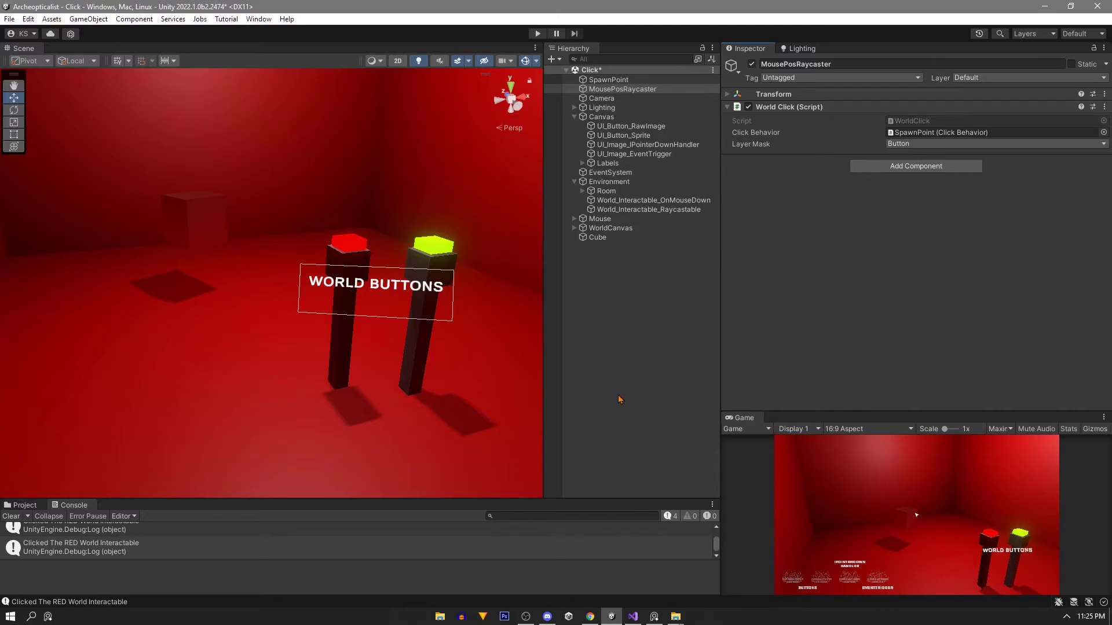
Step: In Update, on mouse button 0 build a ray with myCam.ScreenPointToRay(Input.mousePosition)
click(631, 616)
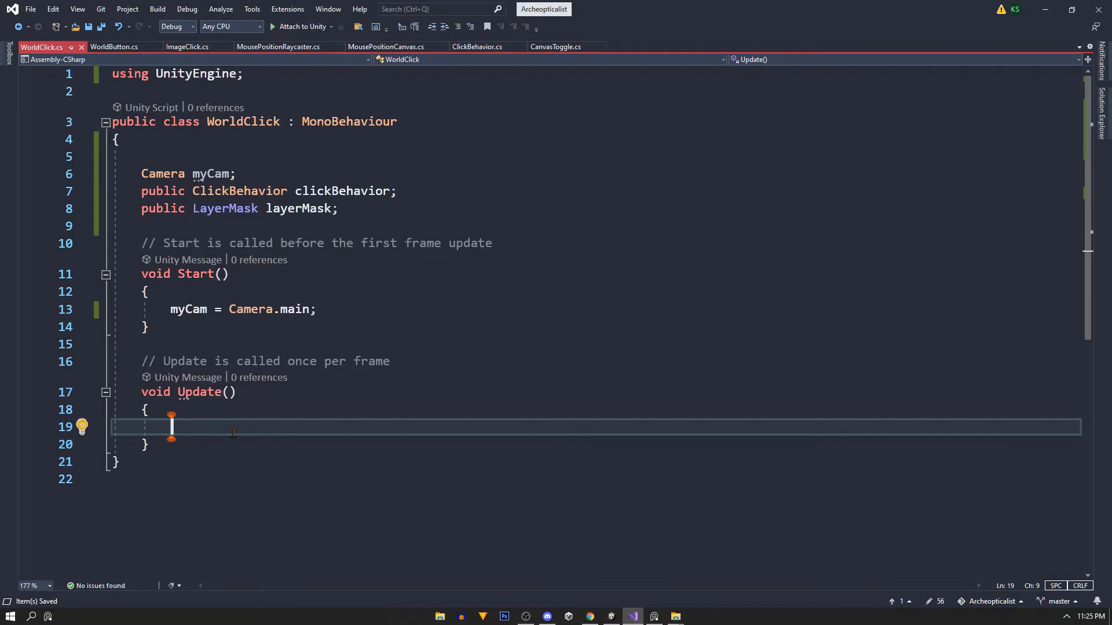
text(if(input.GetMouseButtonDown)
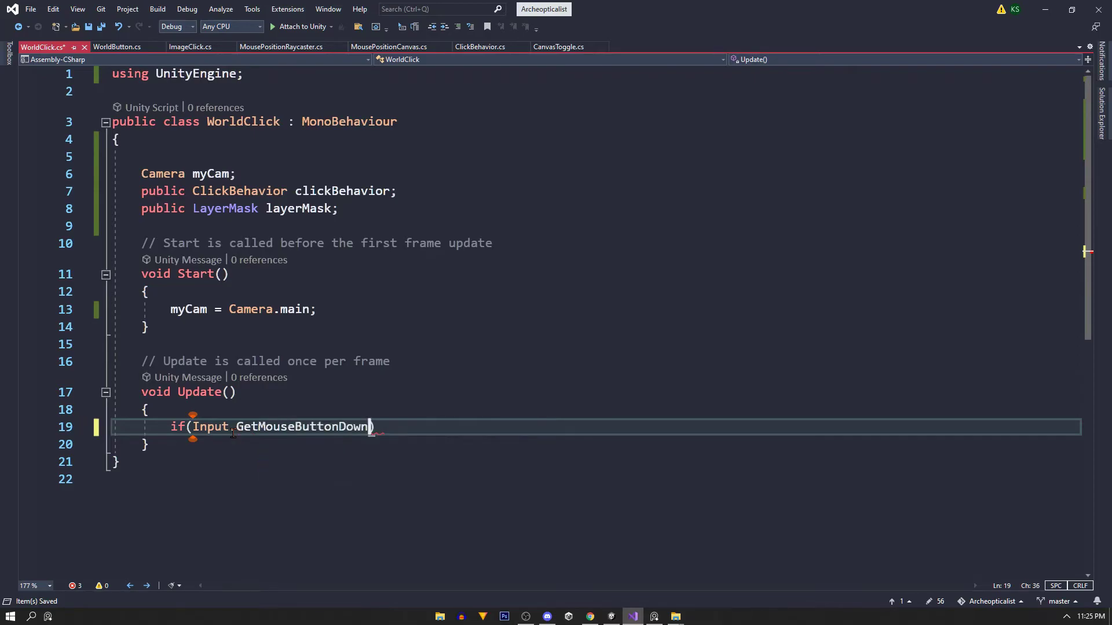
text((0))
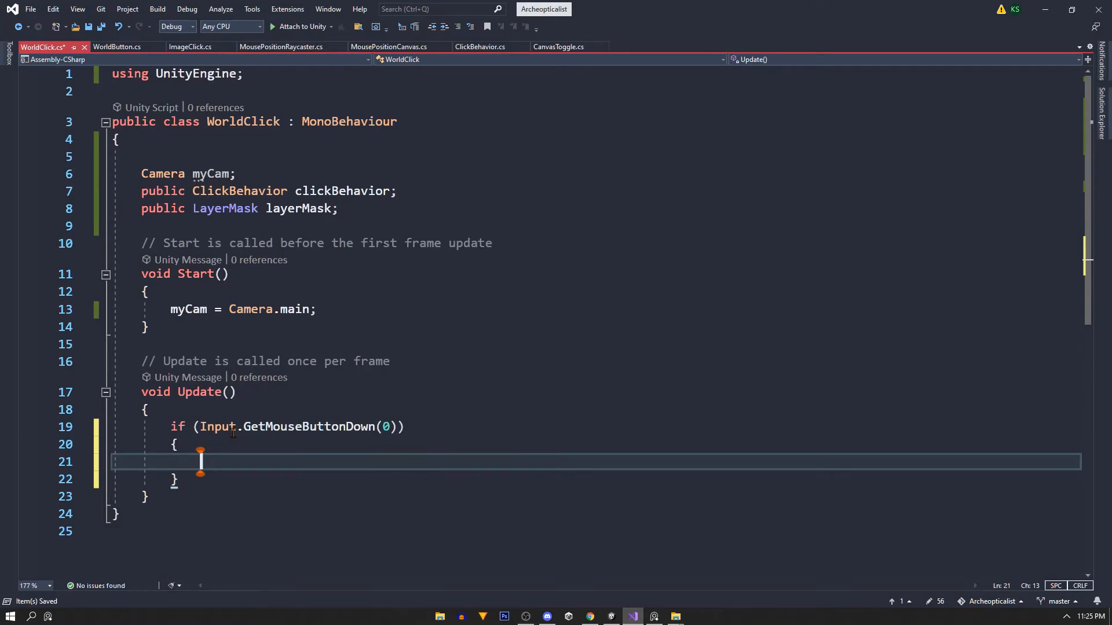
text(Ray ray = m)
click(596, 426)
text( //left mouse button down)
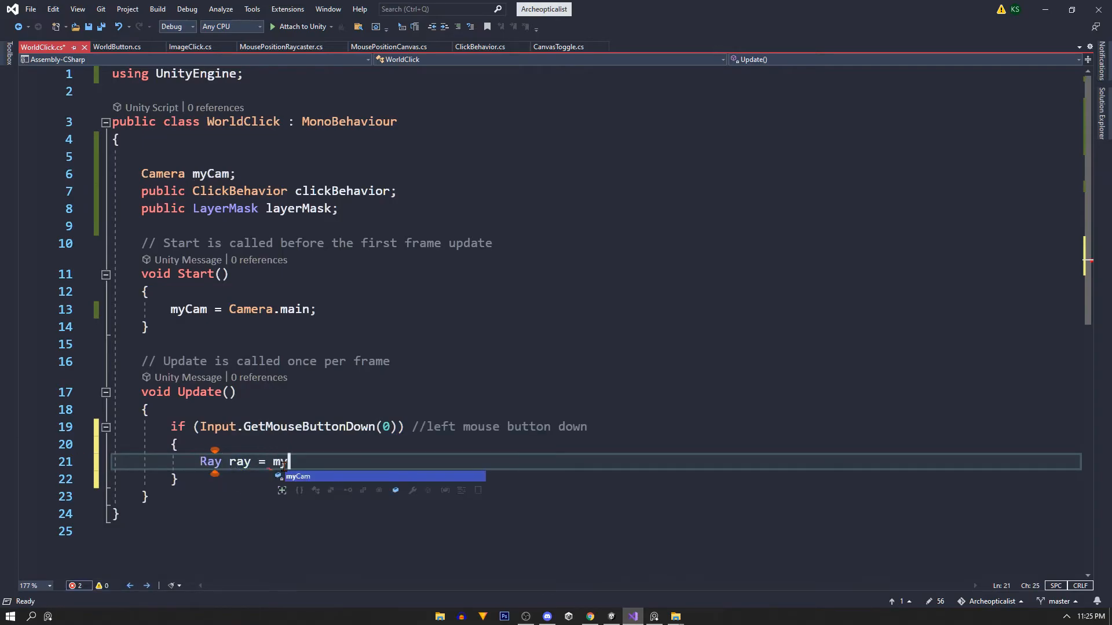
text(yCam.ScreenPointToRay)
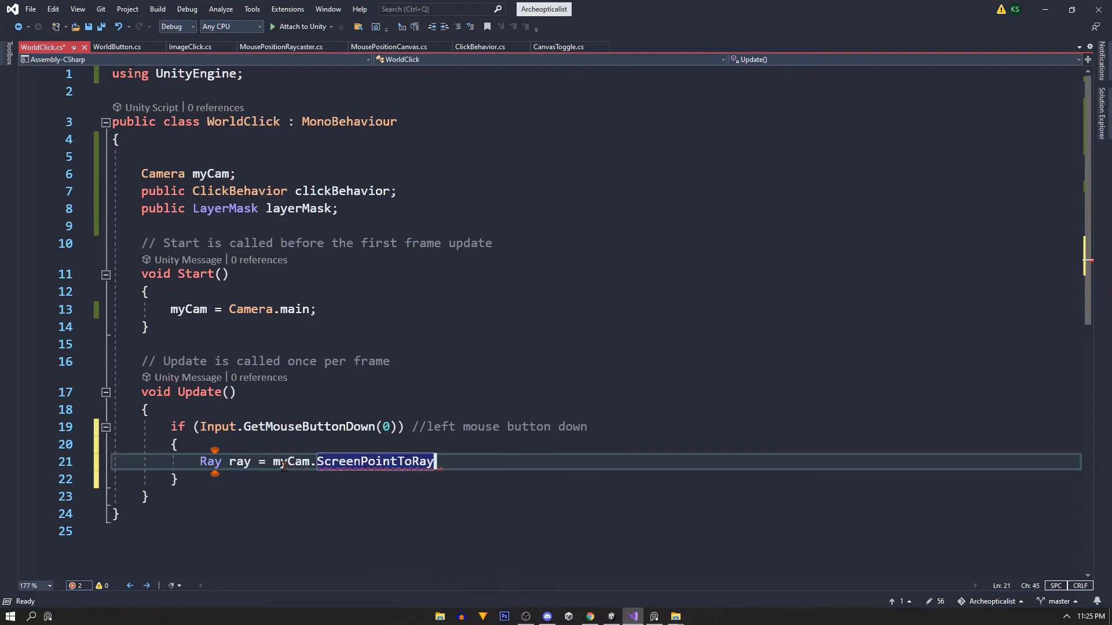
text((Input.mousePosition);)
text(if(Physics.Raycast()
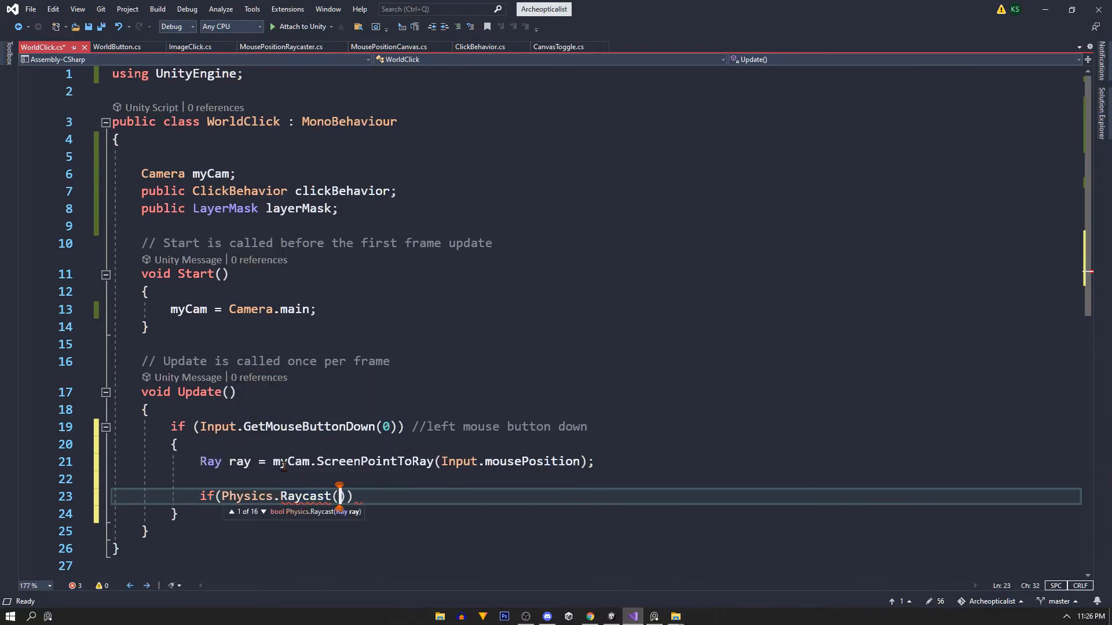
Step: Physics.Raycast with layerMask to Mathf.Infinity and call clickBehavior.InstantiateCube on hit, tested in play
text(ray, out)
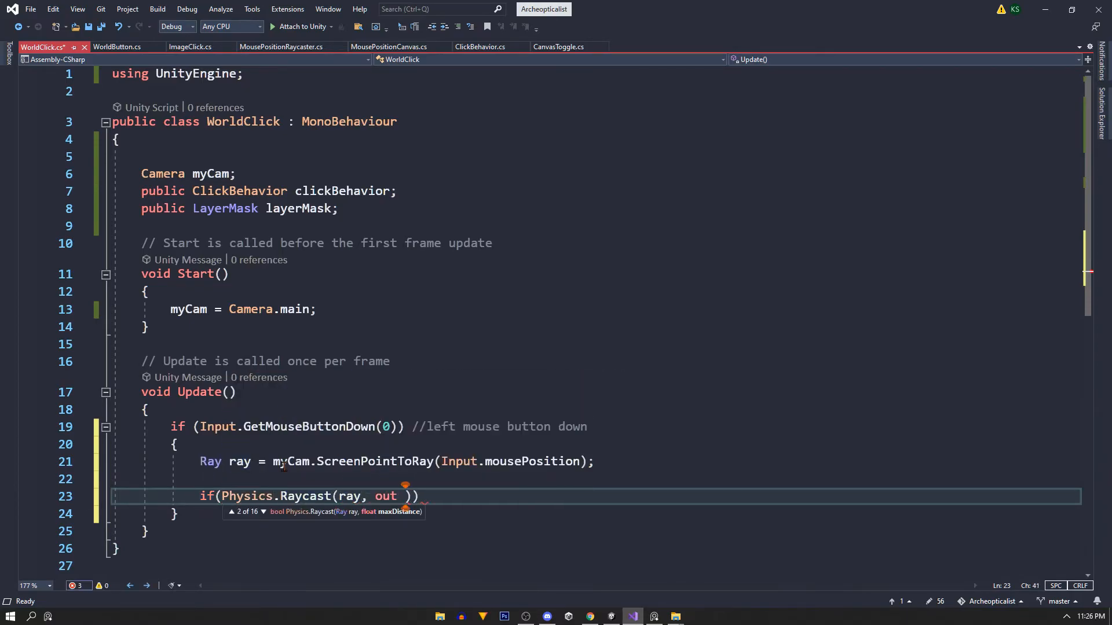
text(RaycastHit hit,)
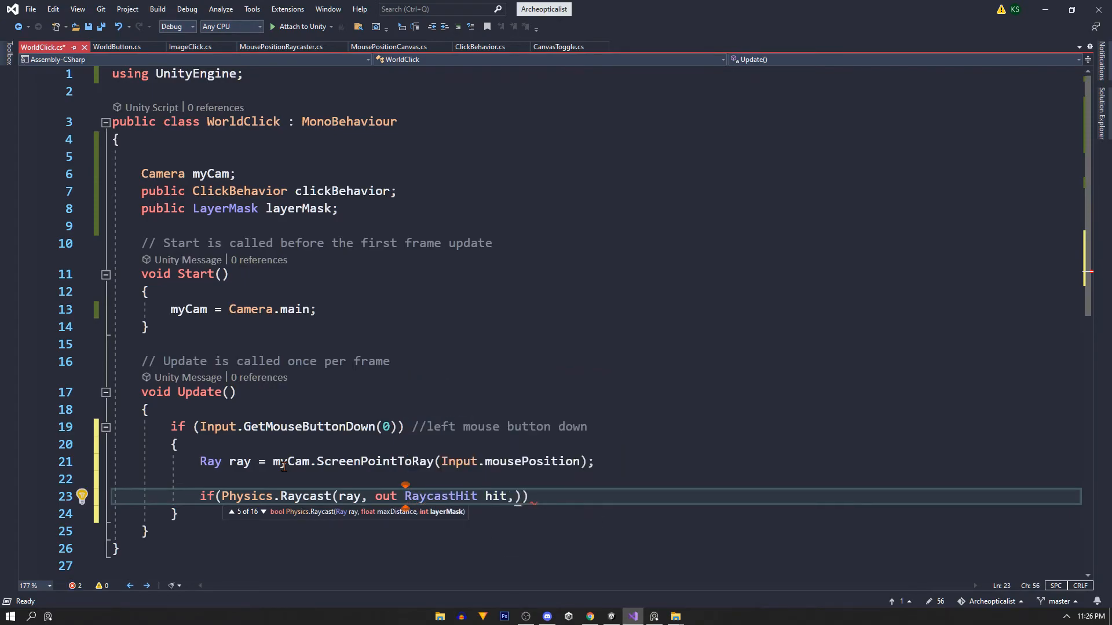
text(, Mathf.Infinity, layerMask)
text(//hit something in our layermask)
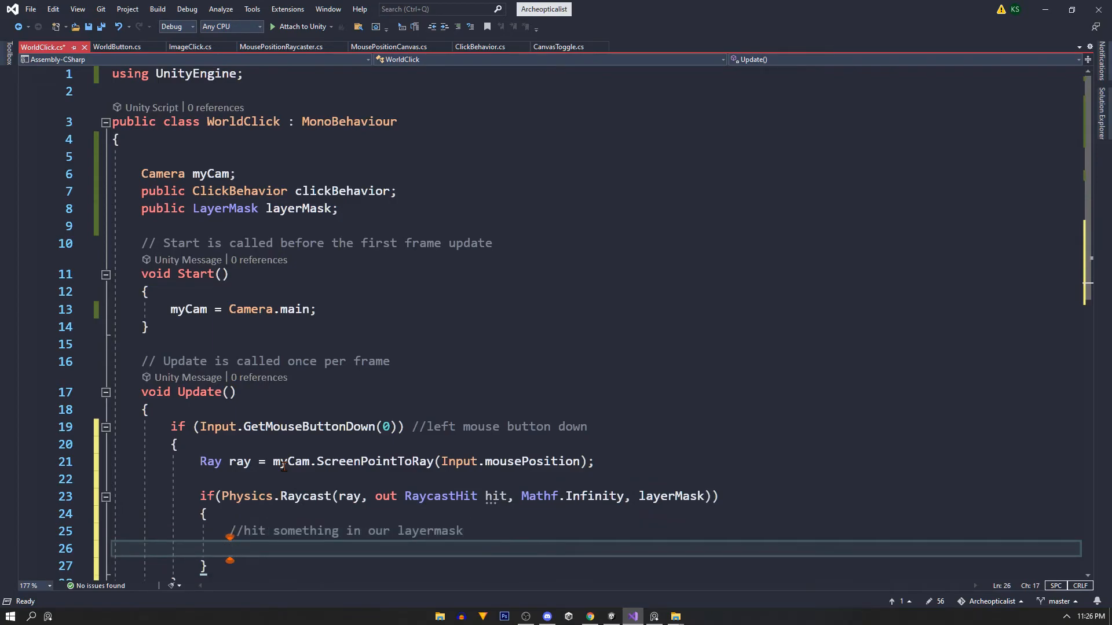
text(clickBehavior.i)
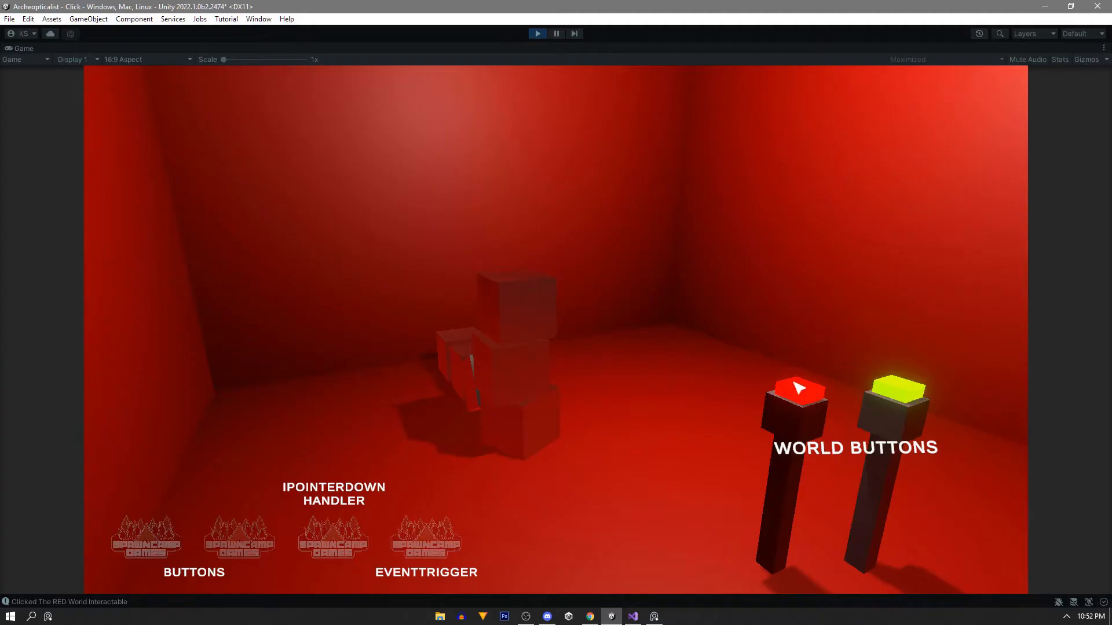
click(897, 391)
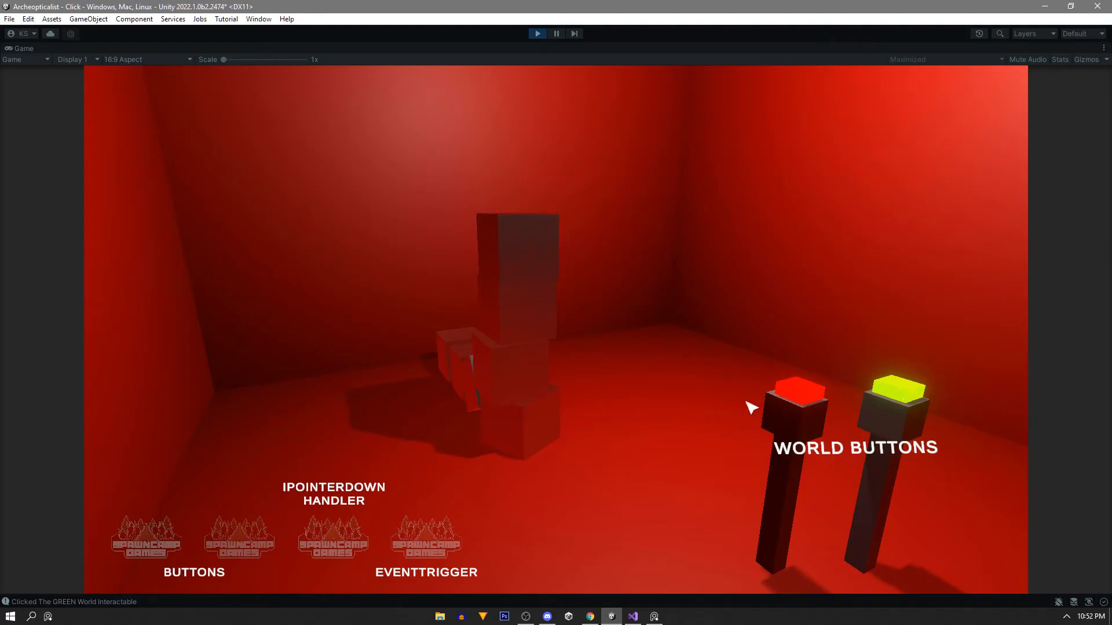
click(632, 616)
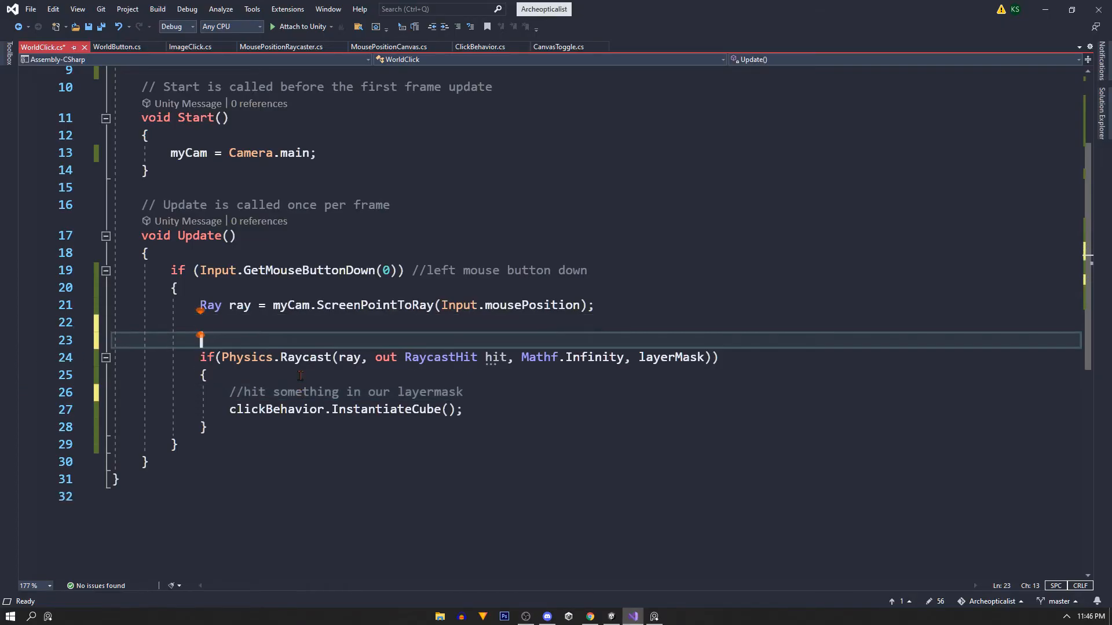
Step: Under a //pusher comment, raycast into hit1 and check the hit transform's CompareTag("Pushable")
text(//buttons)
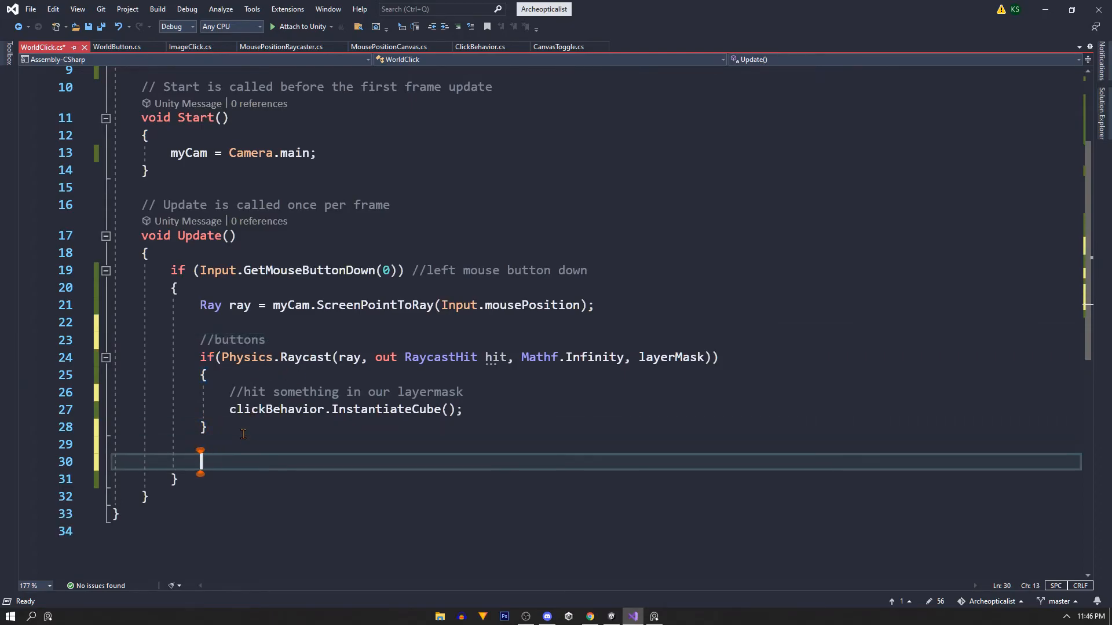
text(//pusher)
text(if()
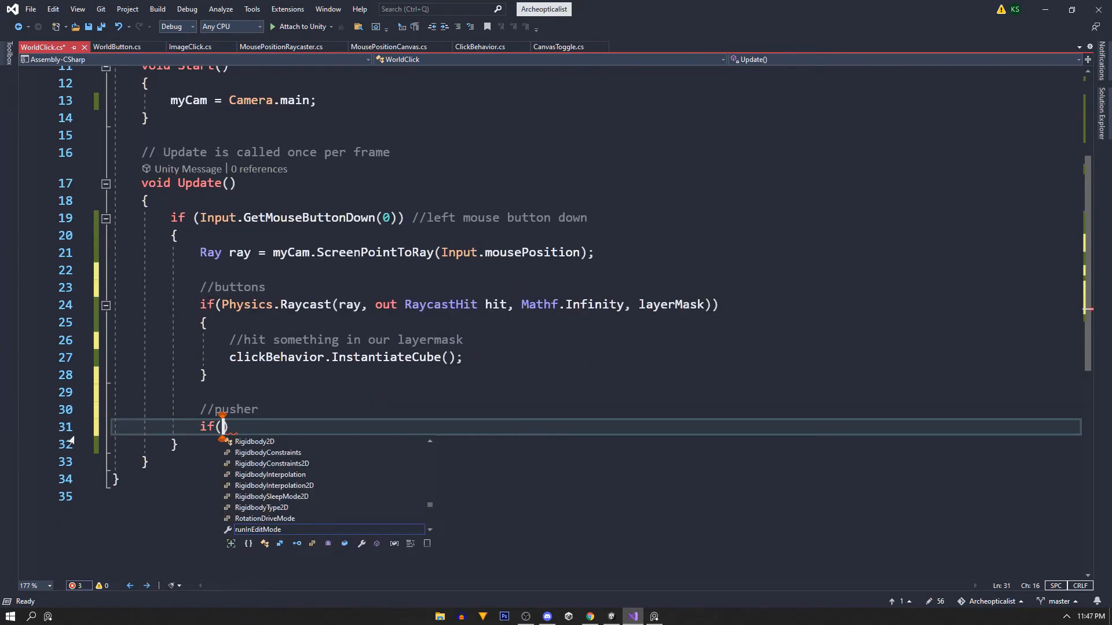
text(physics.Raycast()
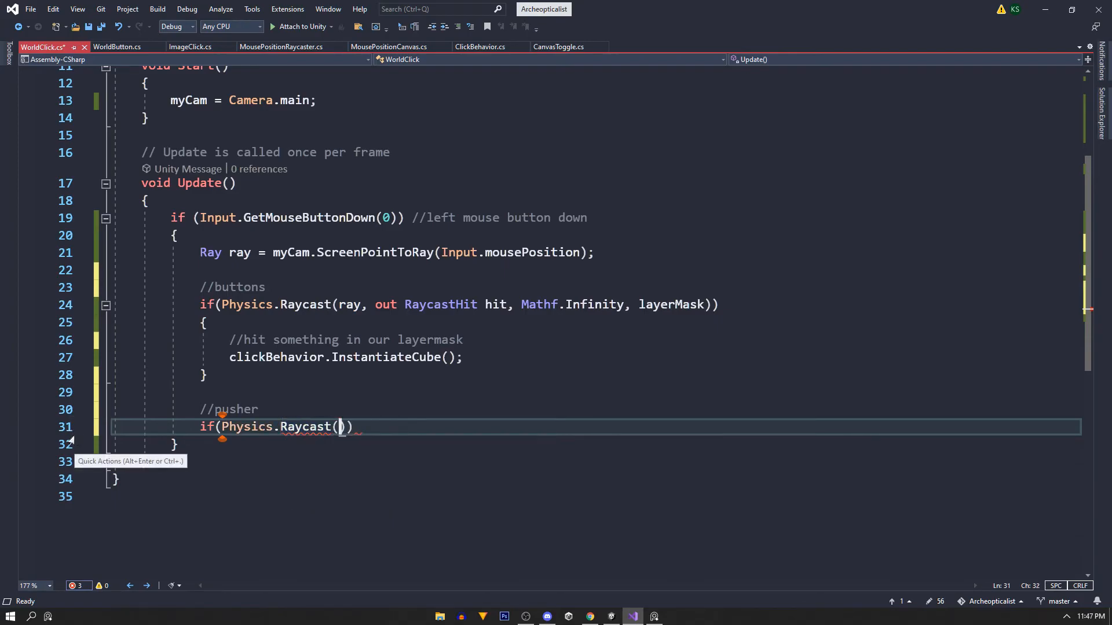
text(ra)
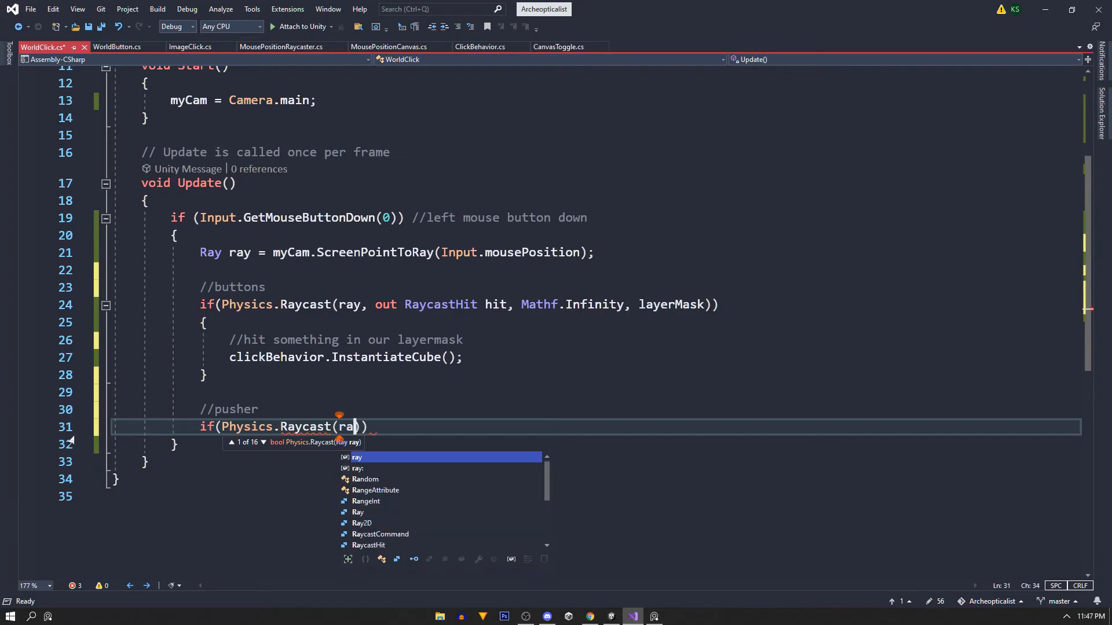
text(, out RaycastHit hit)
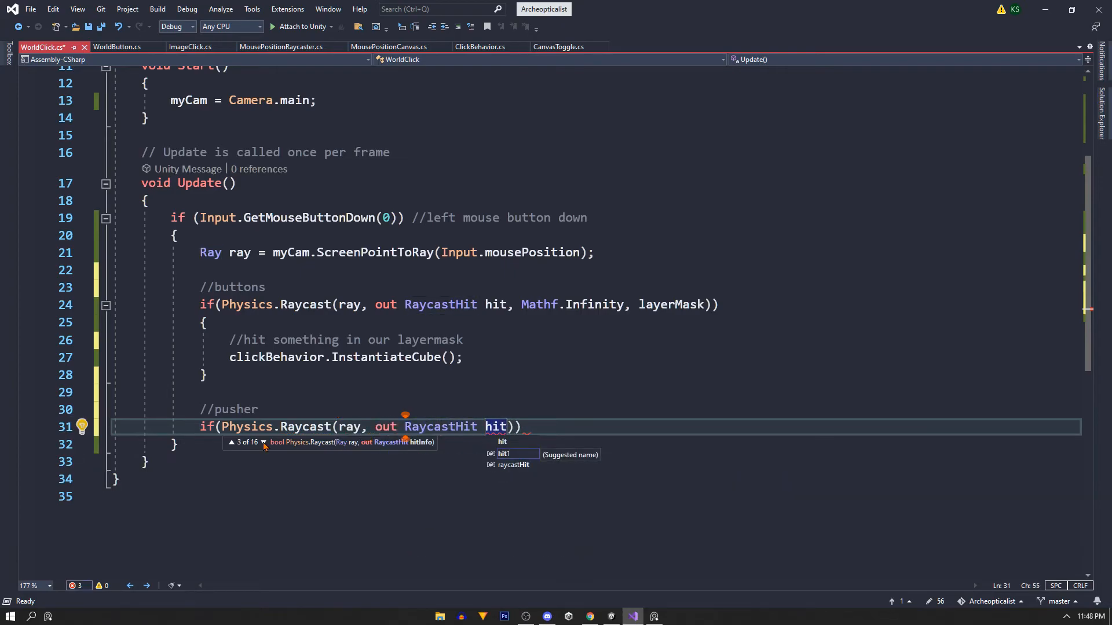
text(1)
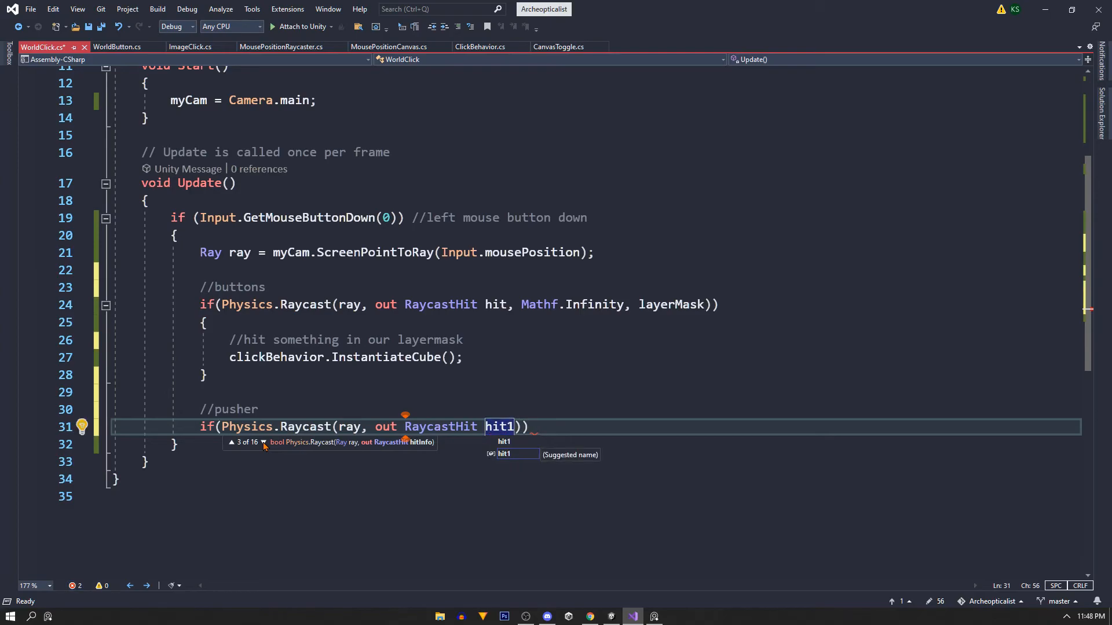
text(,)
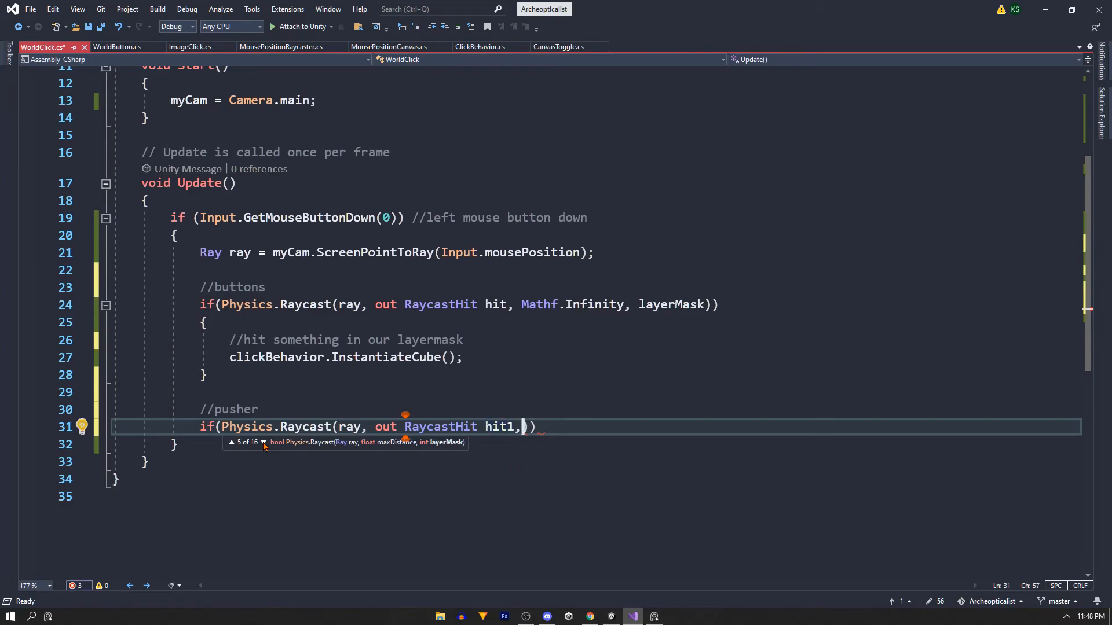
text(mathf.Infinity)
text(if)
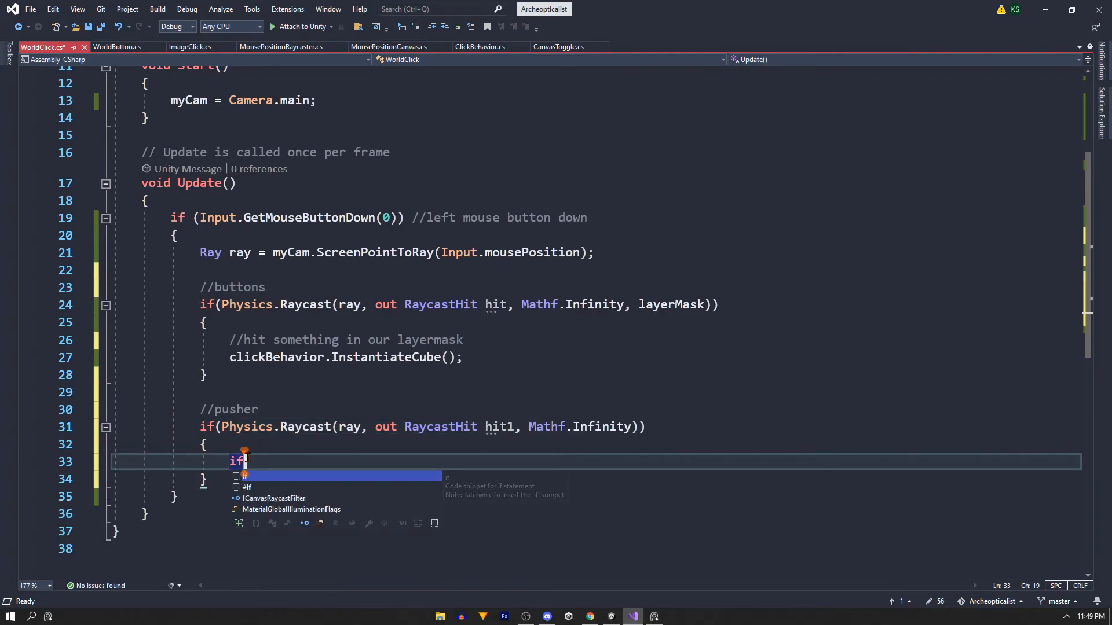
text((hit1.transform.CompareTag("Pu)
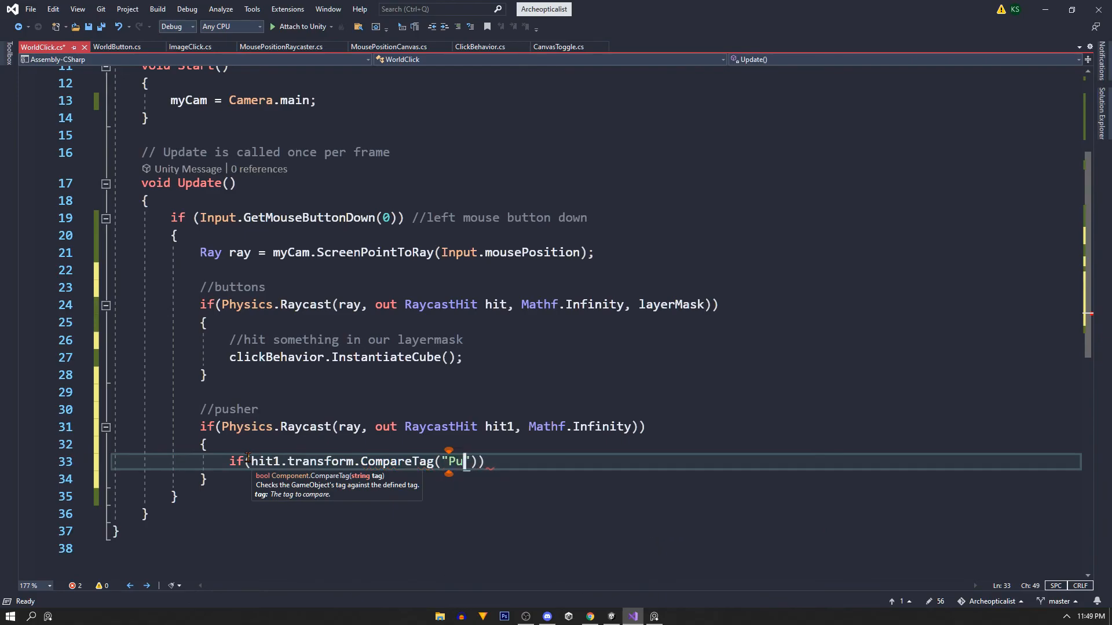
text(shable)
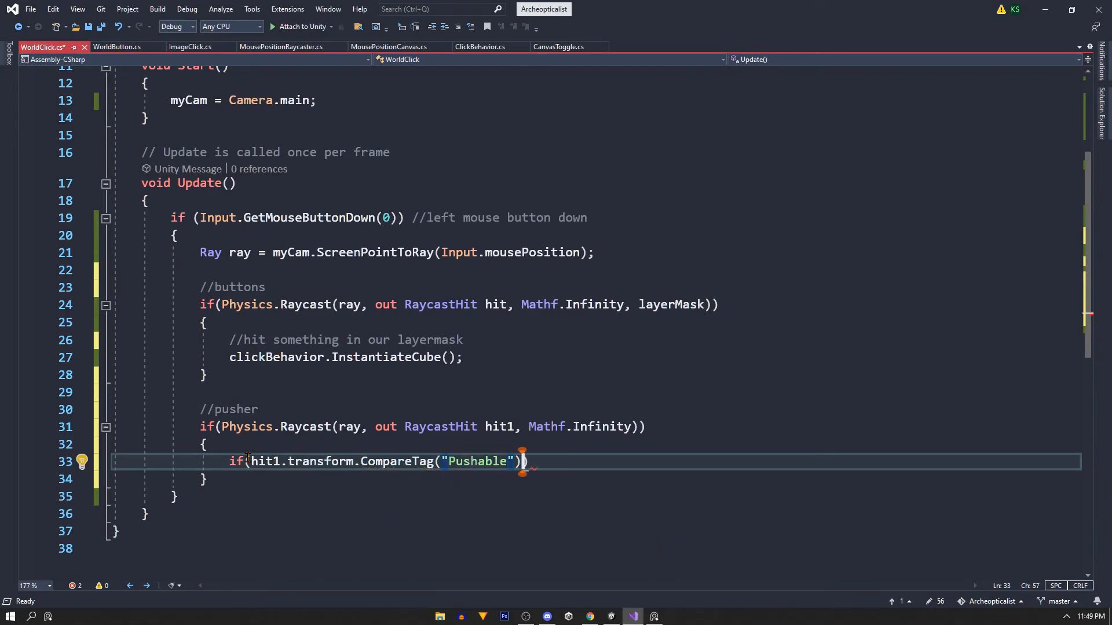
Step: Get the hit Rigidbody and call AddExplosionForce(500, hit1.point, 4f), then save the script
key(enter)
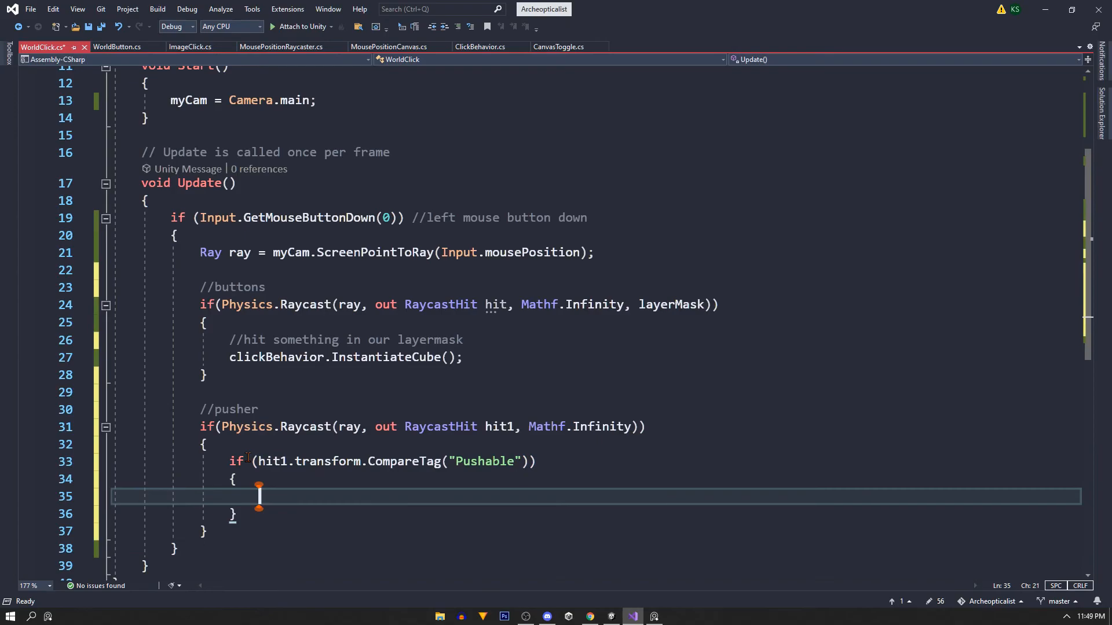
text(Rigidbody)
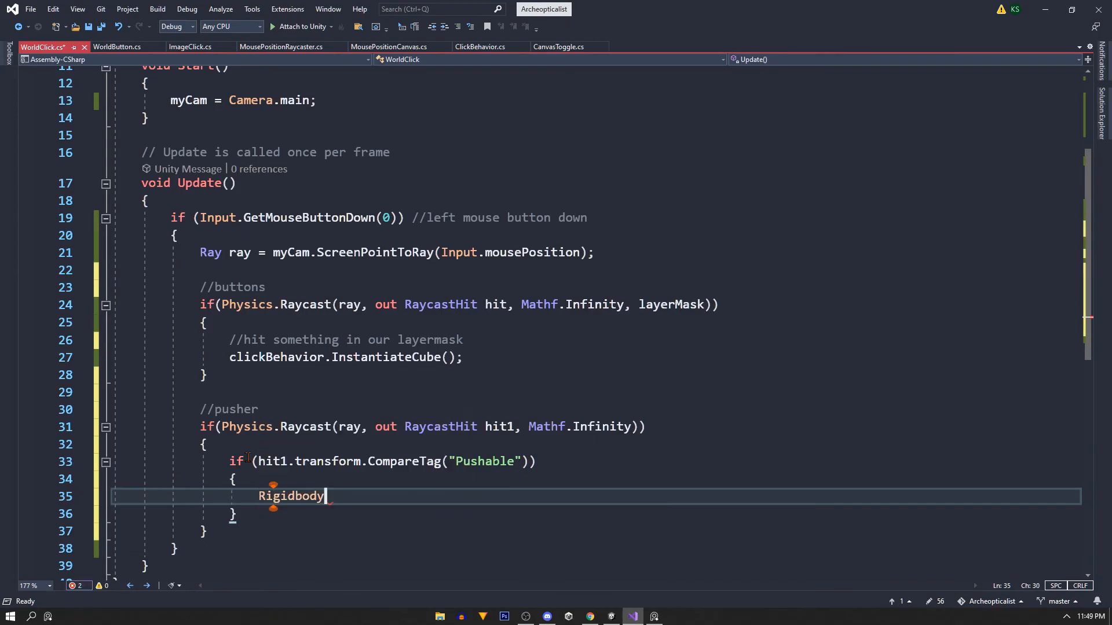
text(rigidbody = get)
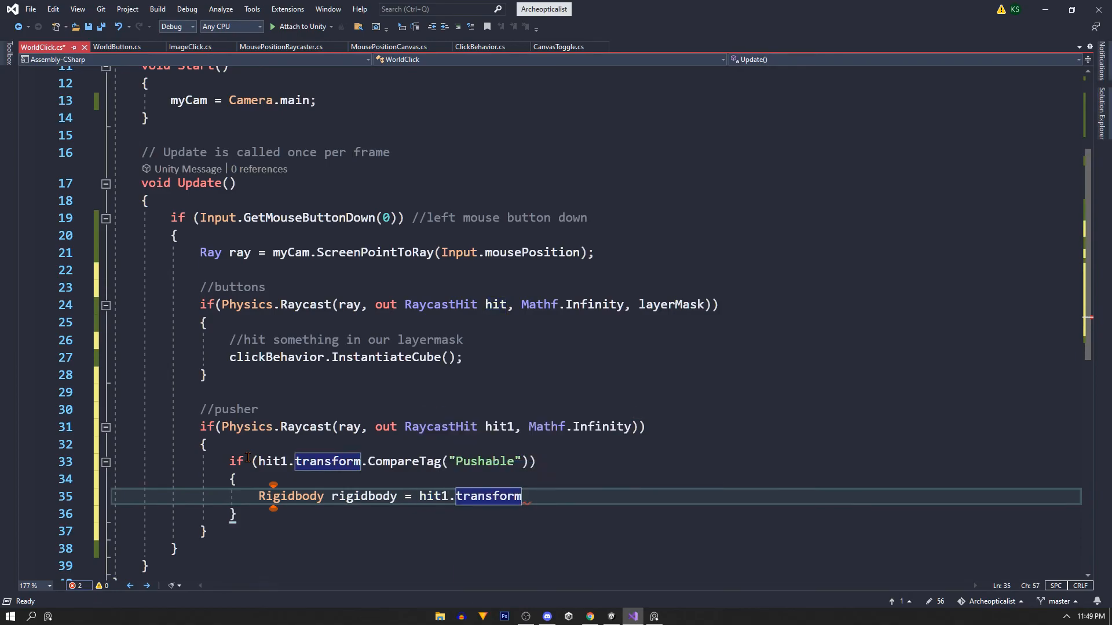
text(.GetComponent<>)
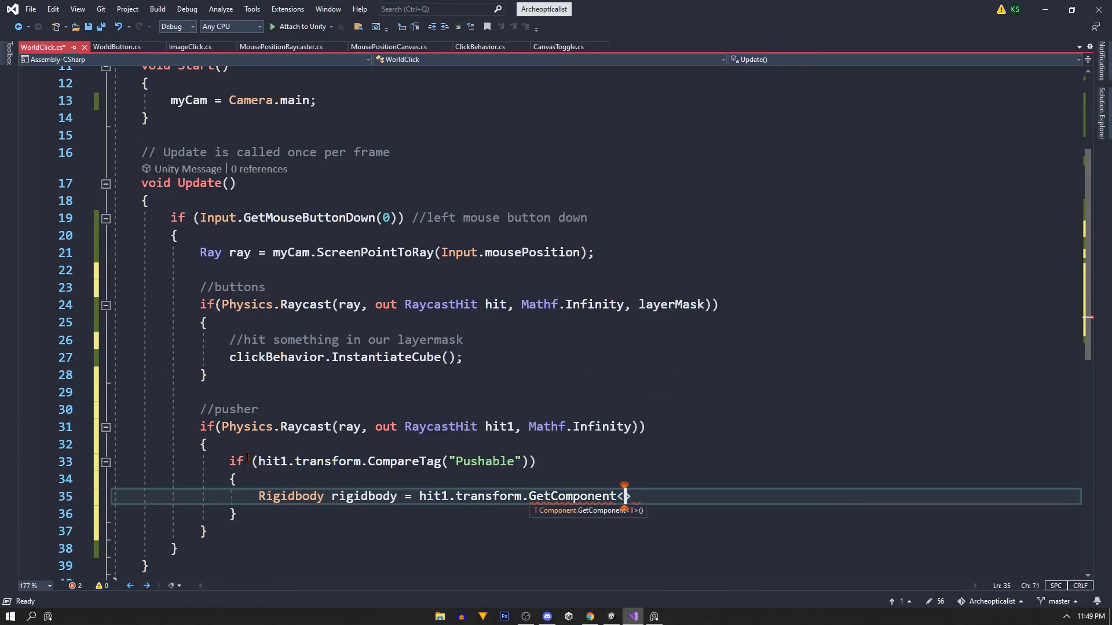
text(Rigidbody>();)
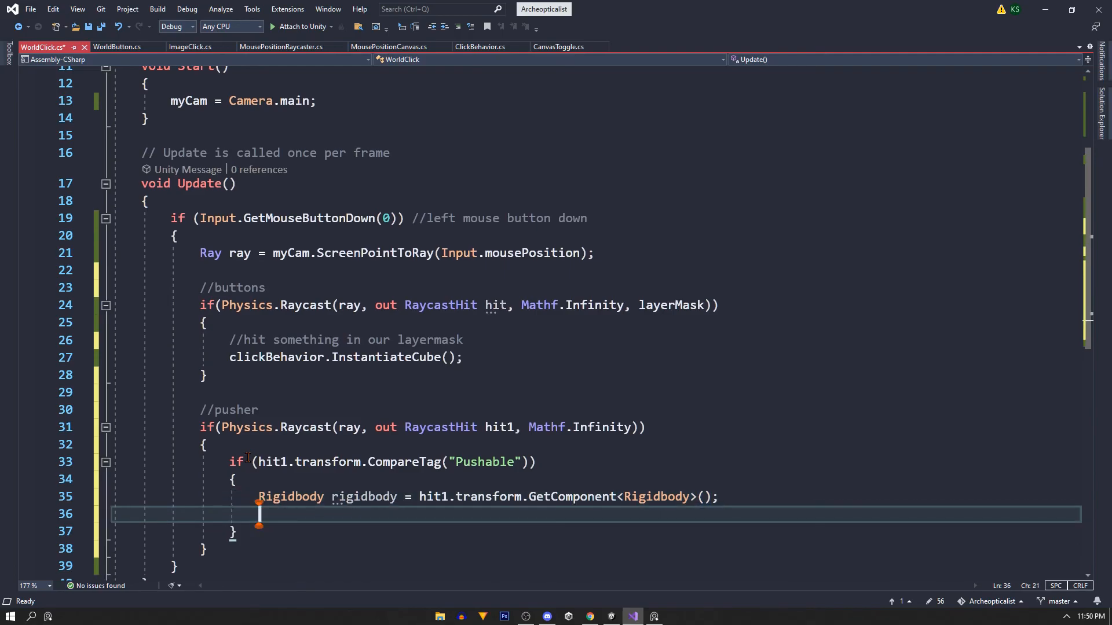
text(rigidbody.AddExplosionForce)
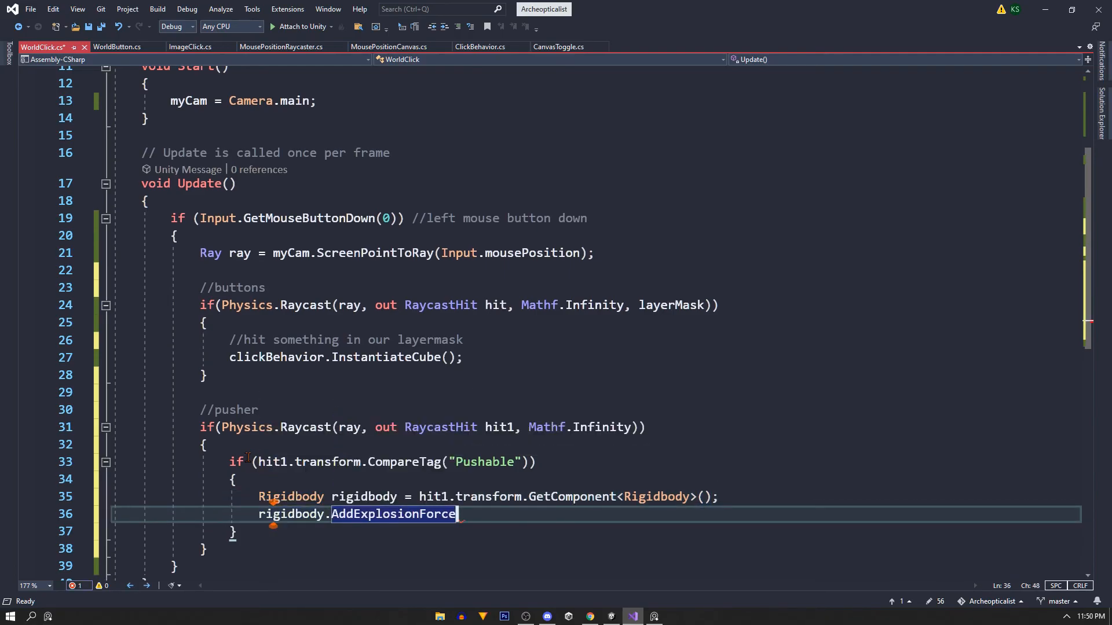
text(()
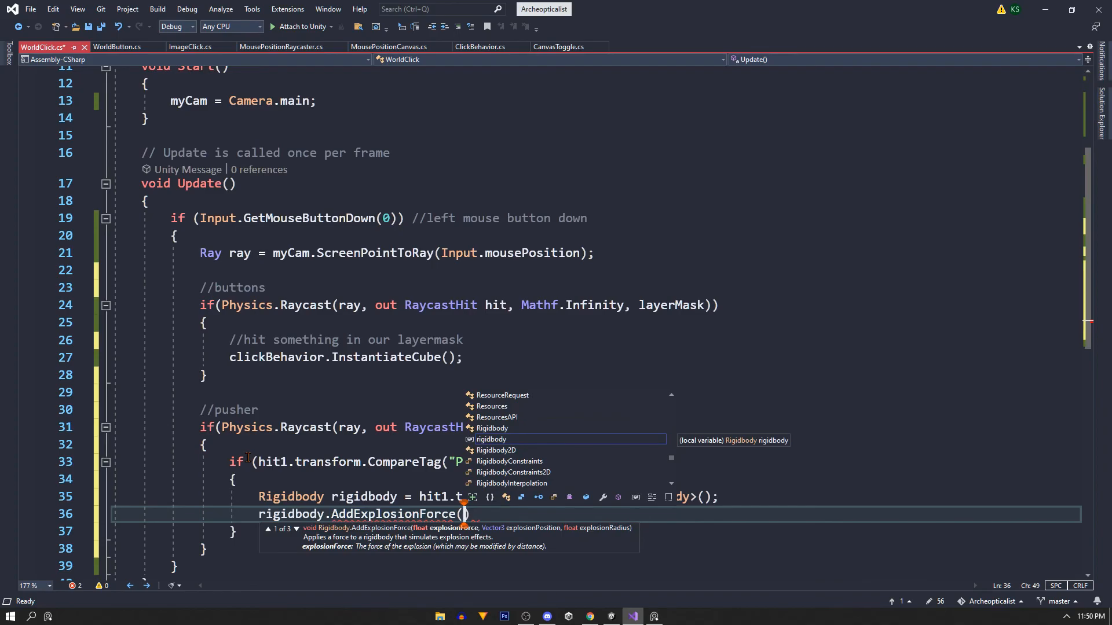
text(500, hit1.point, 4f)
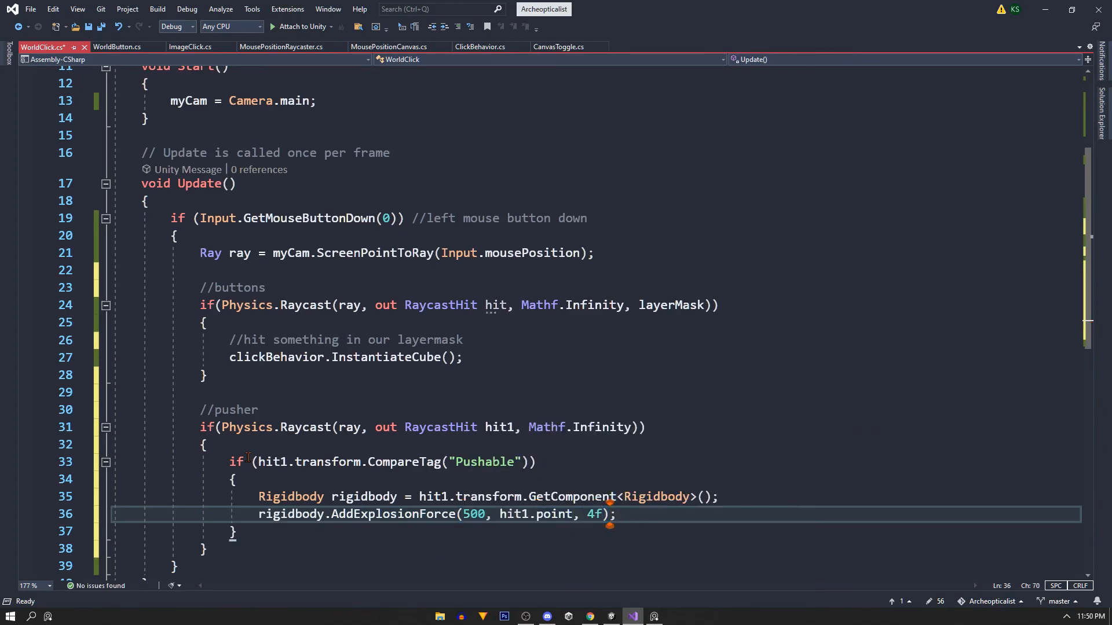
key(ctrl+s)
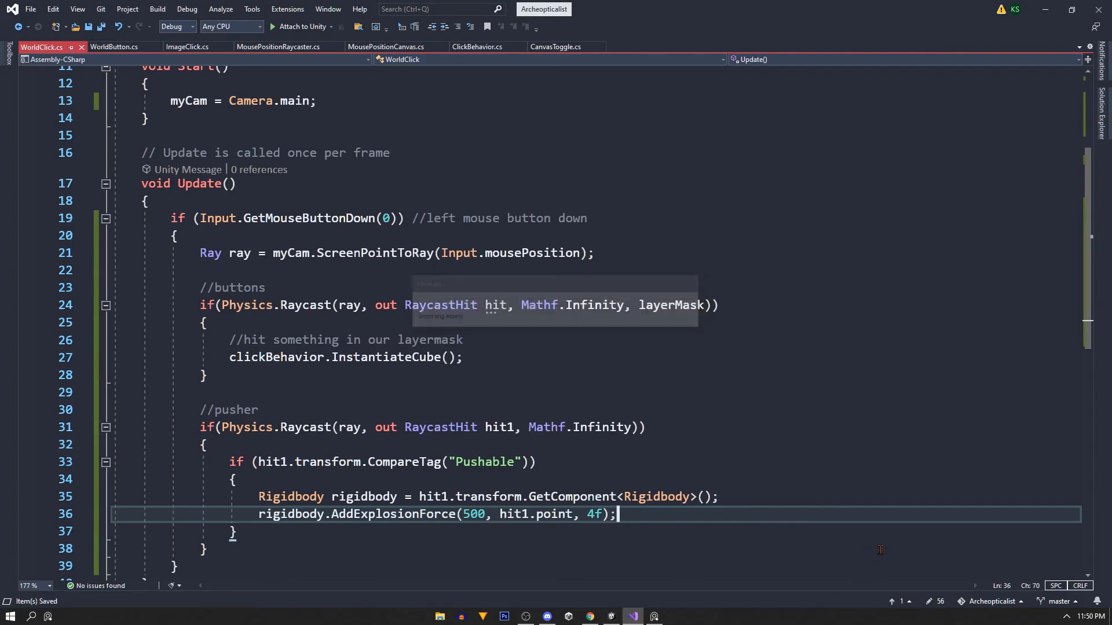
Step: Assign the Pushable tag to the Cube prefab in the Inspector
click(608, 615)
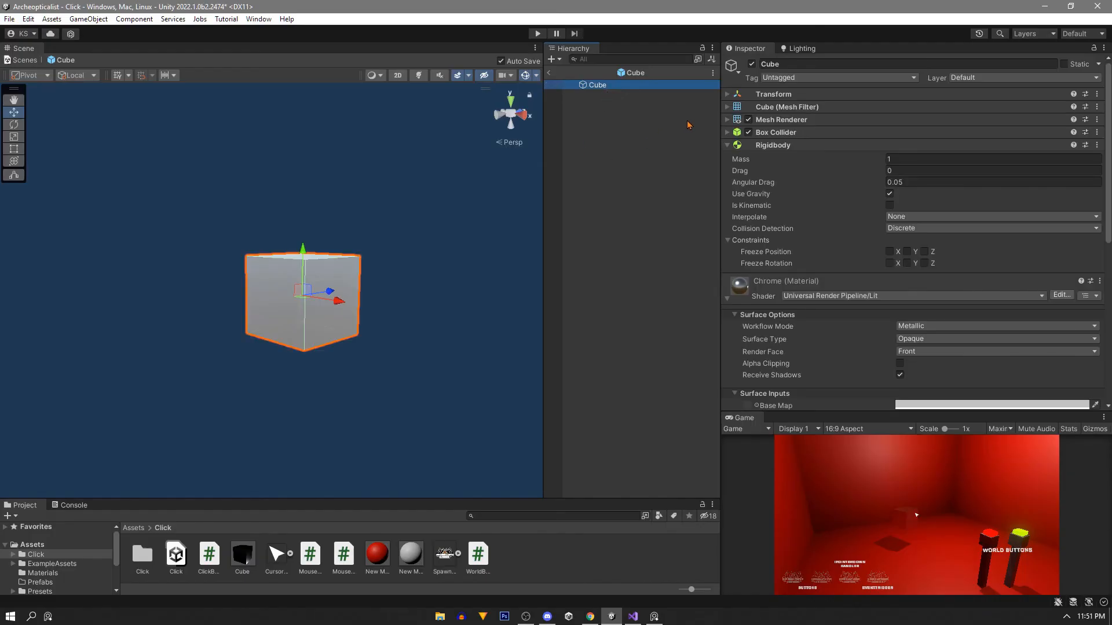
click(836, 78)
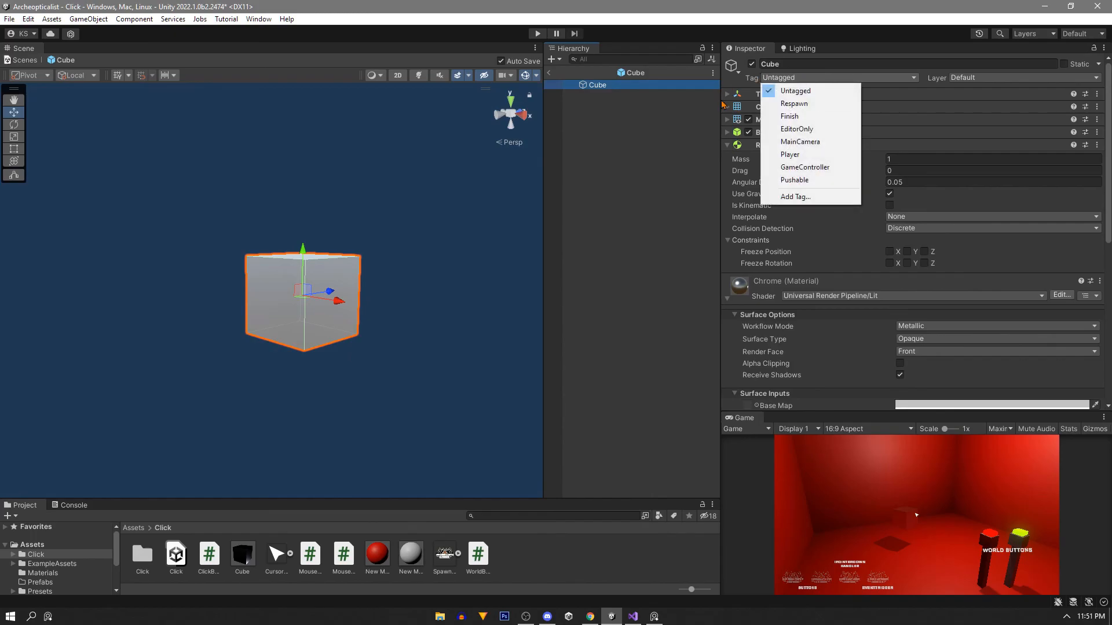
click(793, 179)
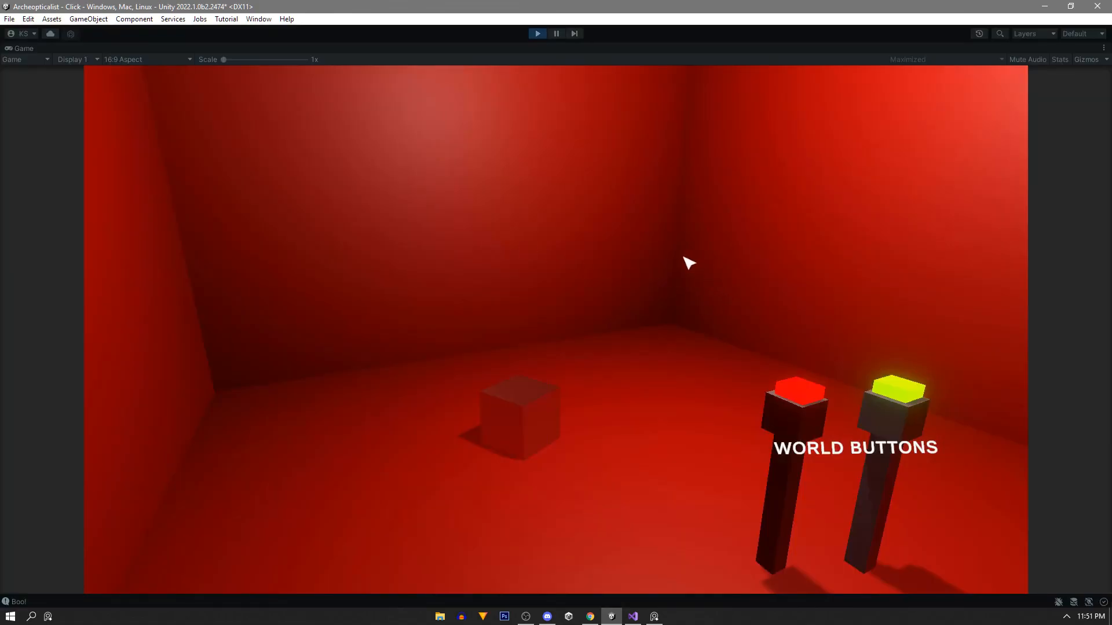
Step: Spawn a column of cubes by hitting the red world button in the running Game view
click(795, 394)
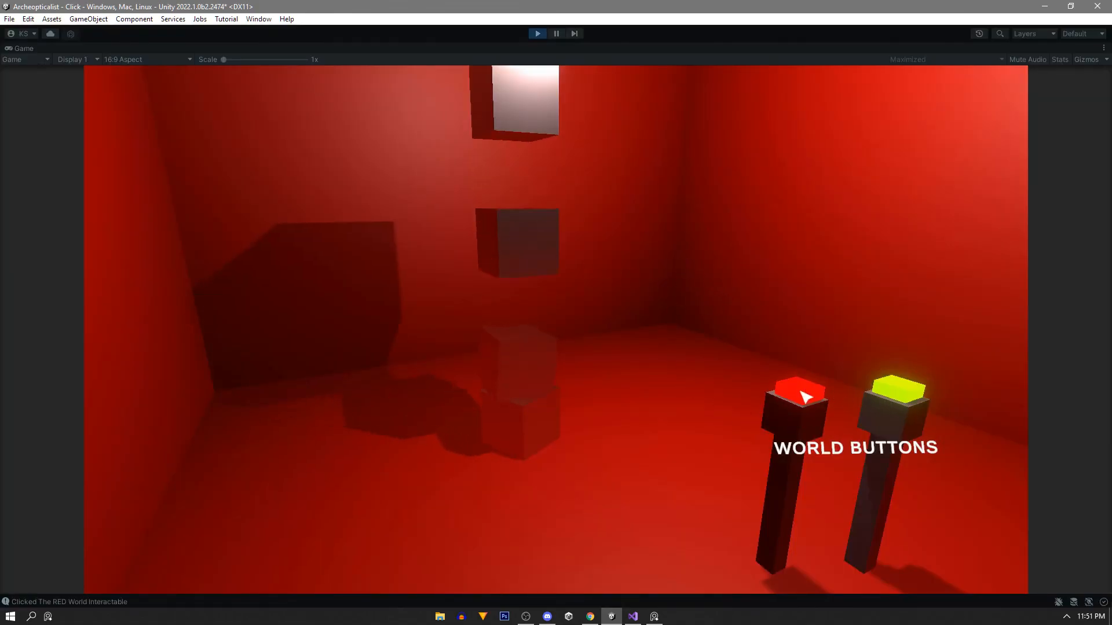